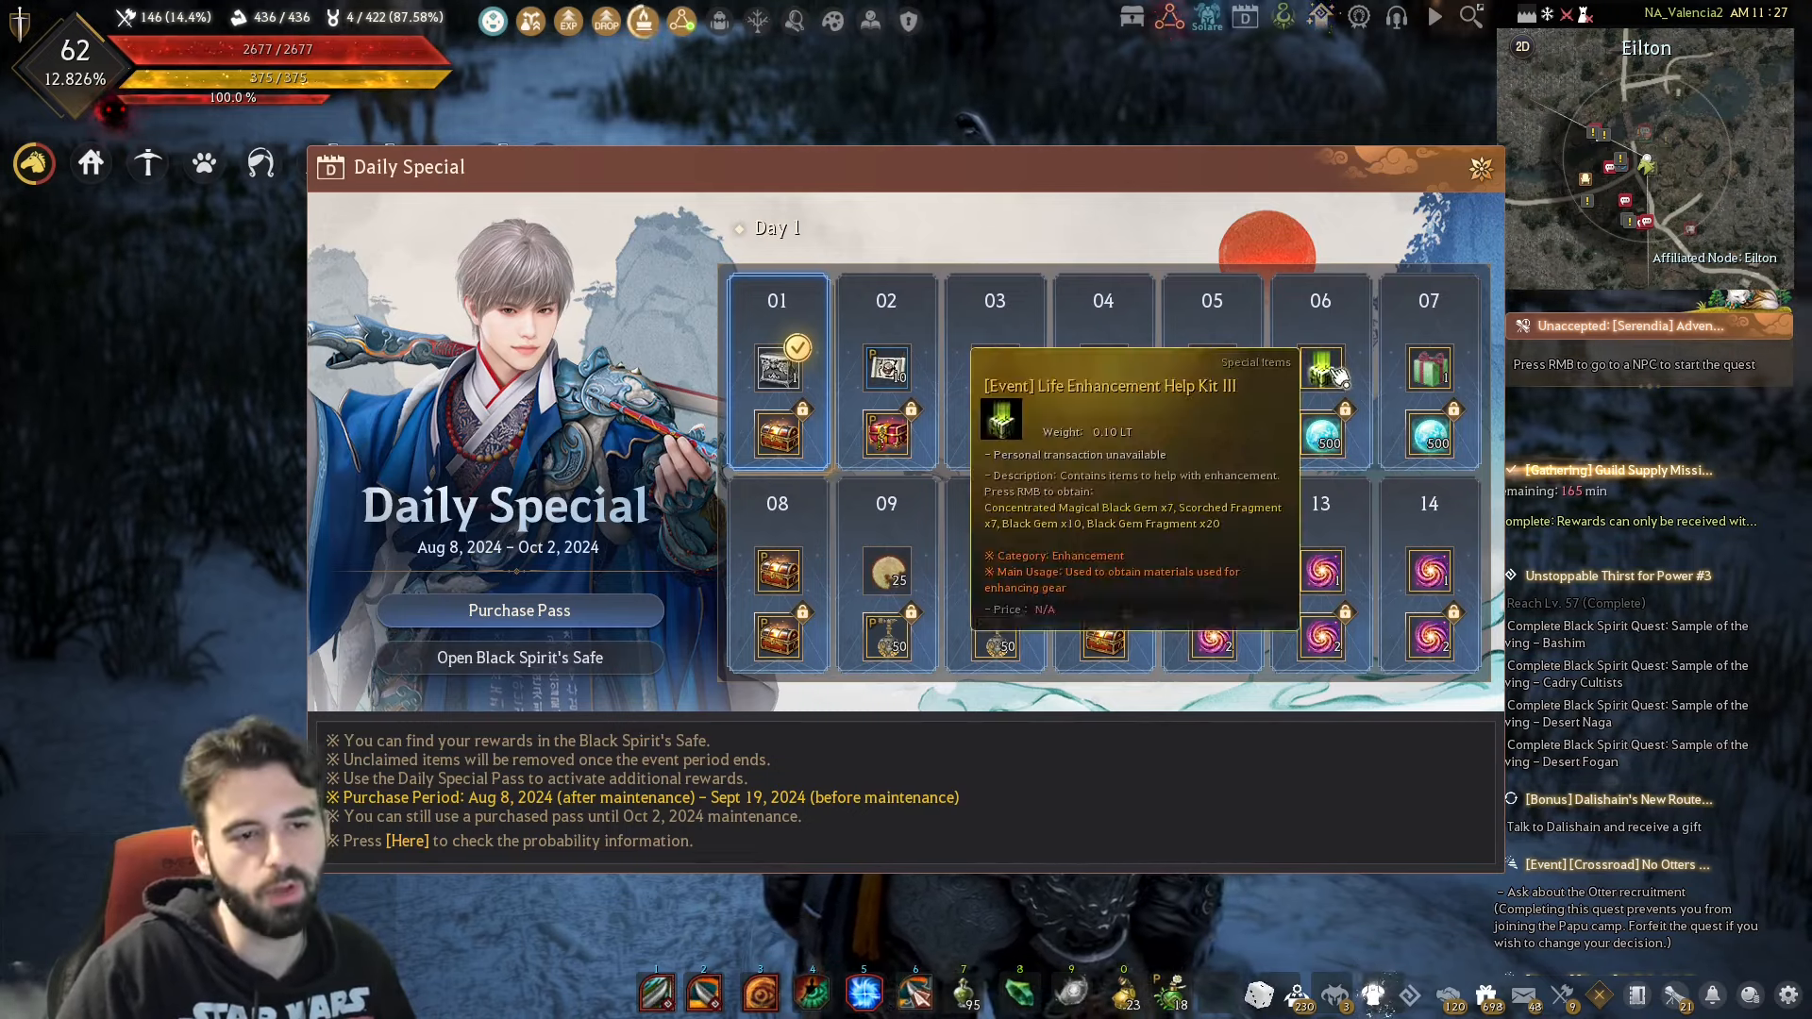
{"action": "mouse_move", "coordinate": [930, 380]}
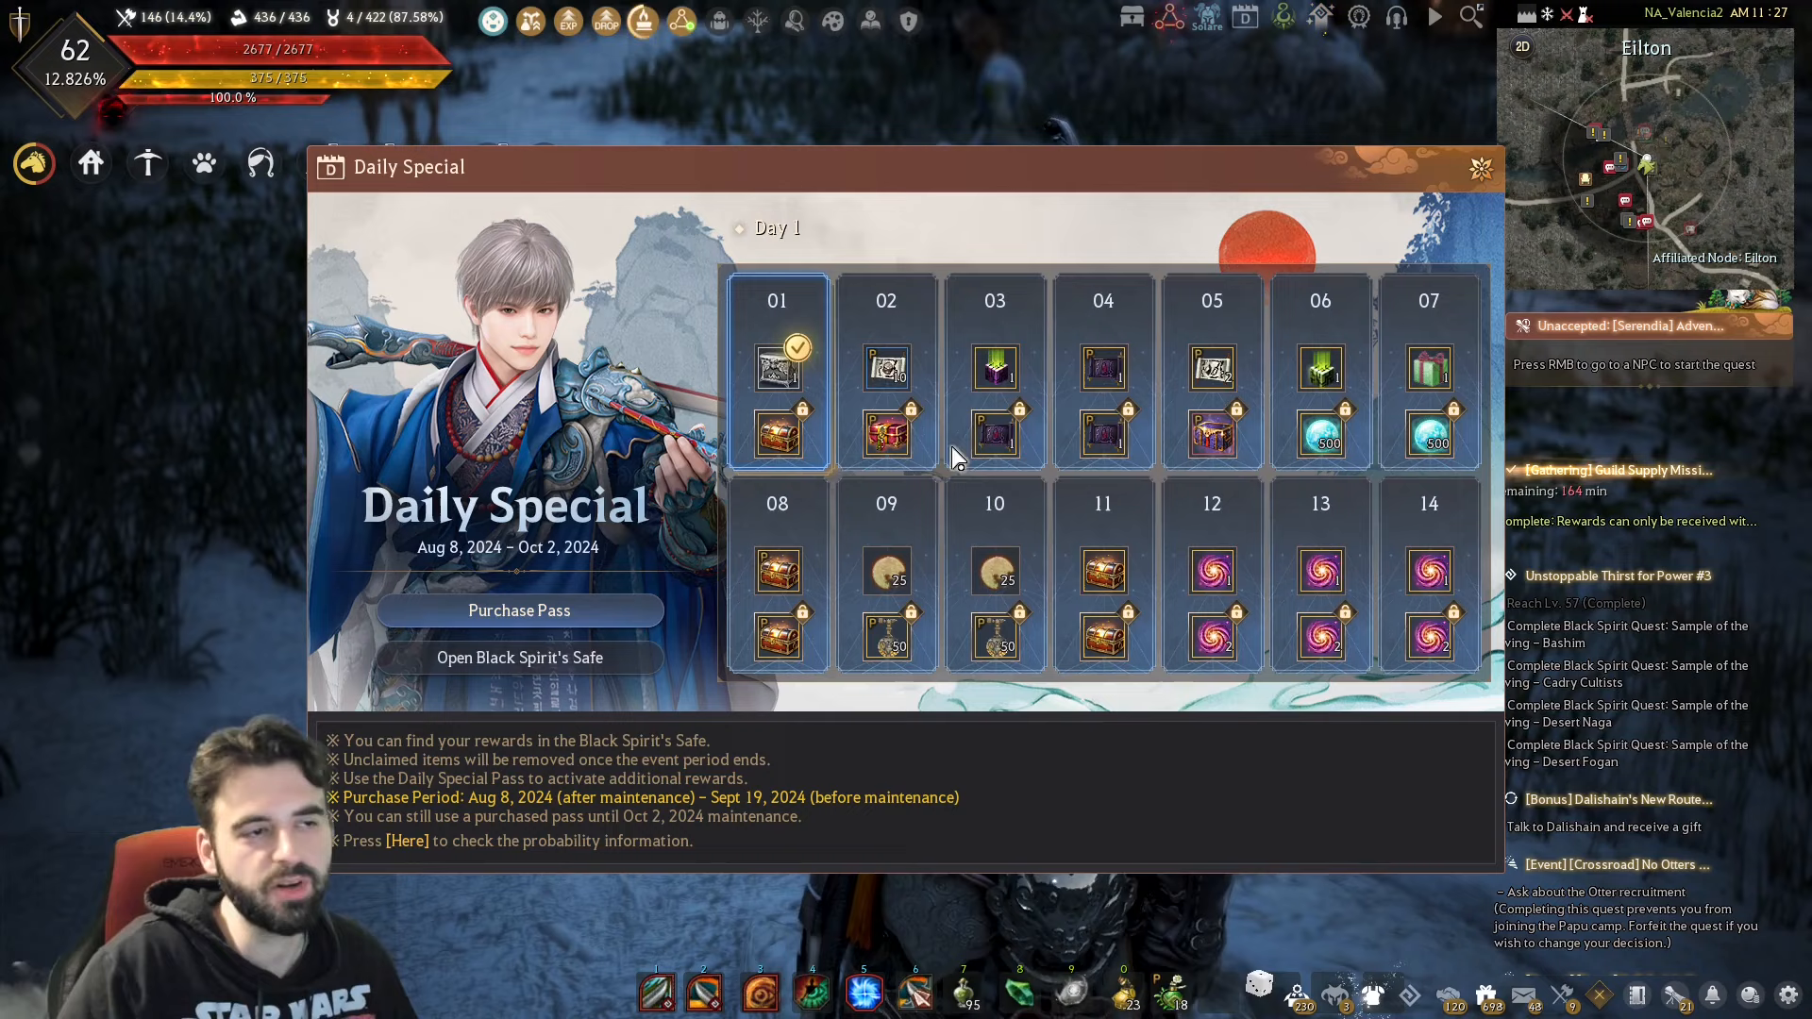
{"action": "mouse_move", "coordinate": [810, 375]}
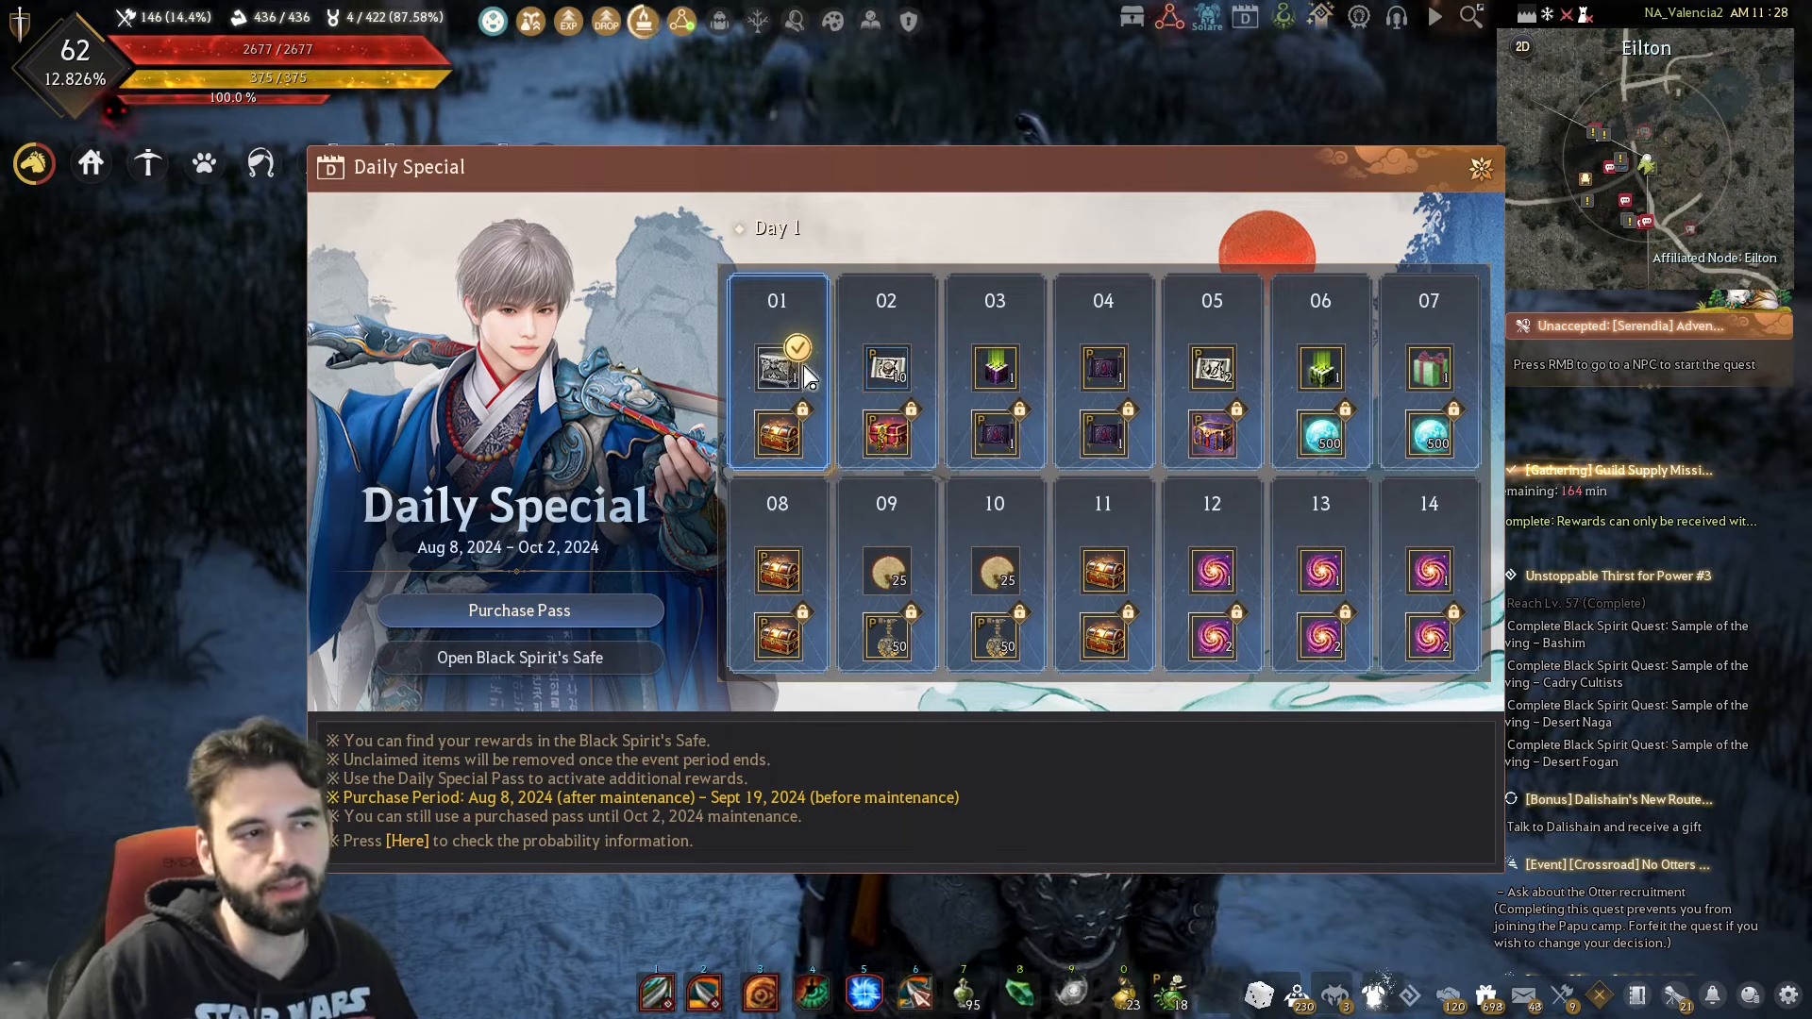
- Bring up the HOT SUMMER WEEK event page with its Aug 8 – Aug 29 EXP and drop boosts
{"action": "left_click", "coordinate": [519, 656]}
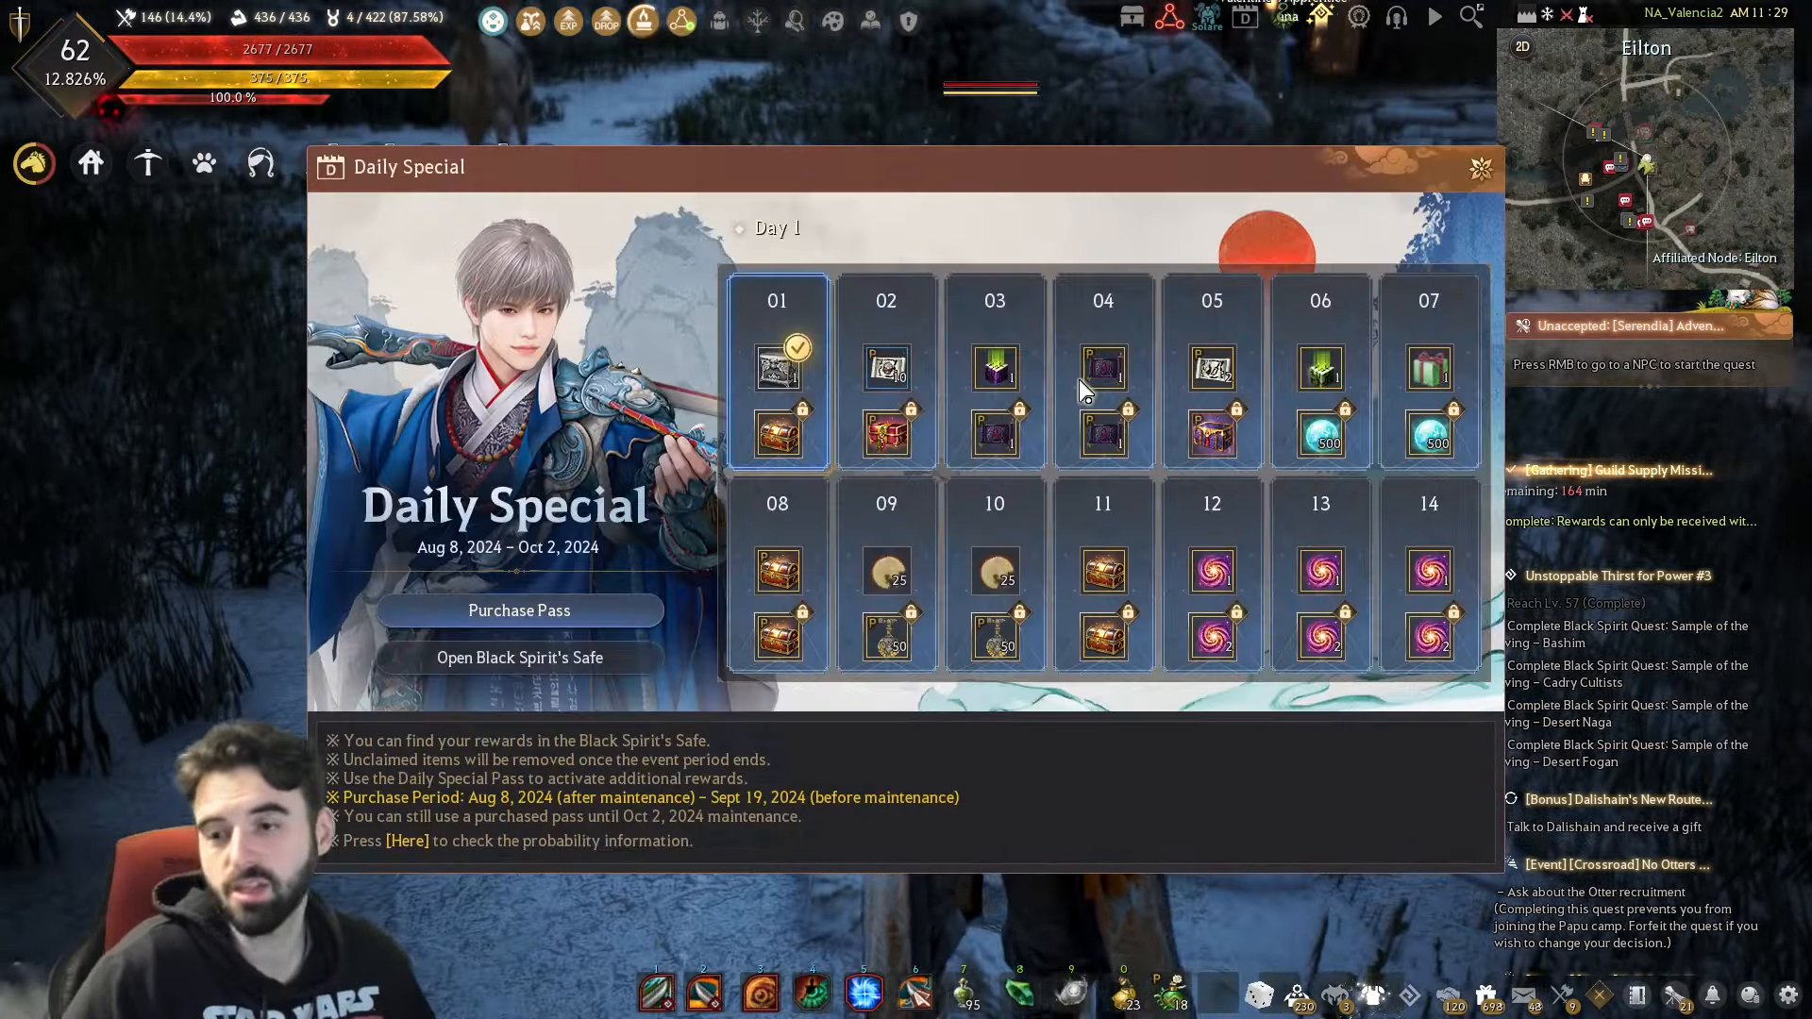
{"action": "mouse_move", "coordinate": [1213, 370]}
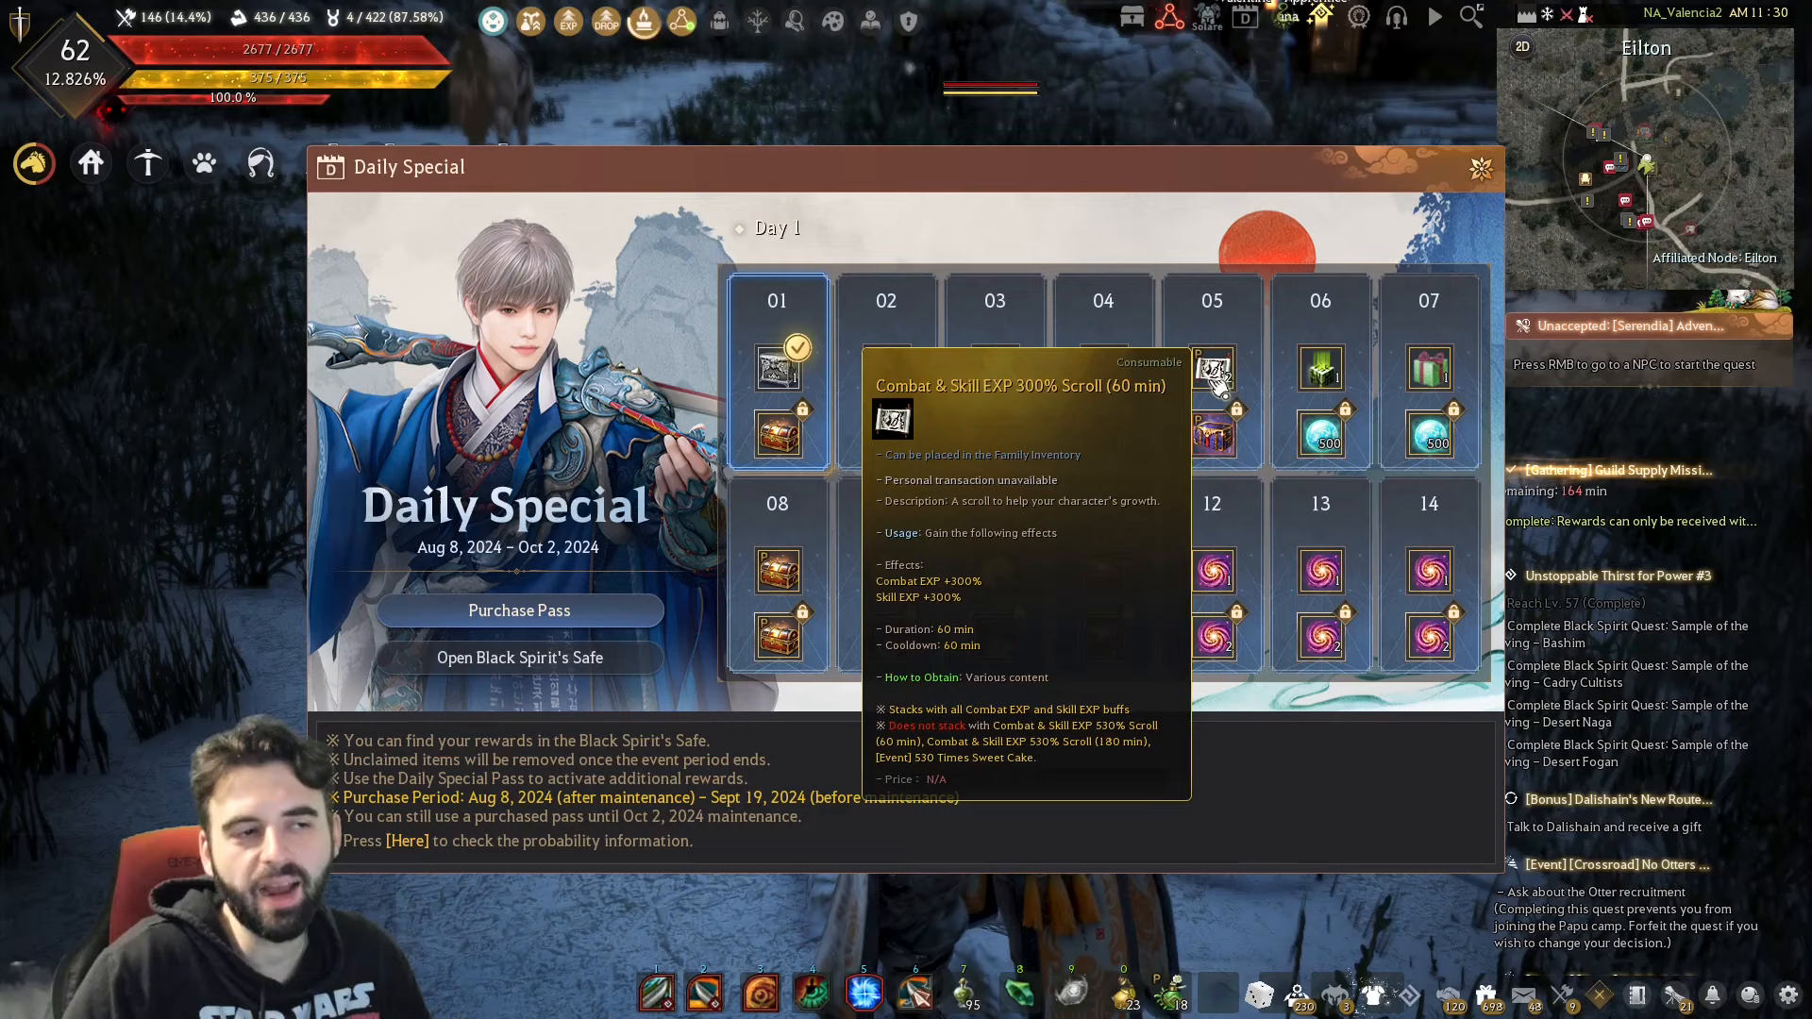
{"action": "mouse_move", "coordinate": [1211, 572]}
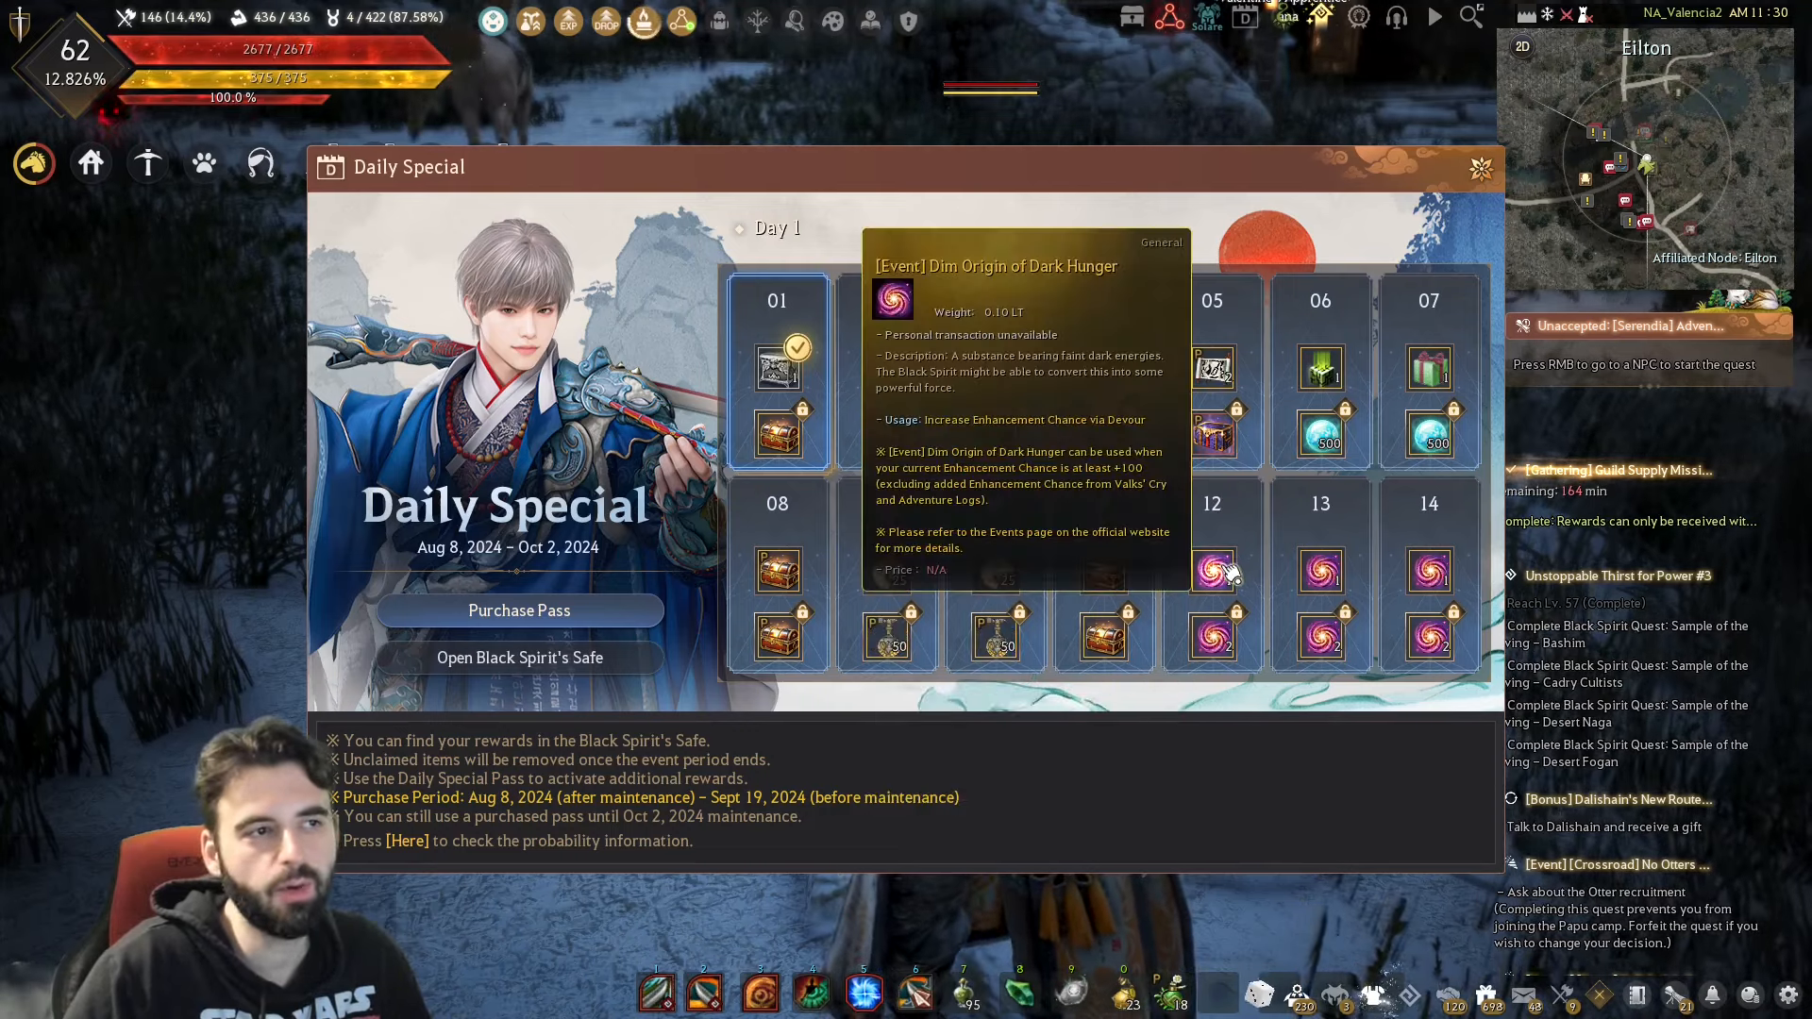
{"action": "mouse_move", "coordinate": [1387, 578]}
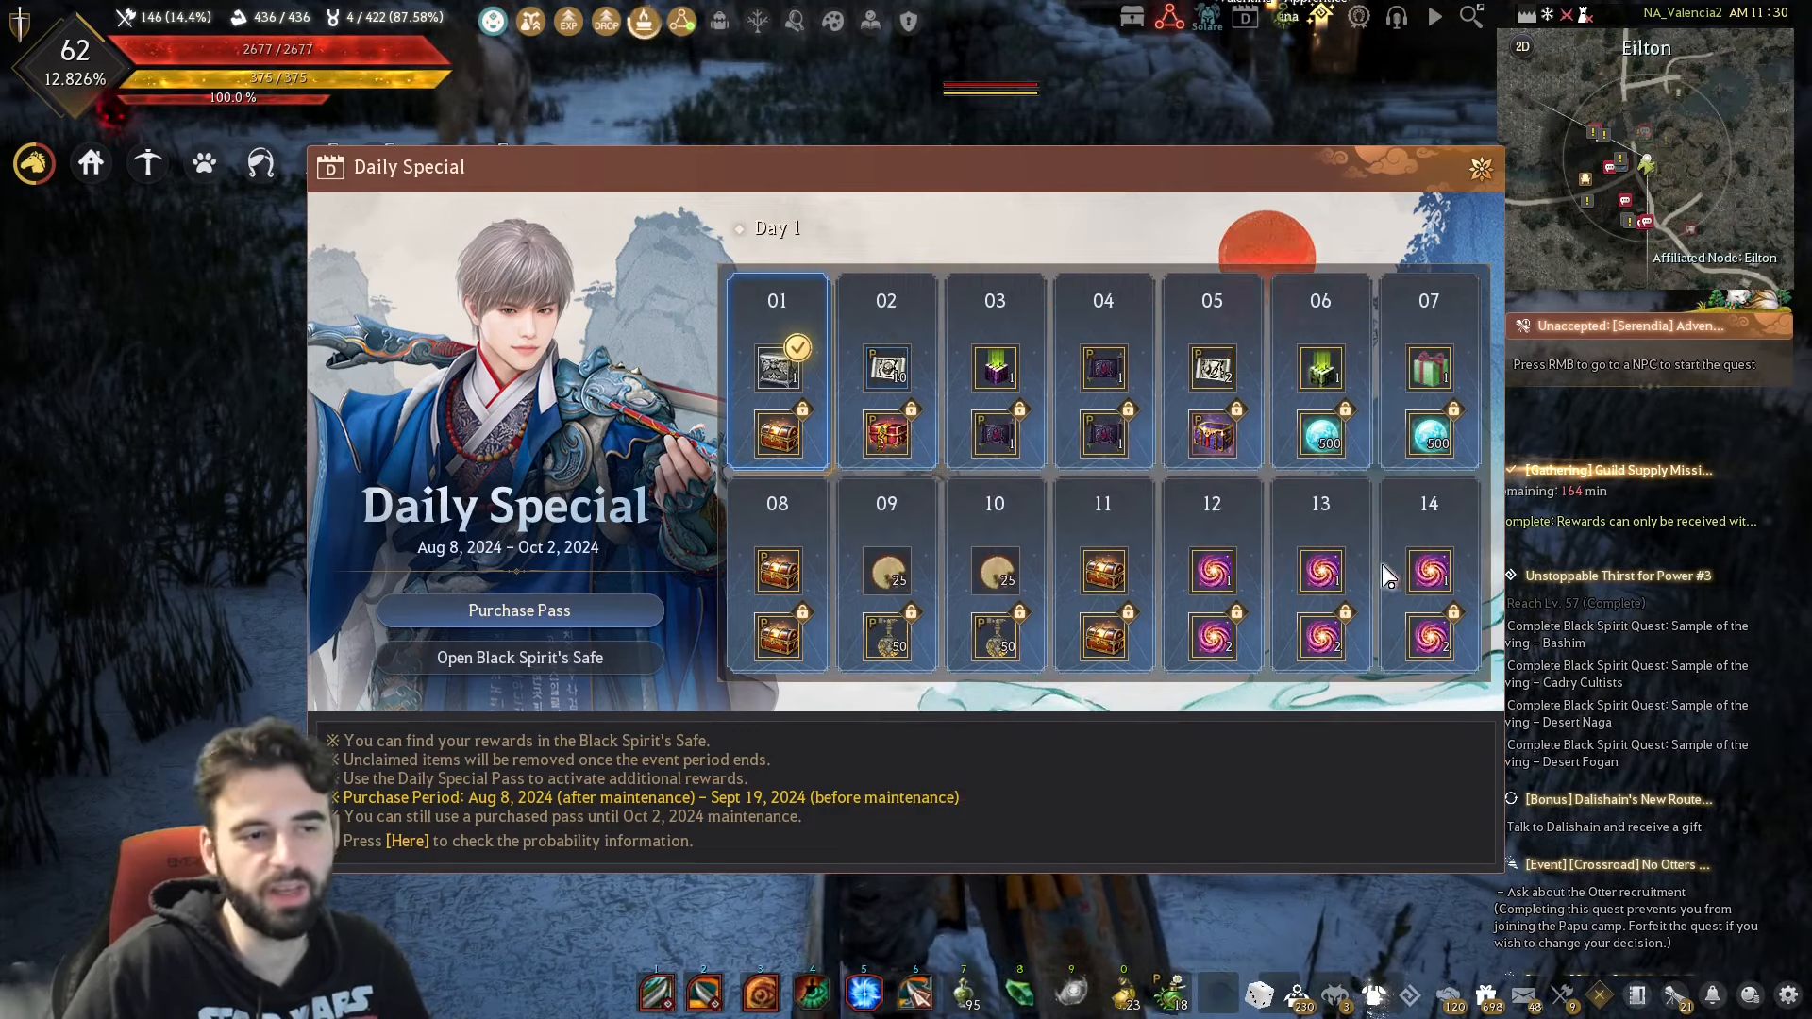
{"action": "mouse_move", "coordinate": [775, 371]}
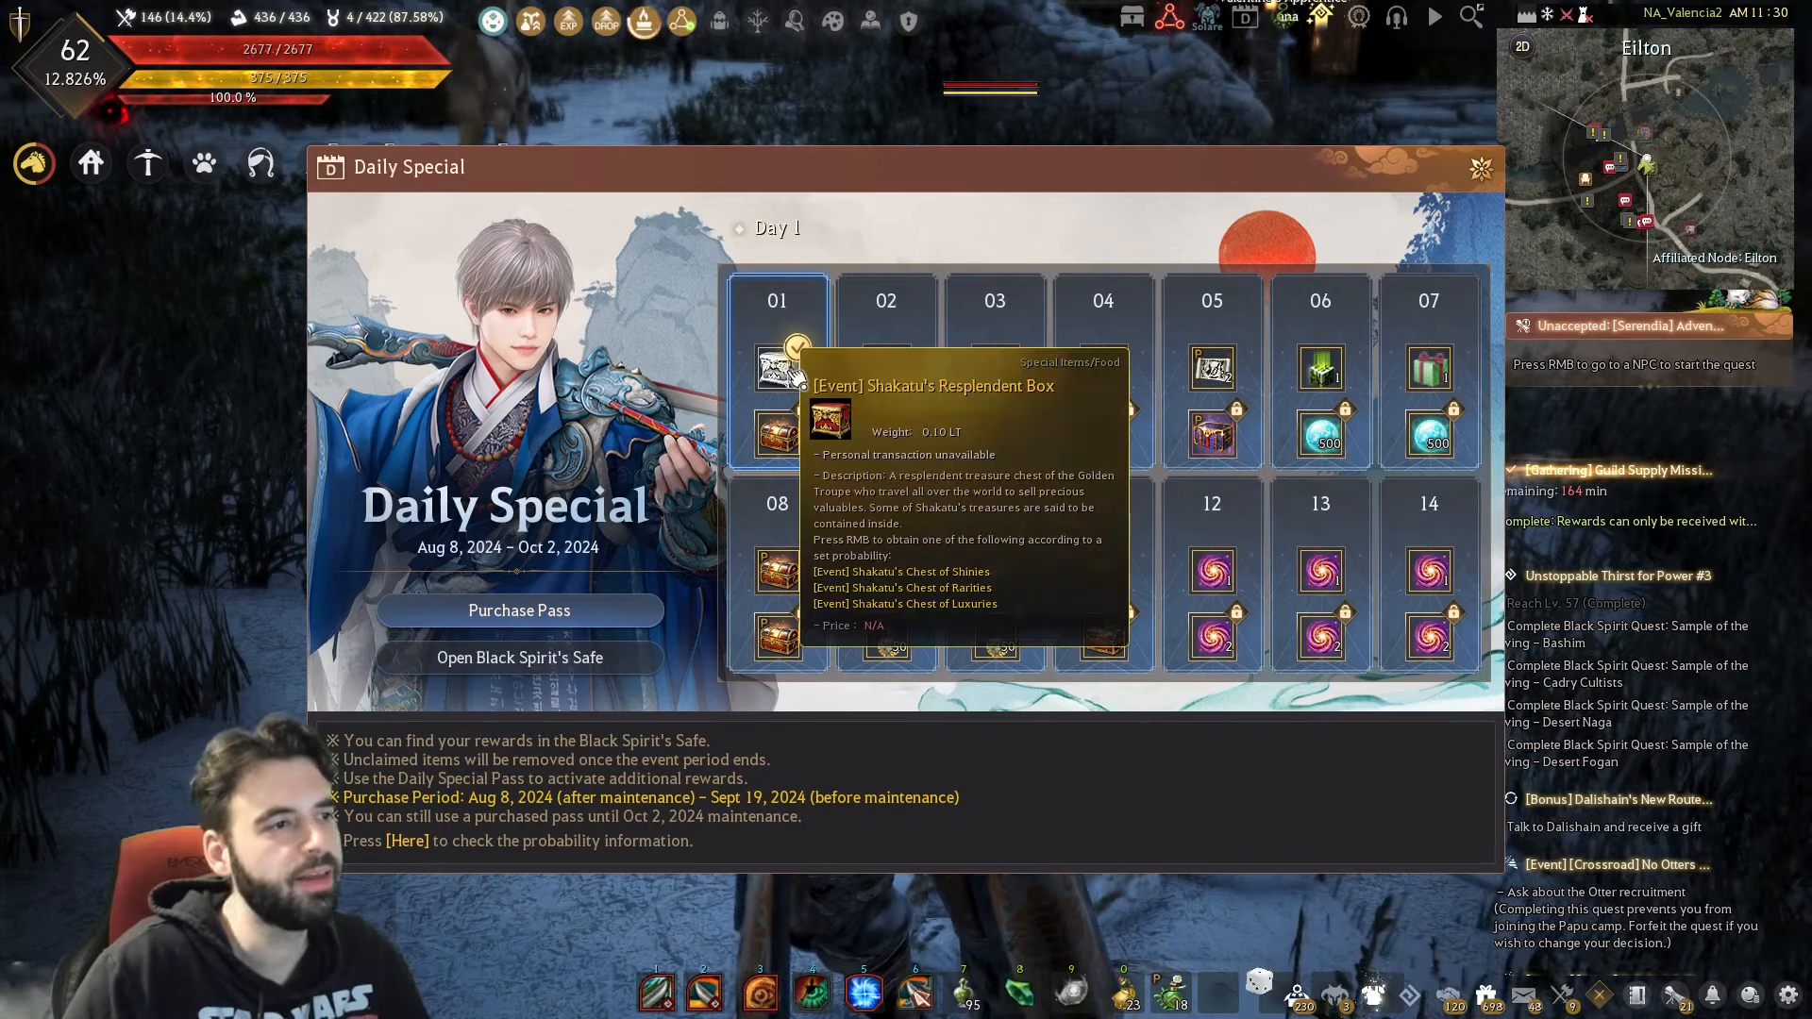
{"action": "mouse_move", "coordinate": [1206, 357]}
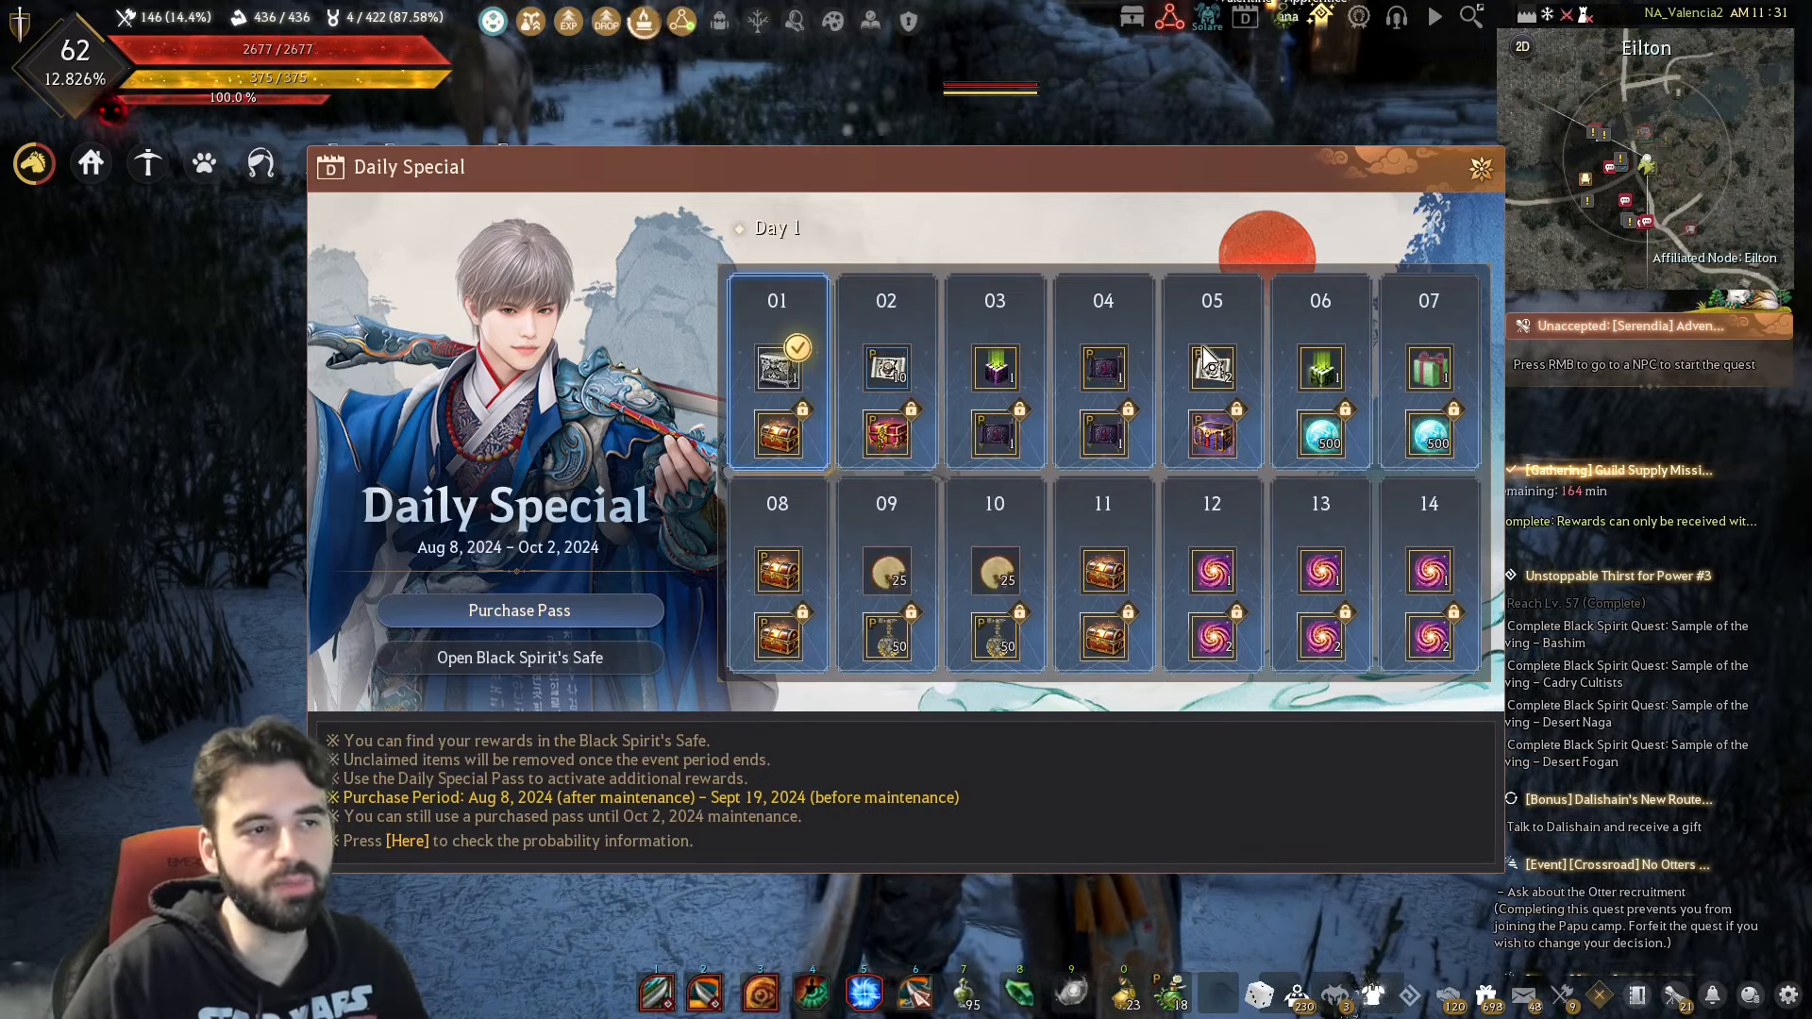
{"action": "mouse_move", "coordinate": [1057, 560]}
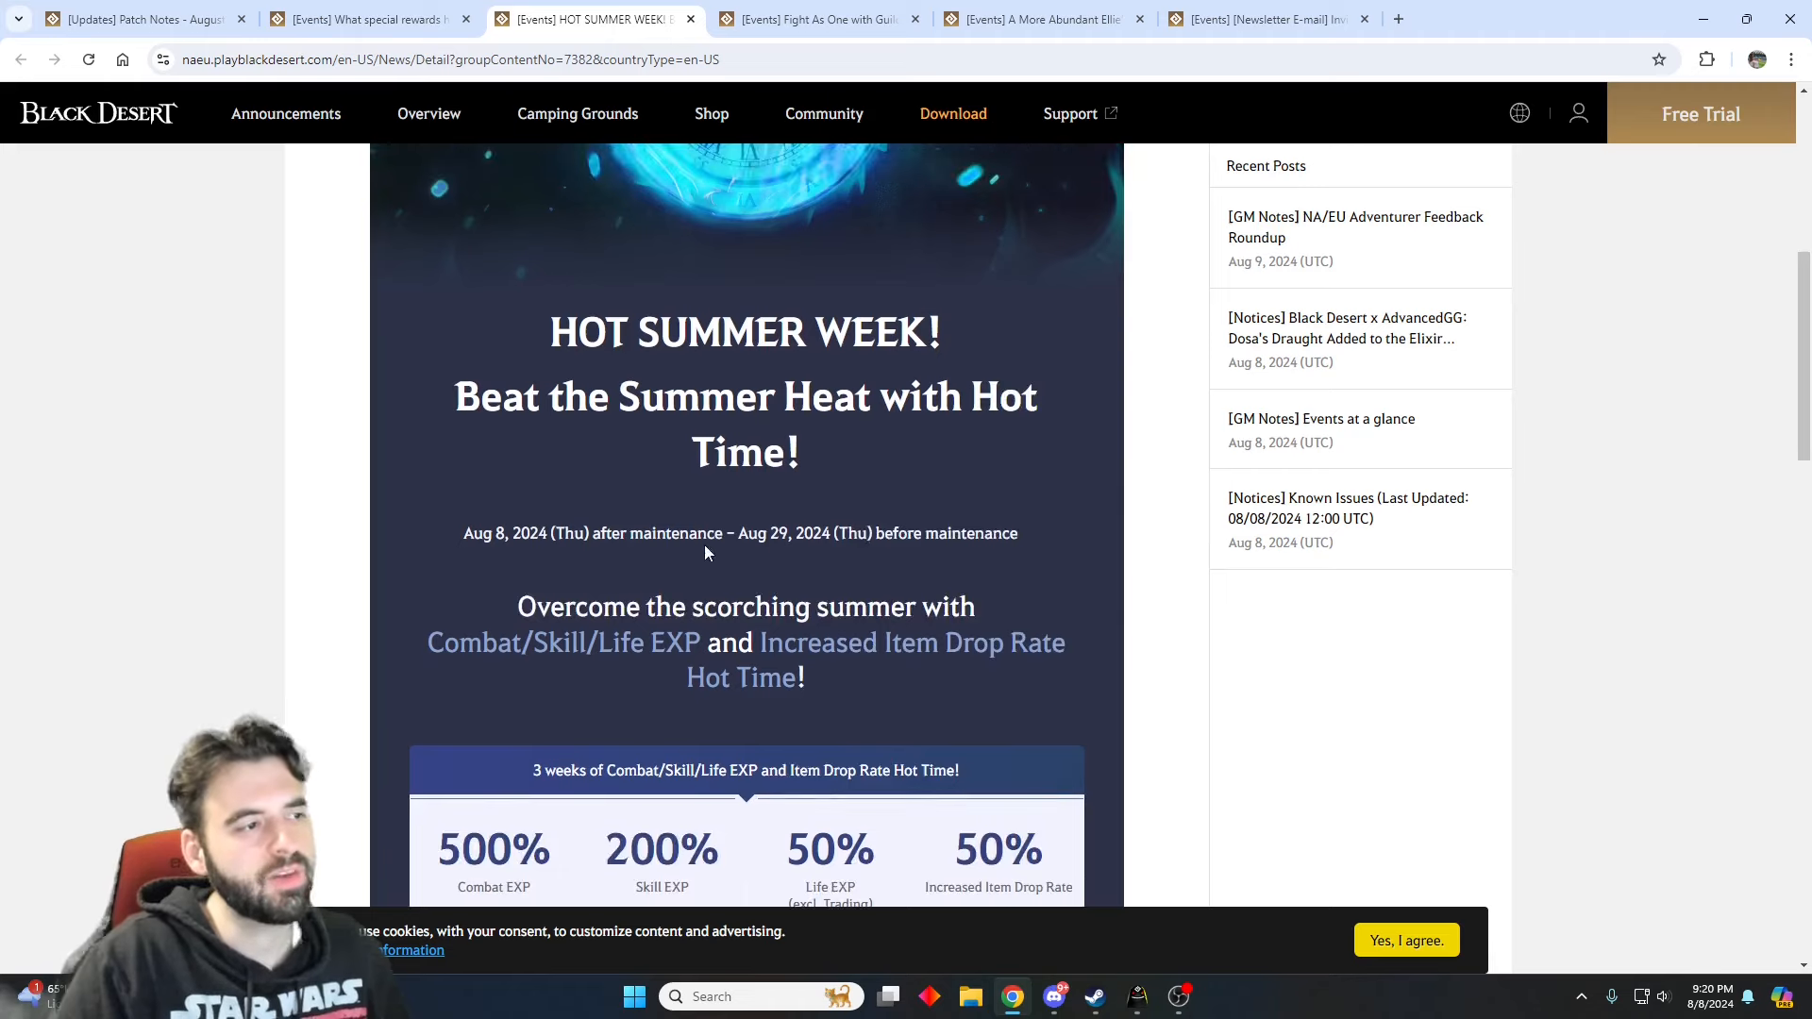
{"action": "mouse_move", "coordinate": [794, 564]}
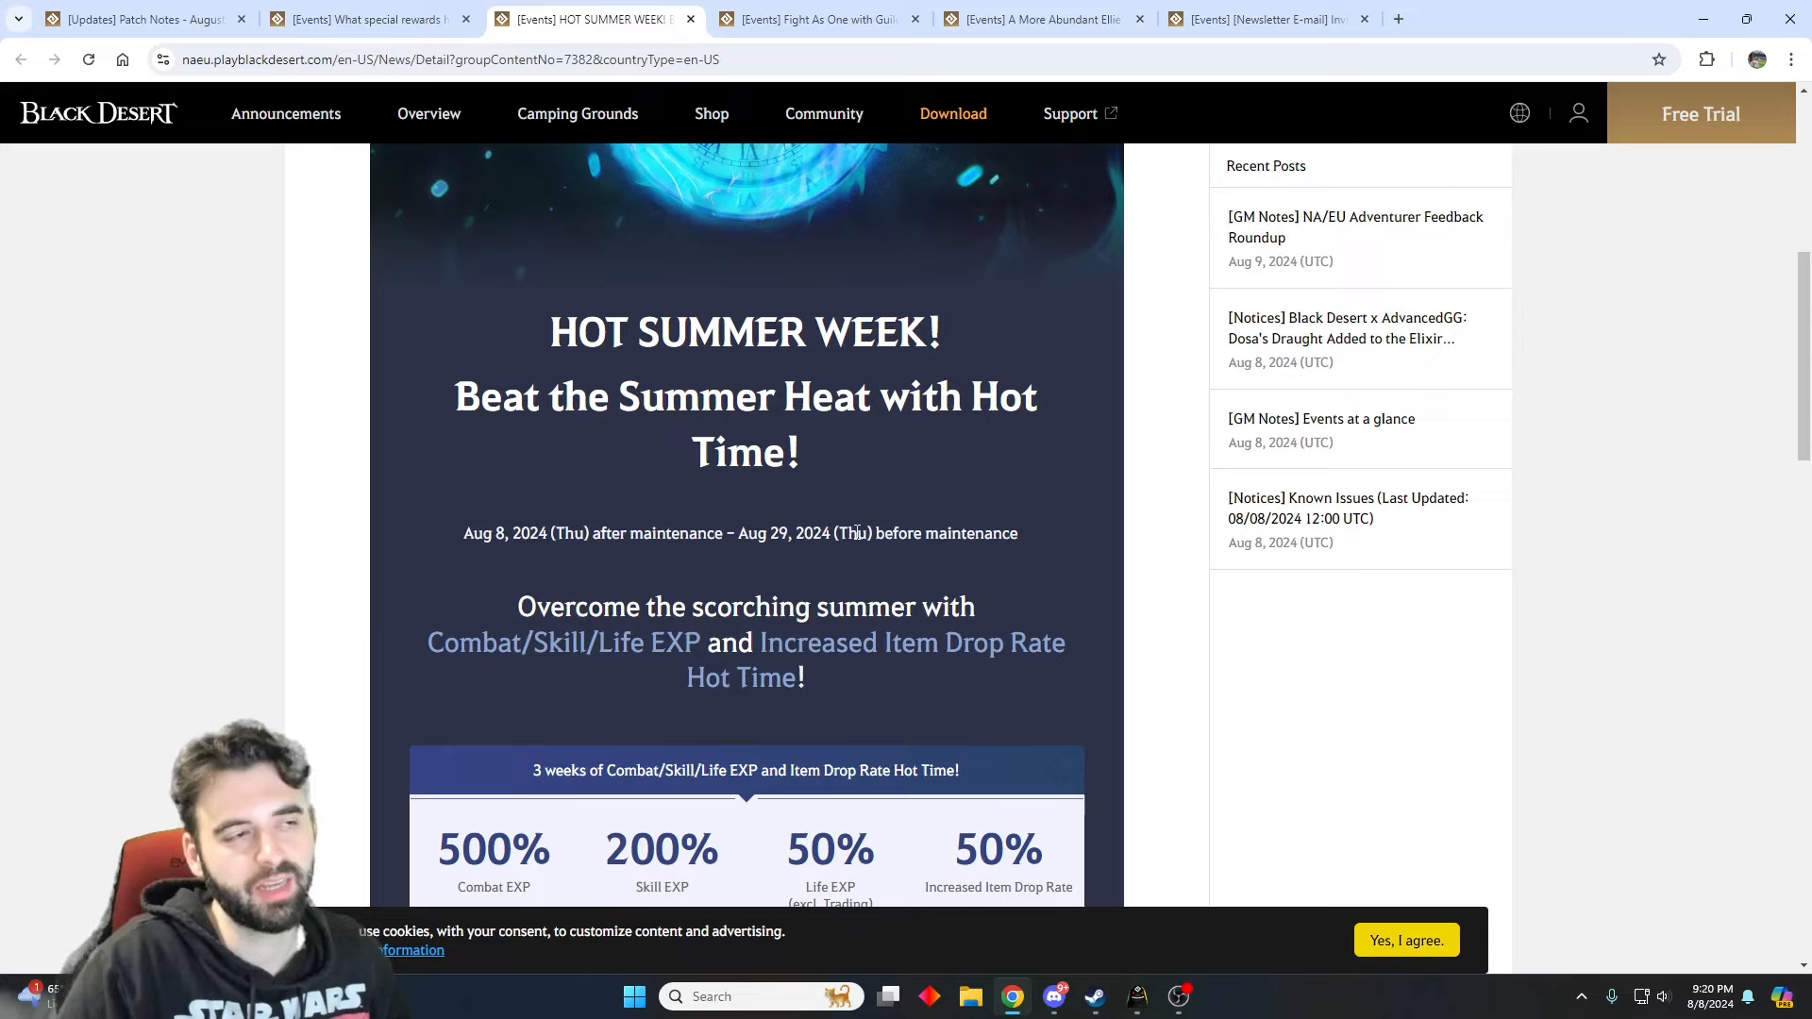
{"action": "mouse_move", "coordinate": [889, 442]}
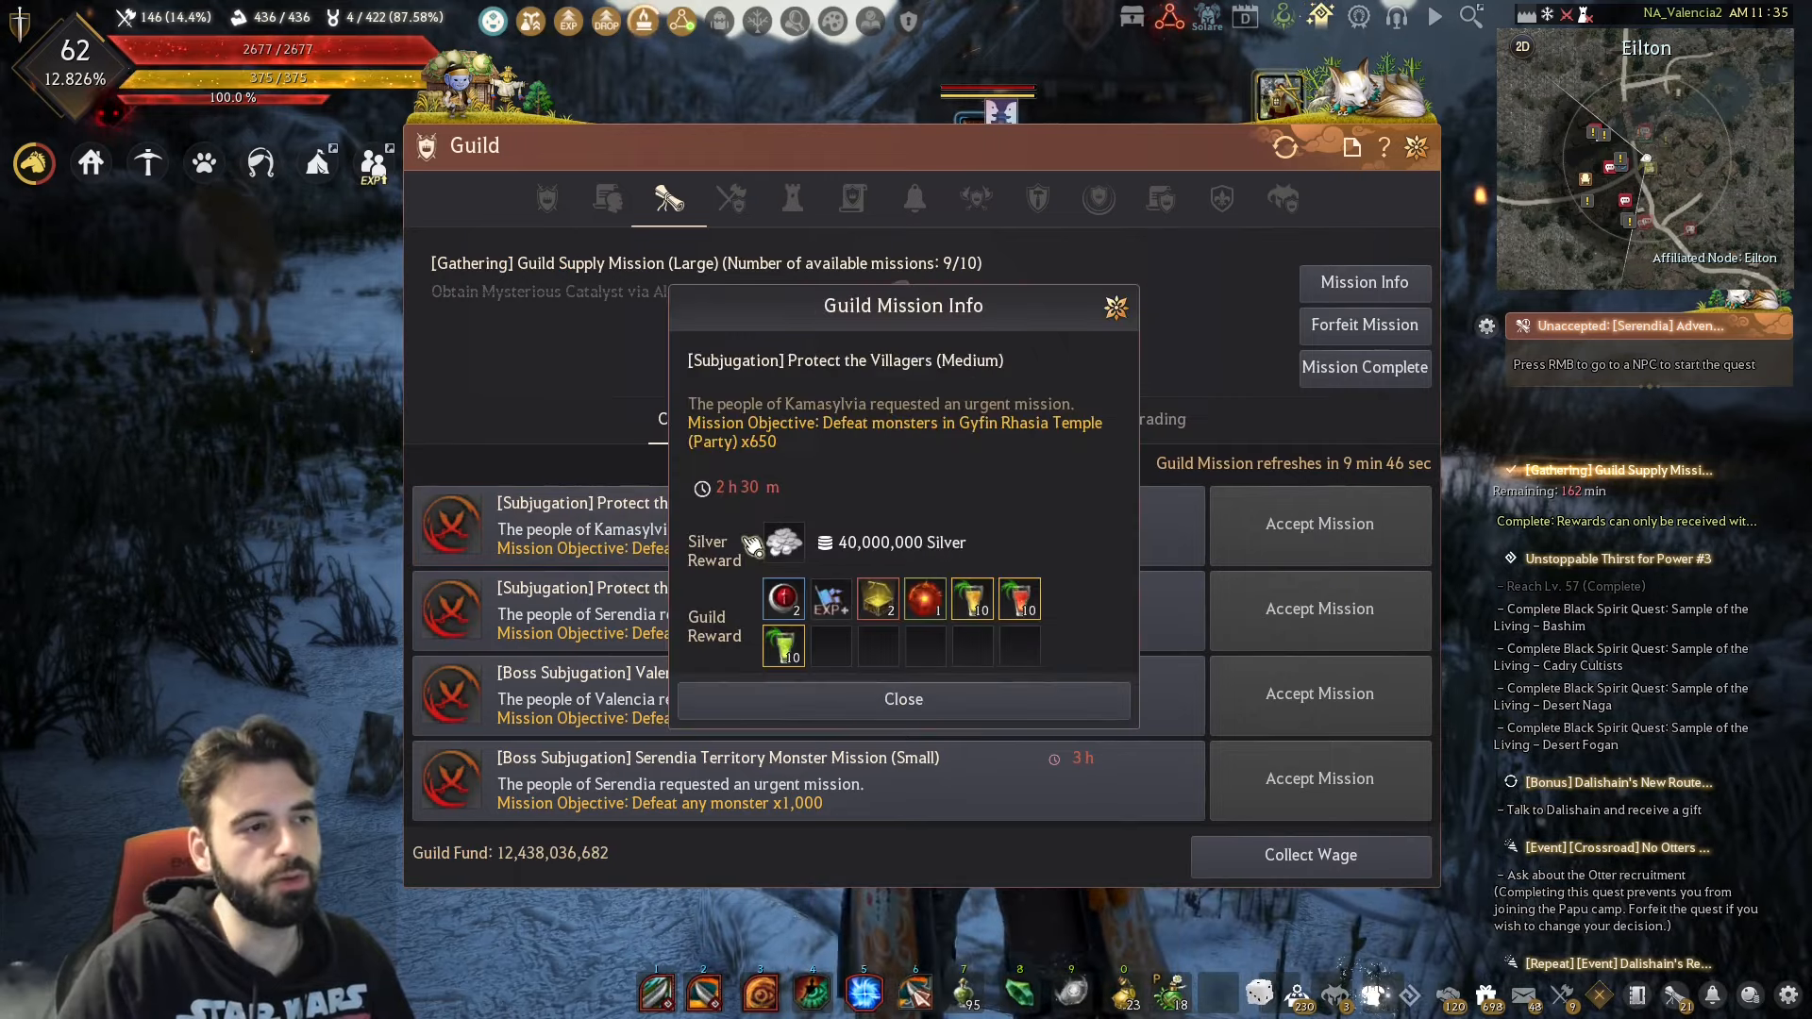
{"action": "mouse_move", "coordinate": [878, 600]}
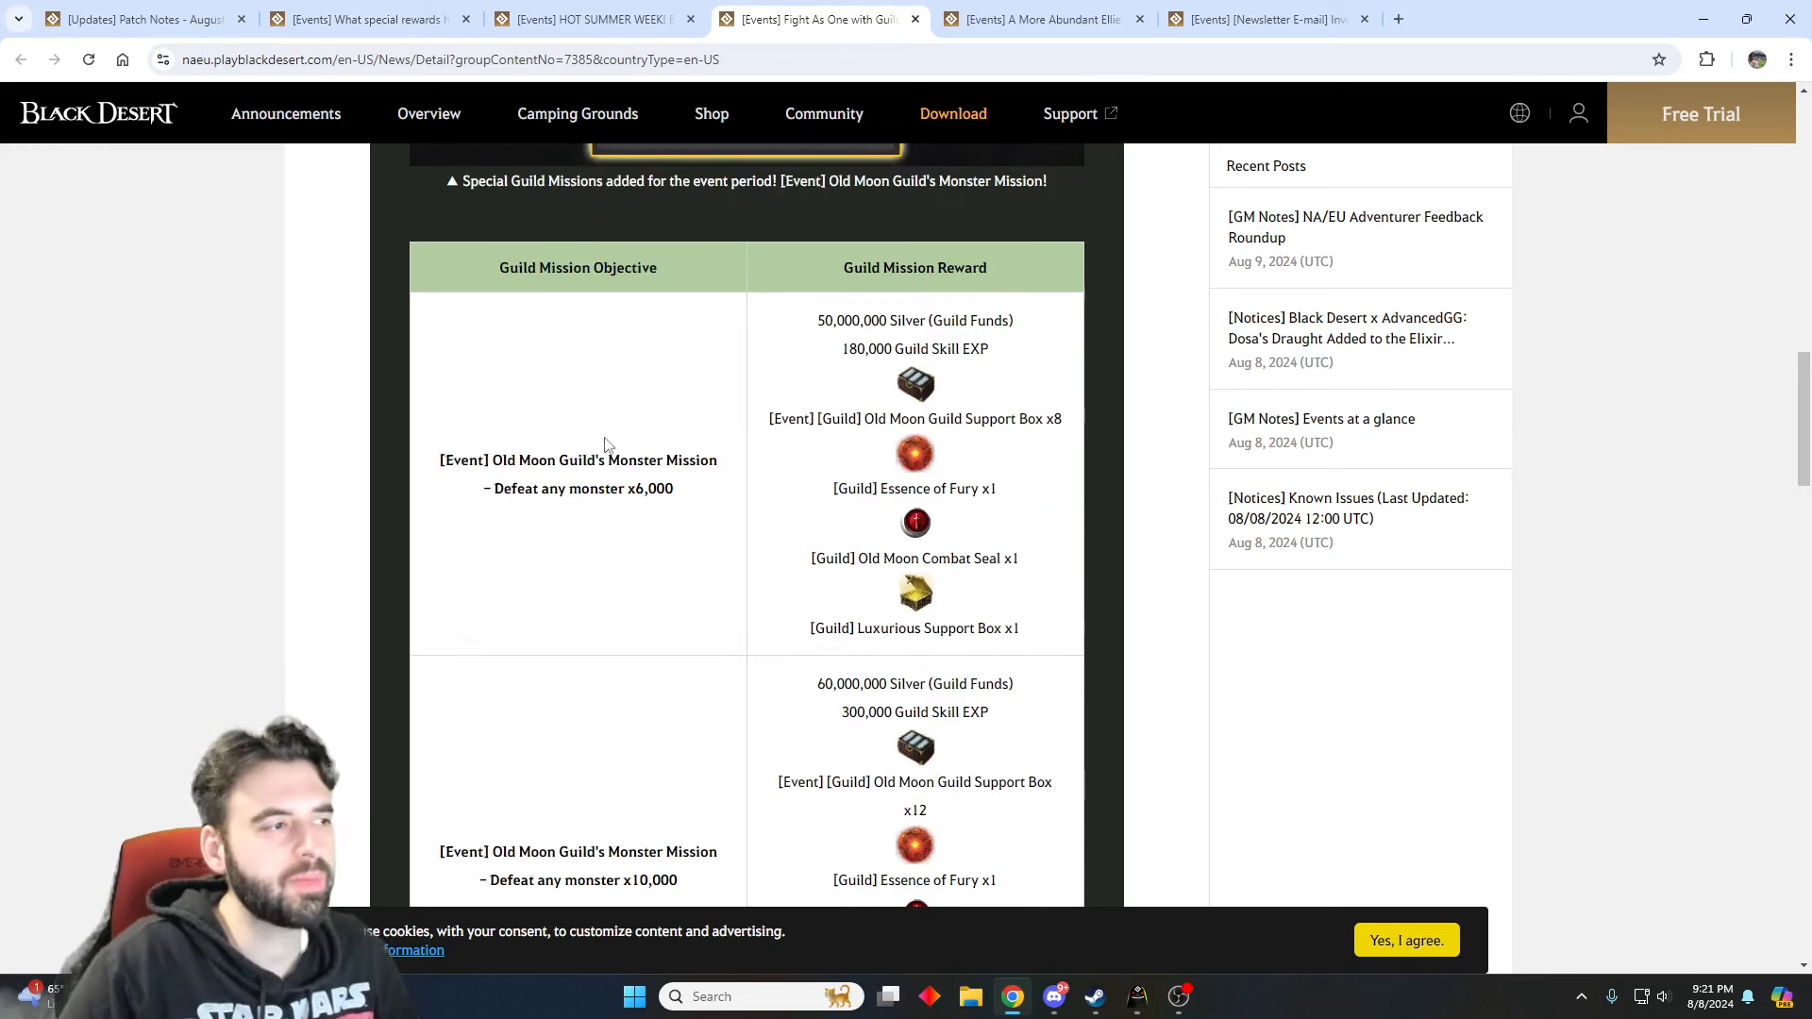
- Review the Old Moon Guild's Monster Mission reward table, then switch to the A More Abundant Ellie's page
{"action": "double_click", "coordinate": [466, 460]}
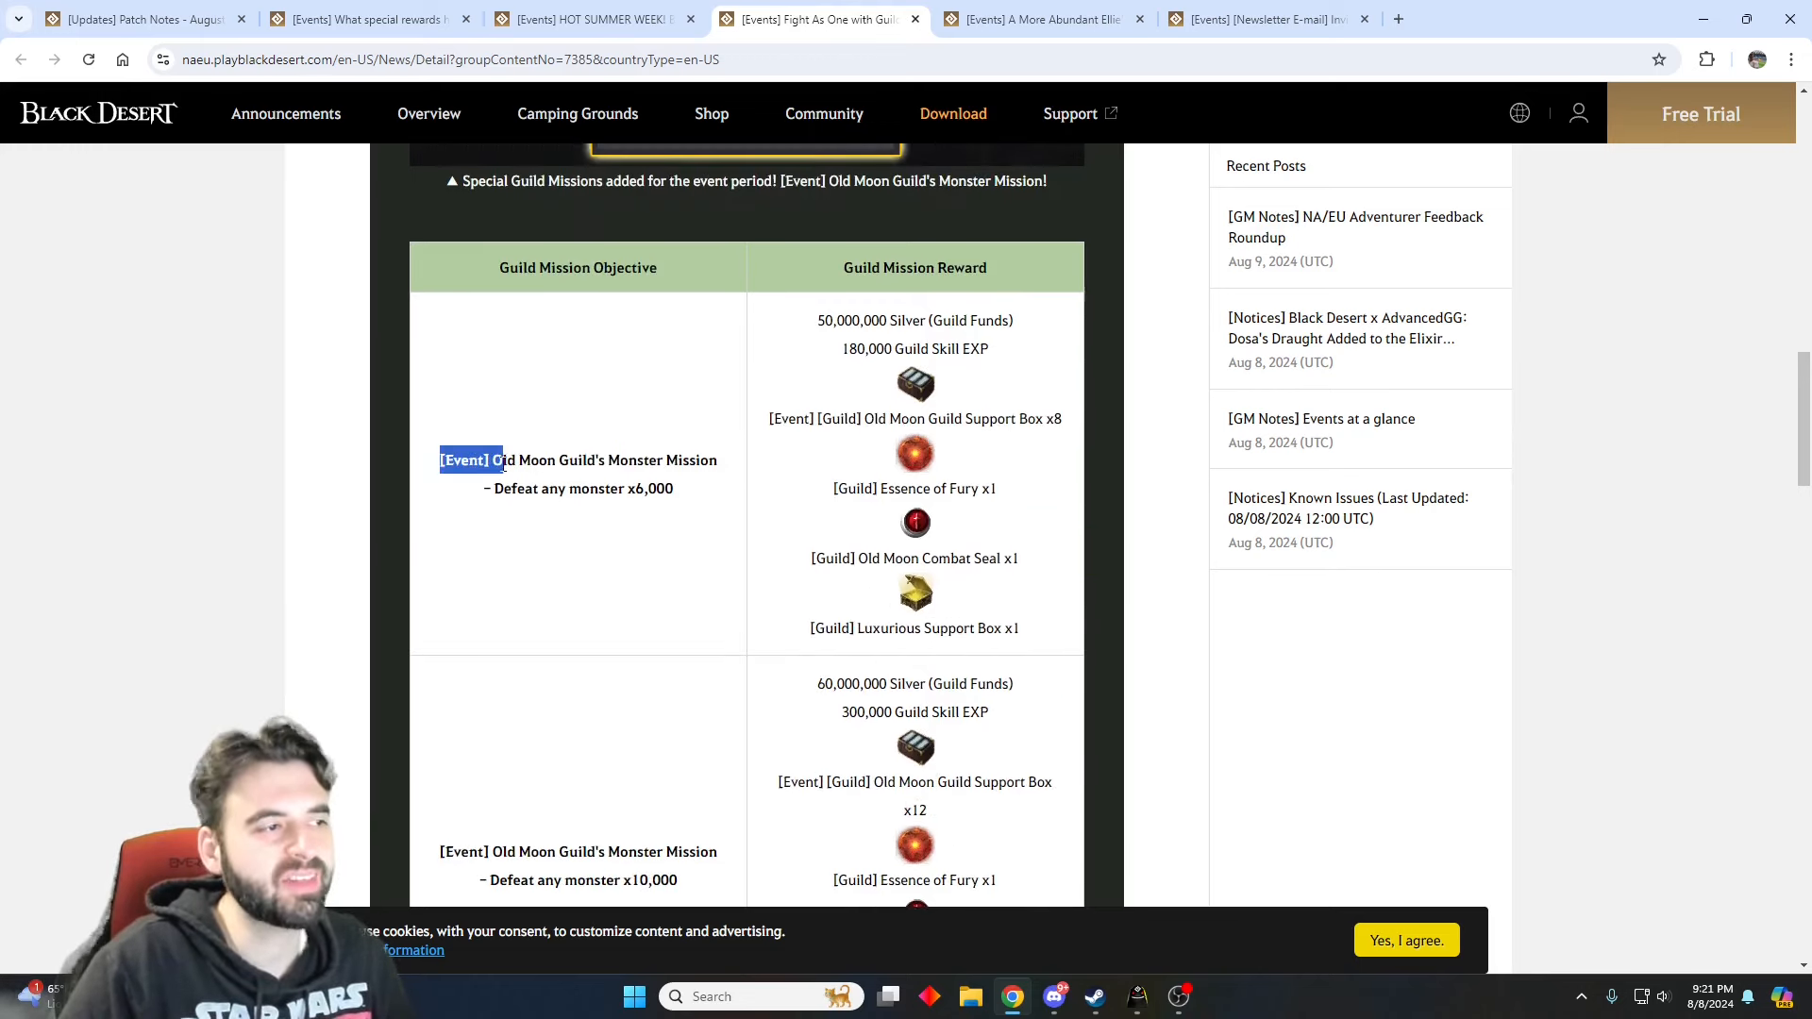
{"action": "scroll", "scroll_direction": "down", "scroll_amount": 3}
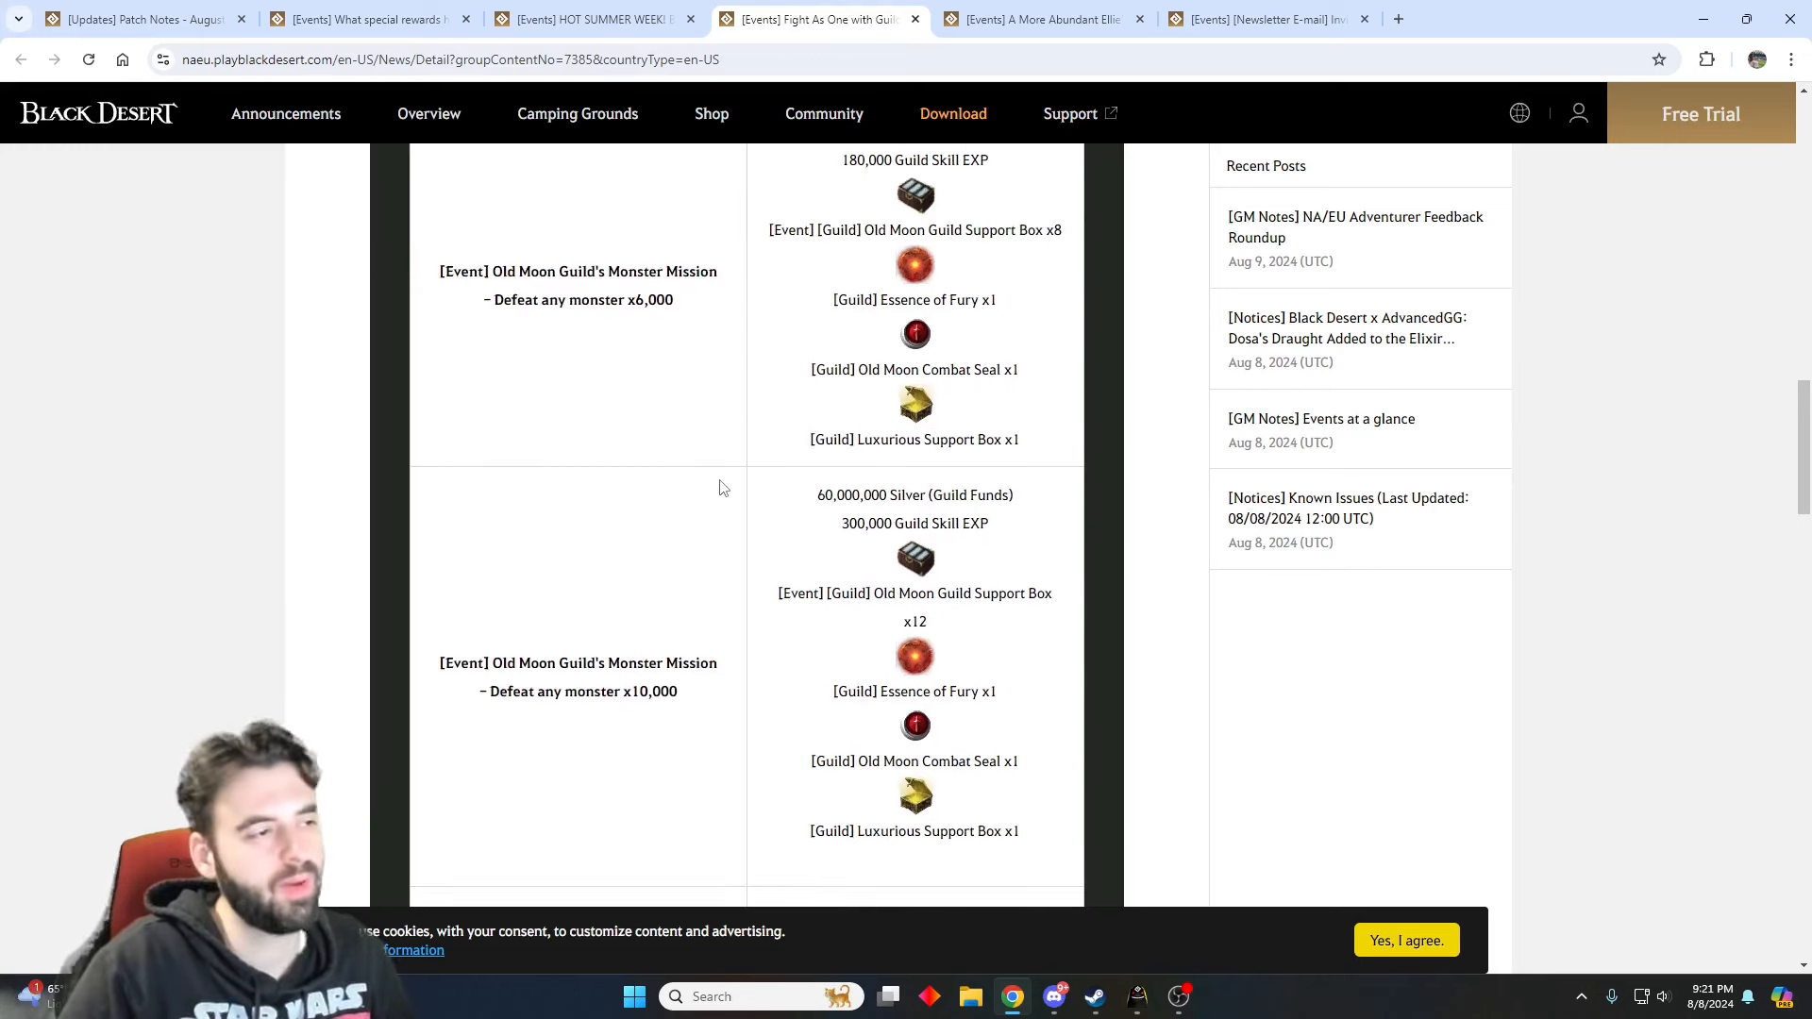
{"action": "scroll", "scroll_direction": "down", "scroll_amount": 3}
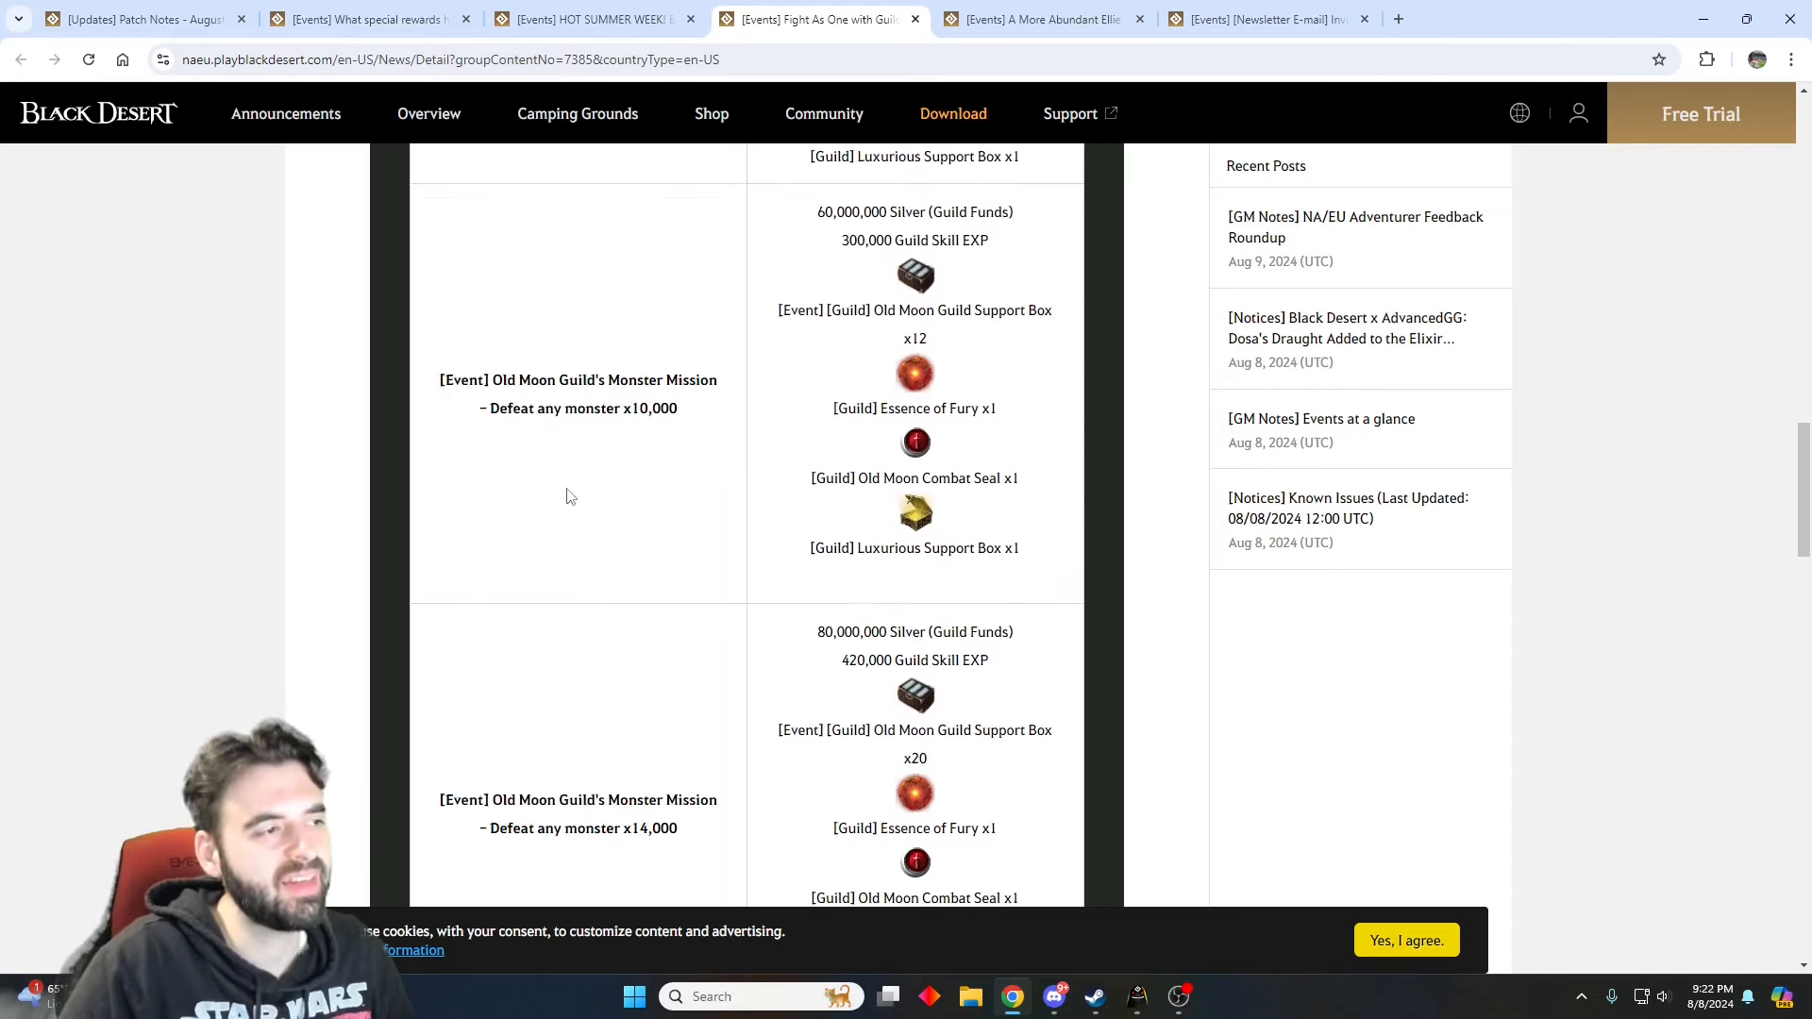
{"action": "scroll", "scroll_direction": "up", "scroll_amount": 3}
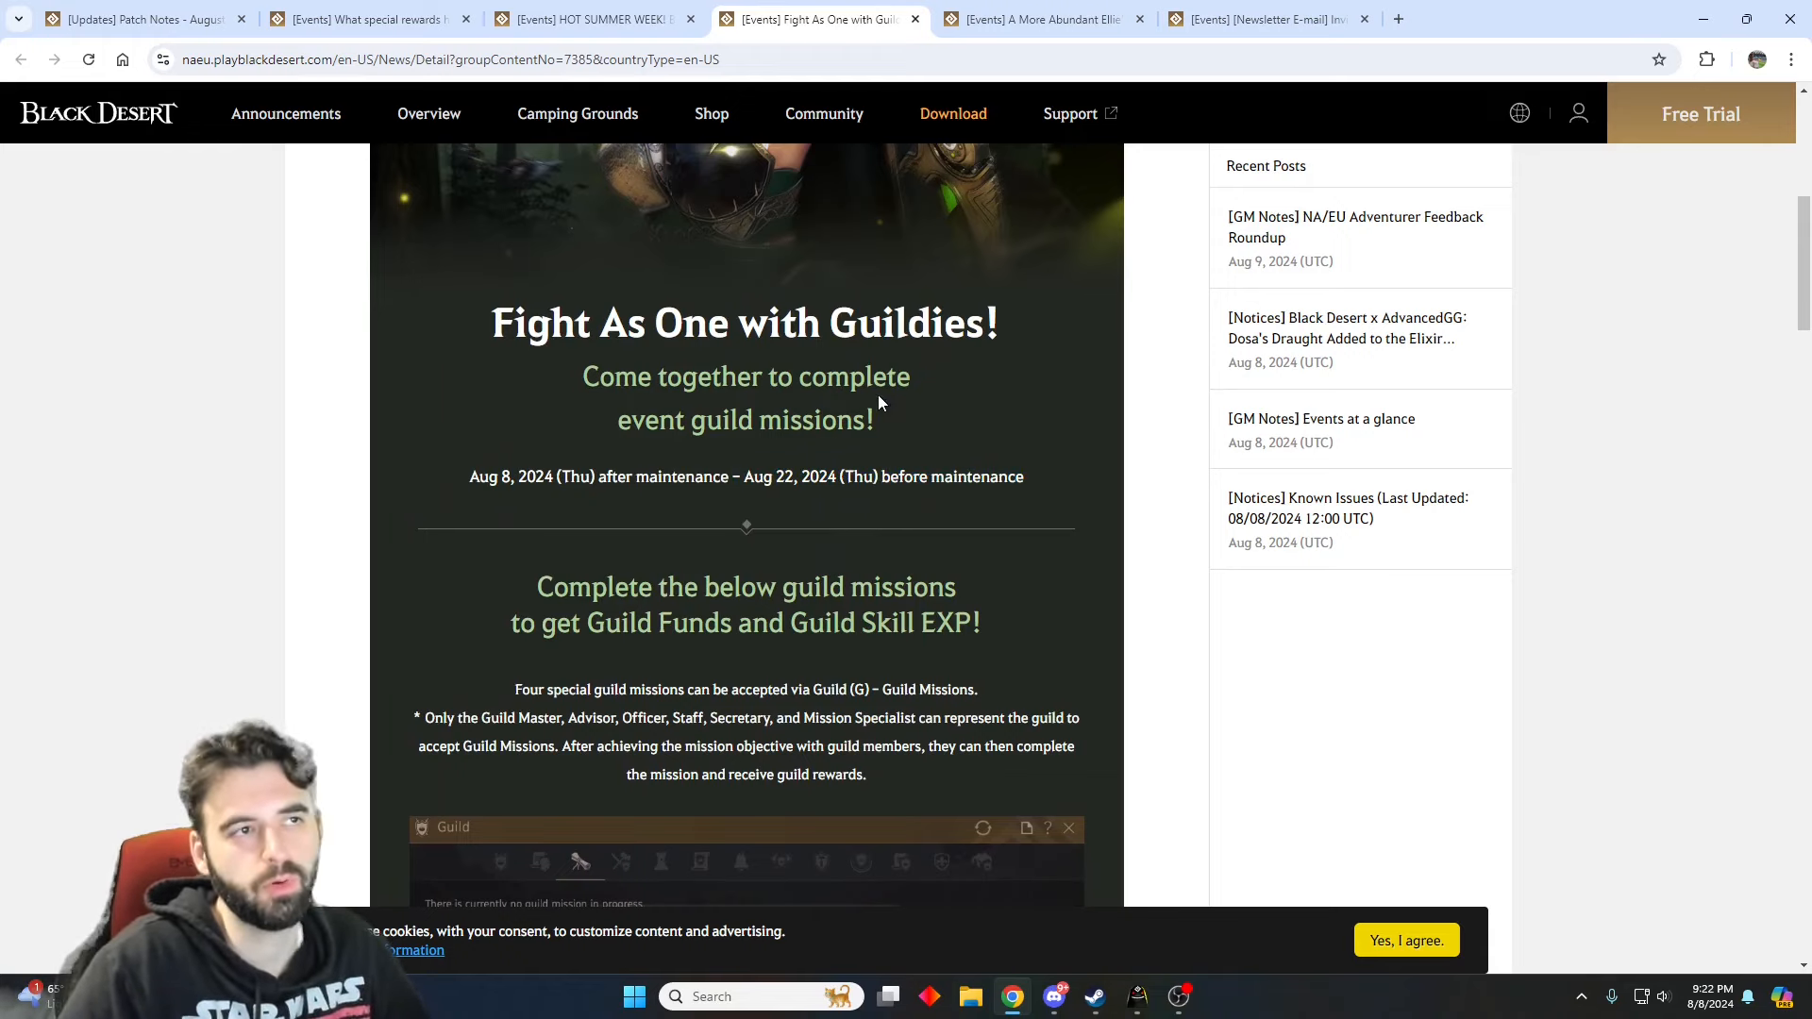
{"action": "left_click", "coordinate": [1034, 19]}
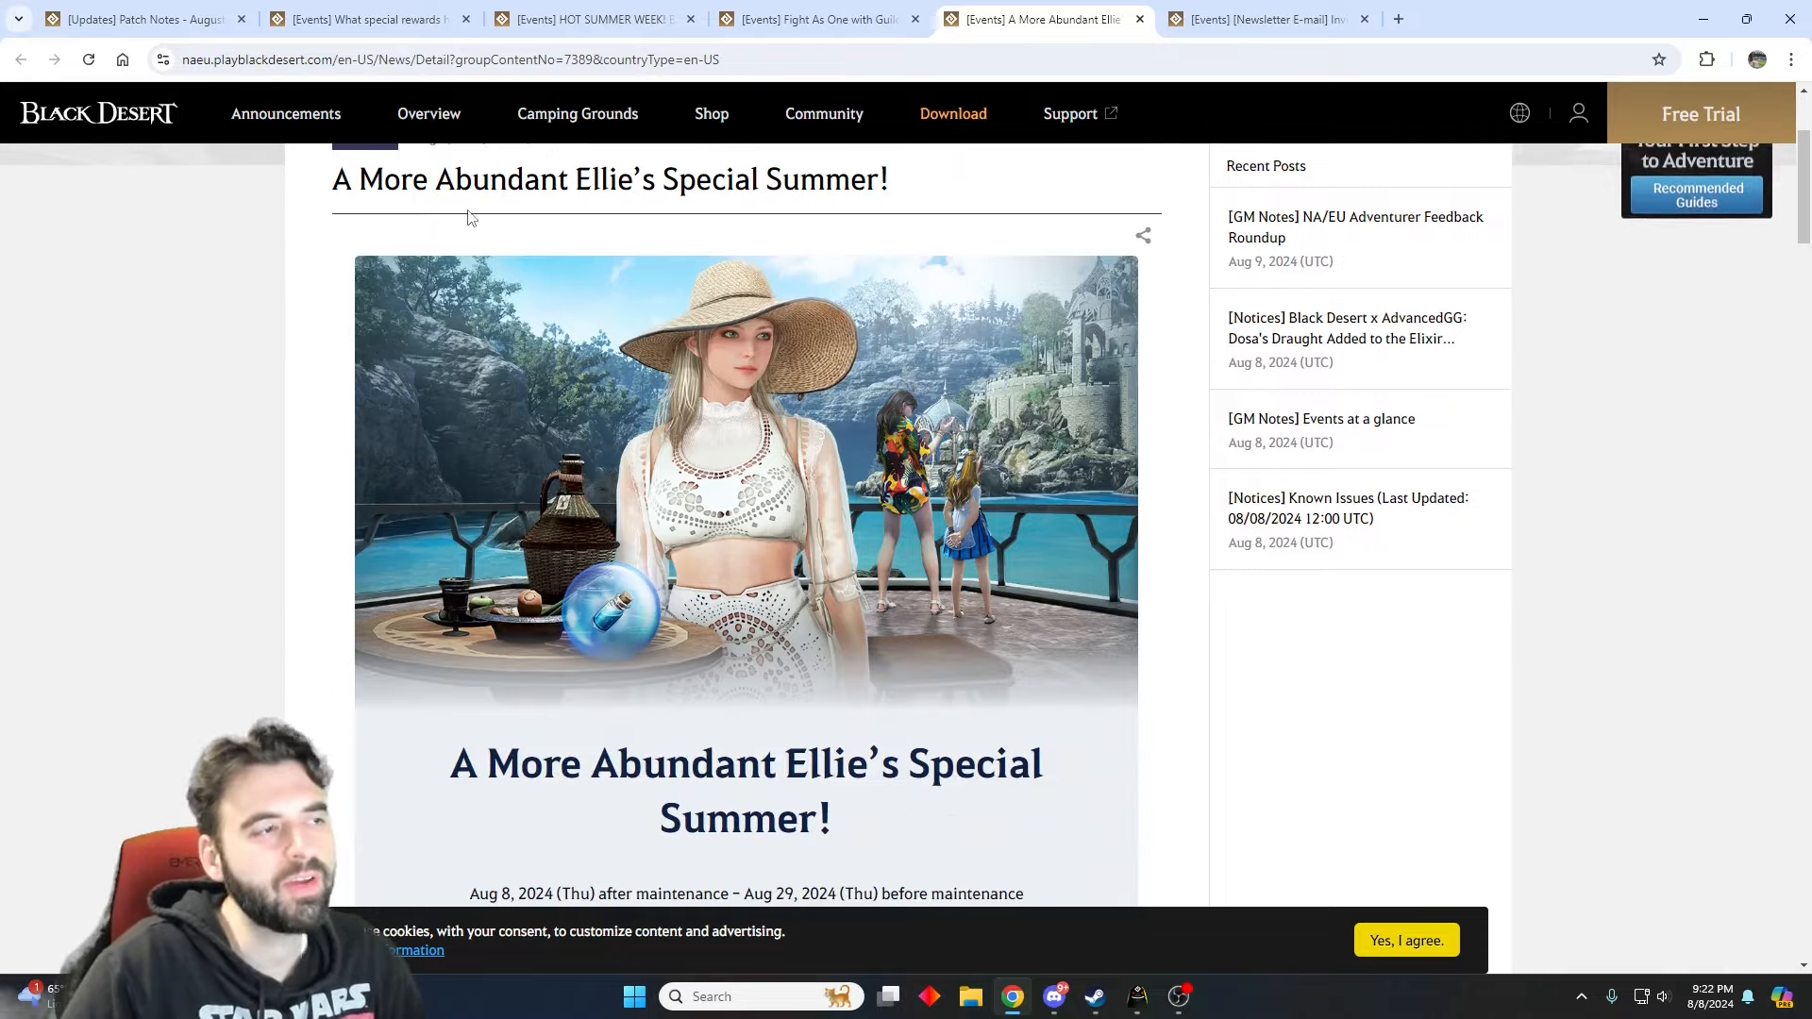
- Read down the first part of Ellie's Shiny Seal exchange list
{"action": "scroll", "scroll_direction": "down", "scroll_amount": 3}
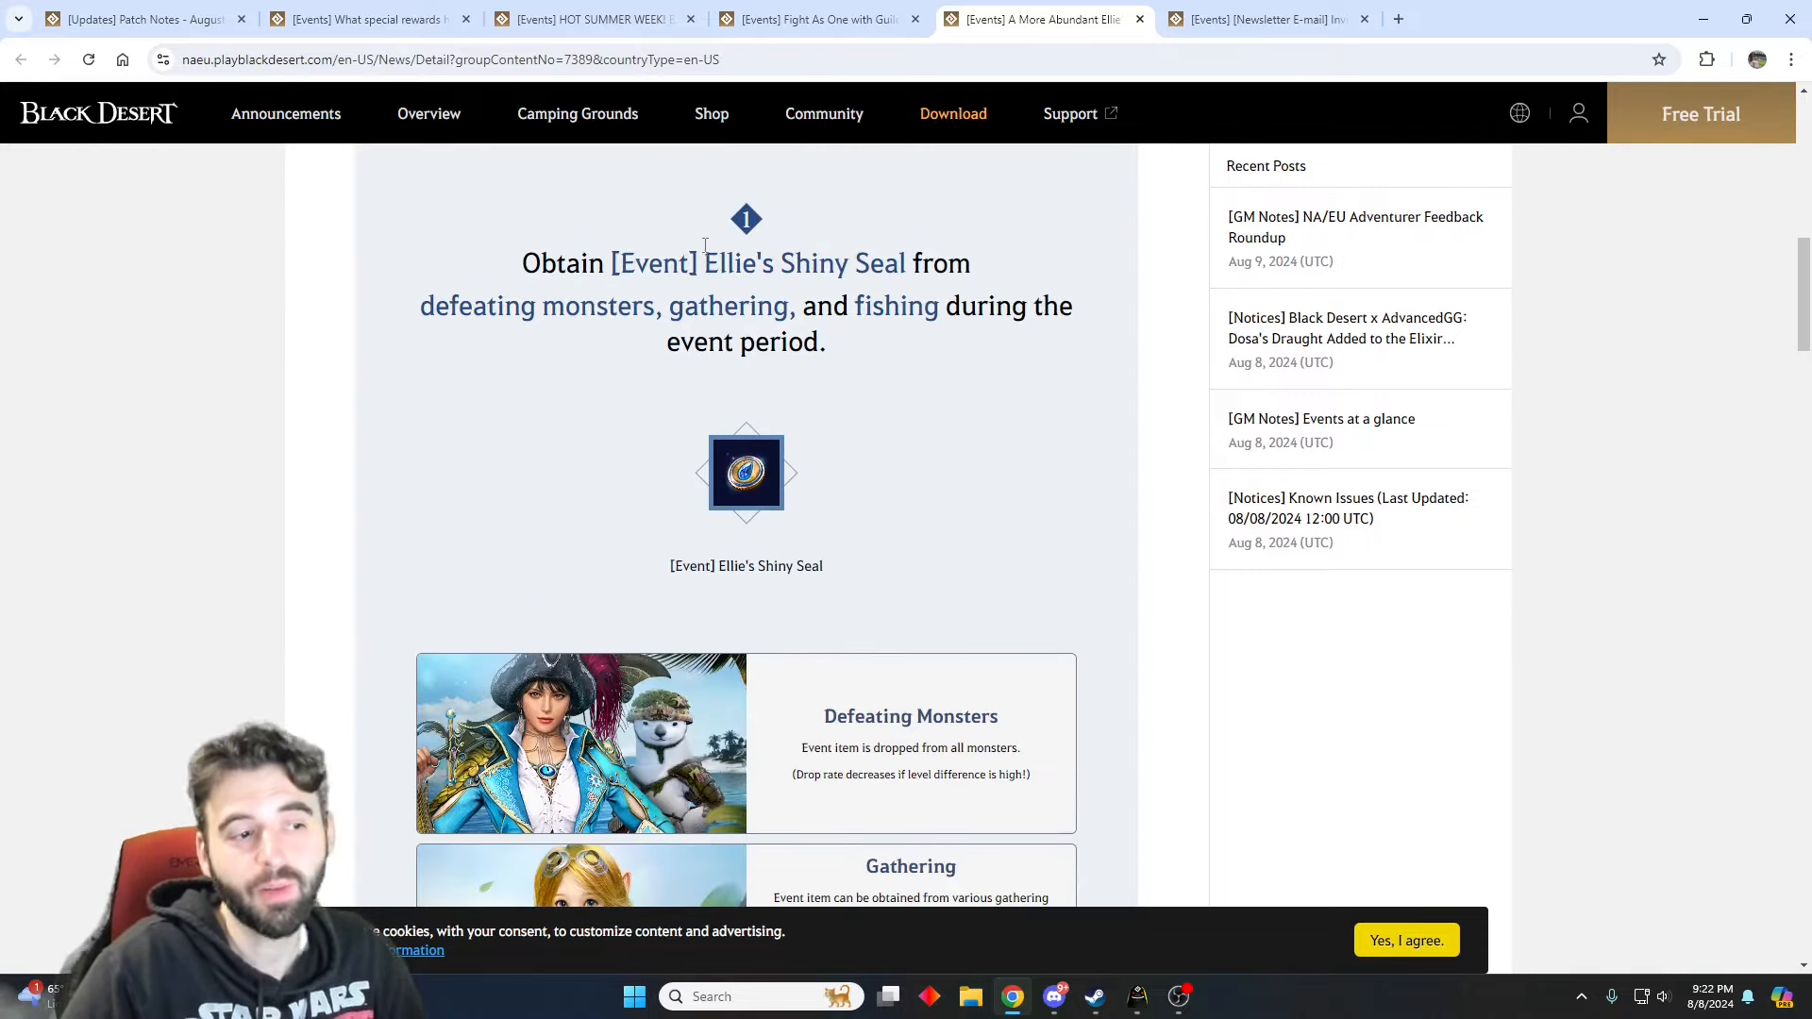
{"action": "scroll", "scroll_direction": "down", "scroll_amount": 3}
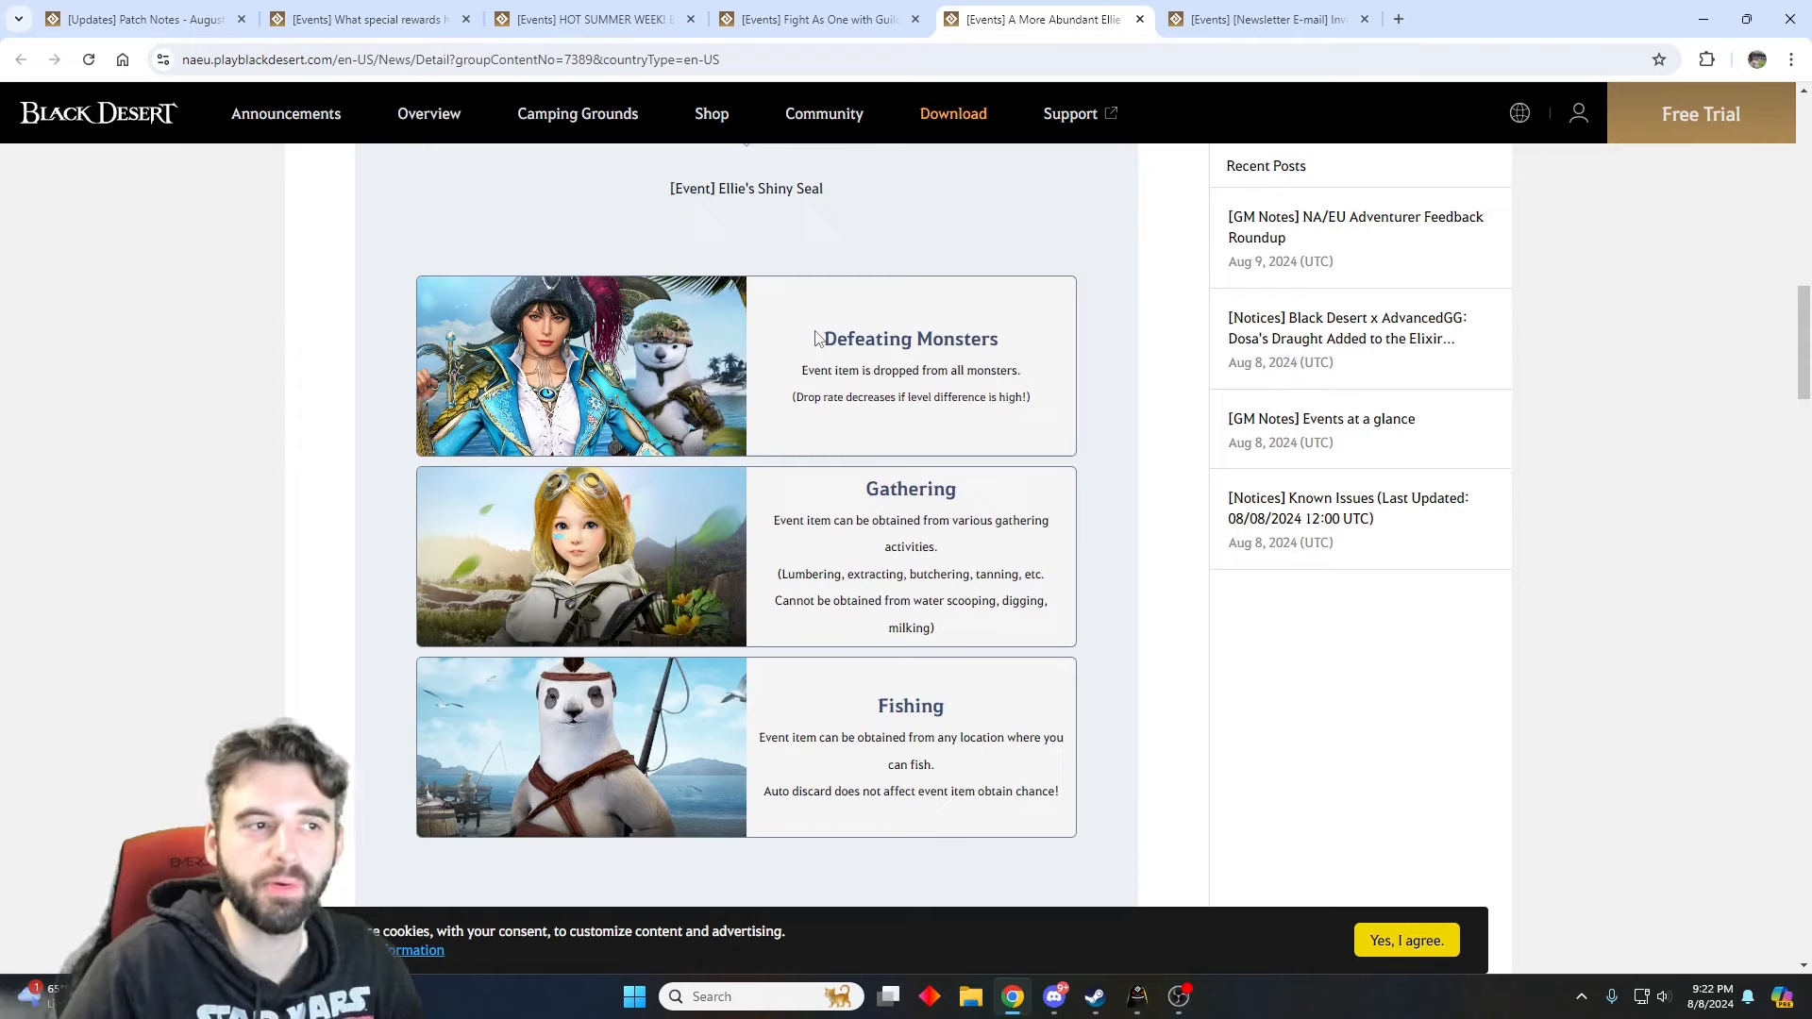
{"action": "scroll", "scroll_direction": "down", "scroll_amount": 3}
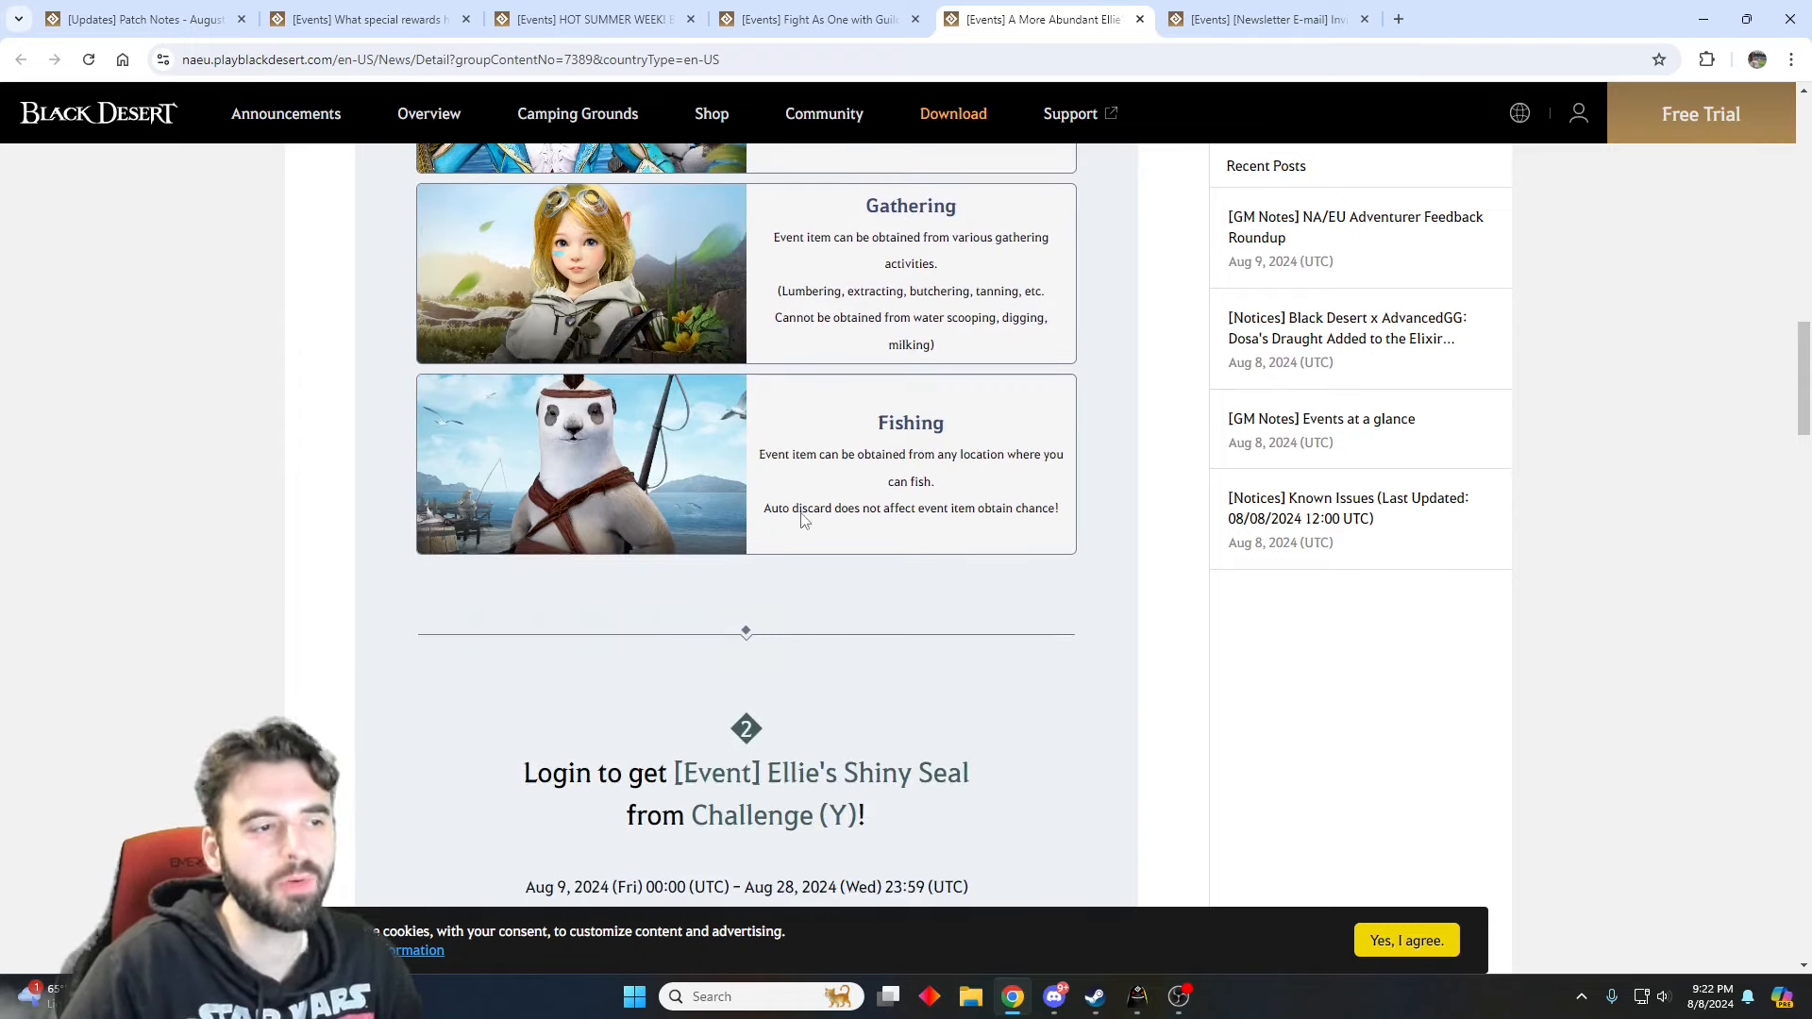
{"action": "scroll", "scroll_direction": "up", "scroll_amount": 3}
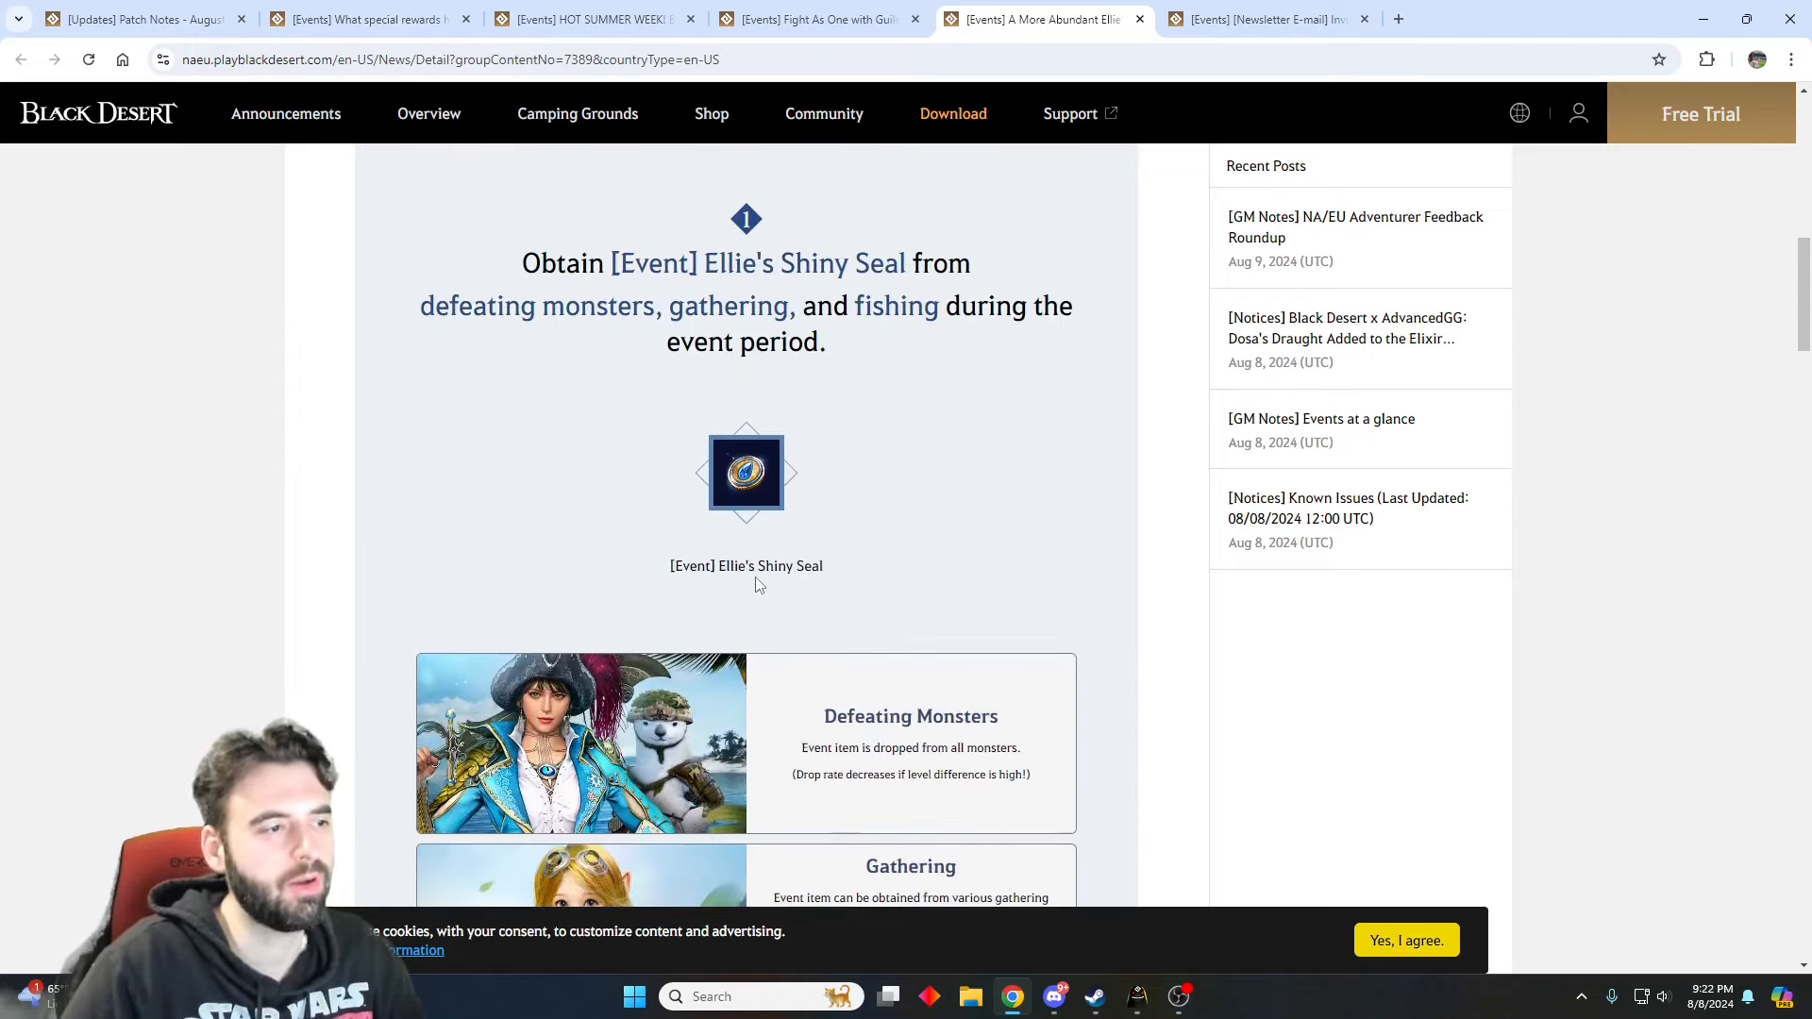
{"action": "scroll", "scroll_direction": "down", "scroll_amount": 3}
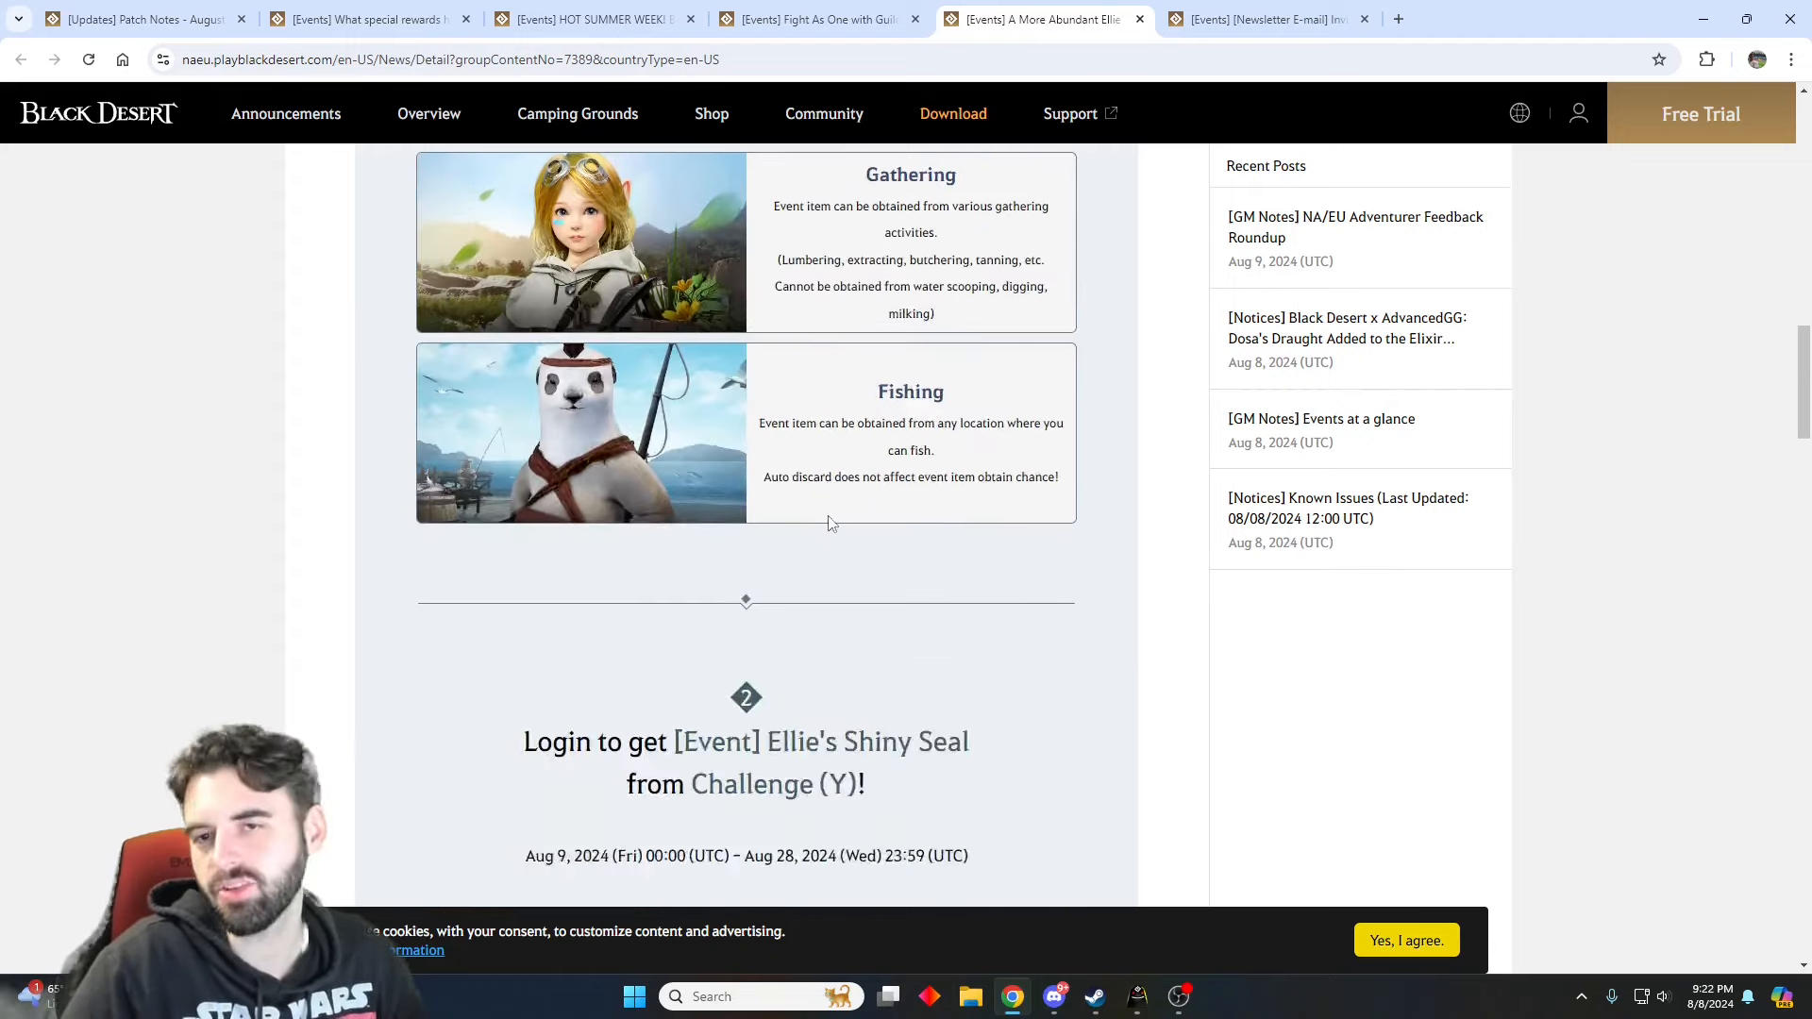
{"action": "scroll", "scroll_direction": "down", "scroll_amount": 3}
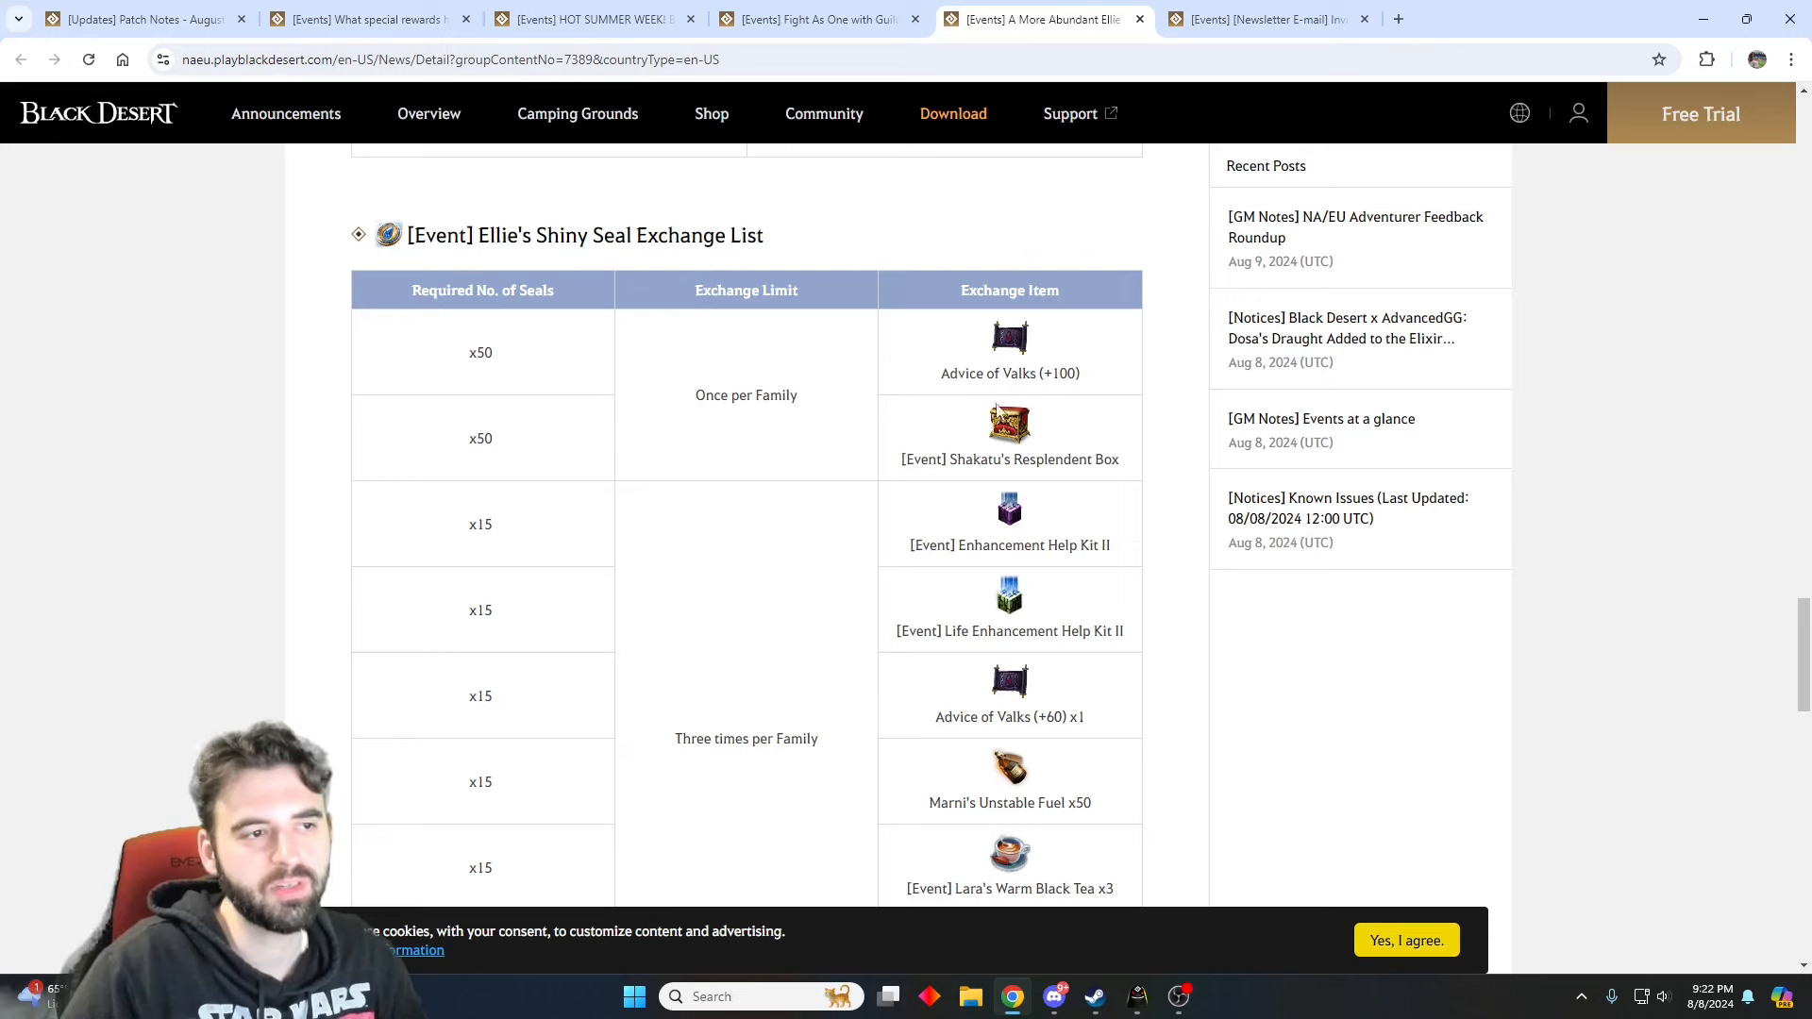
- Finish the Shiny Seal exchange list and switch to the Newsletter E-mail Invite Code Delivery page
{"action": "scroll", "scroll_direction": "down", "scroll_amount": 3}
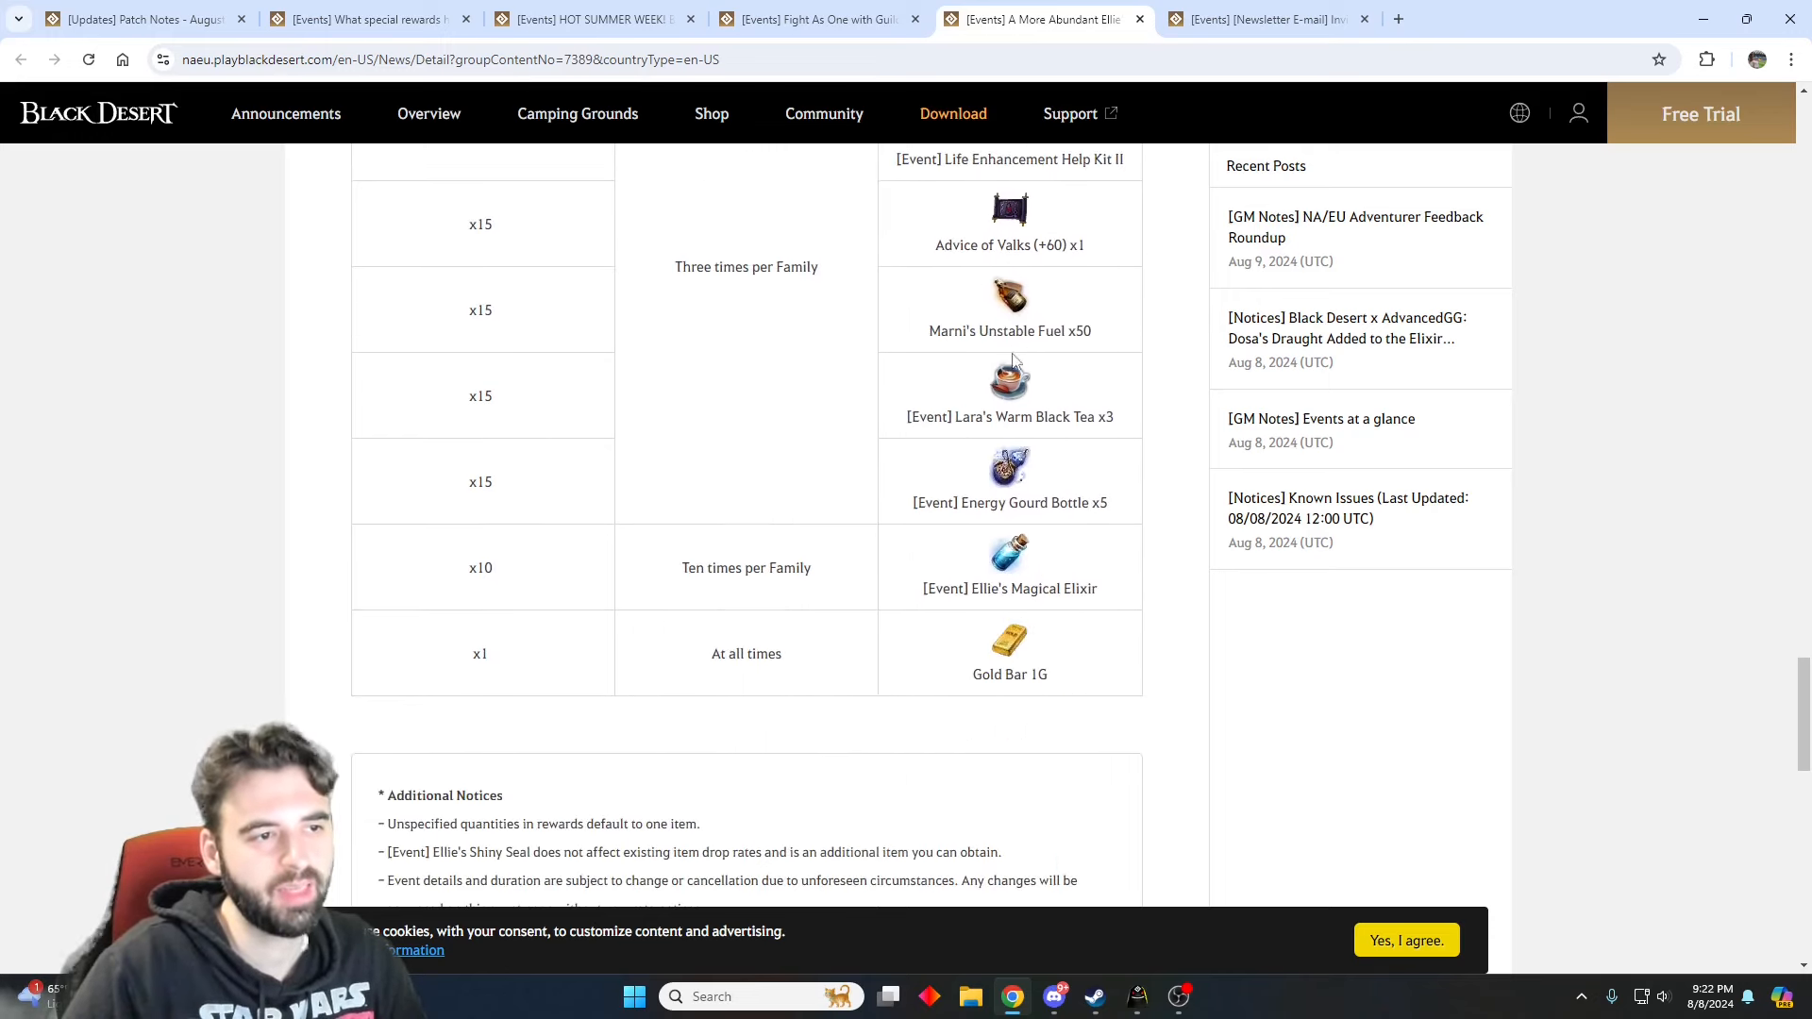
{"action": "scroll", "scroll_direction": "down", "scroll_amount": 3}
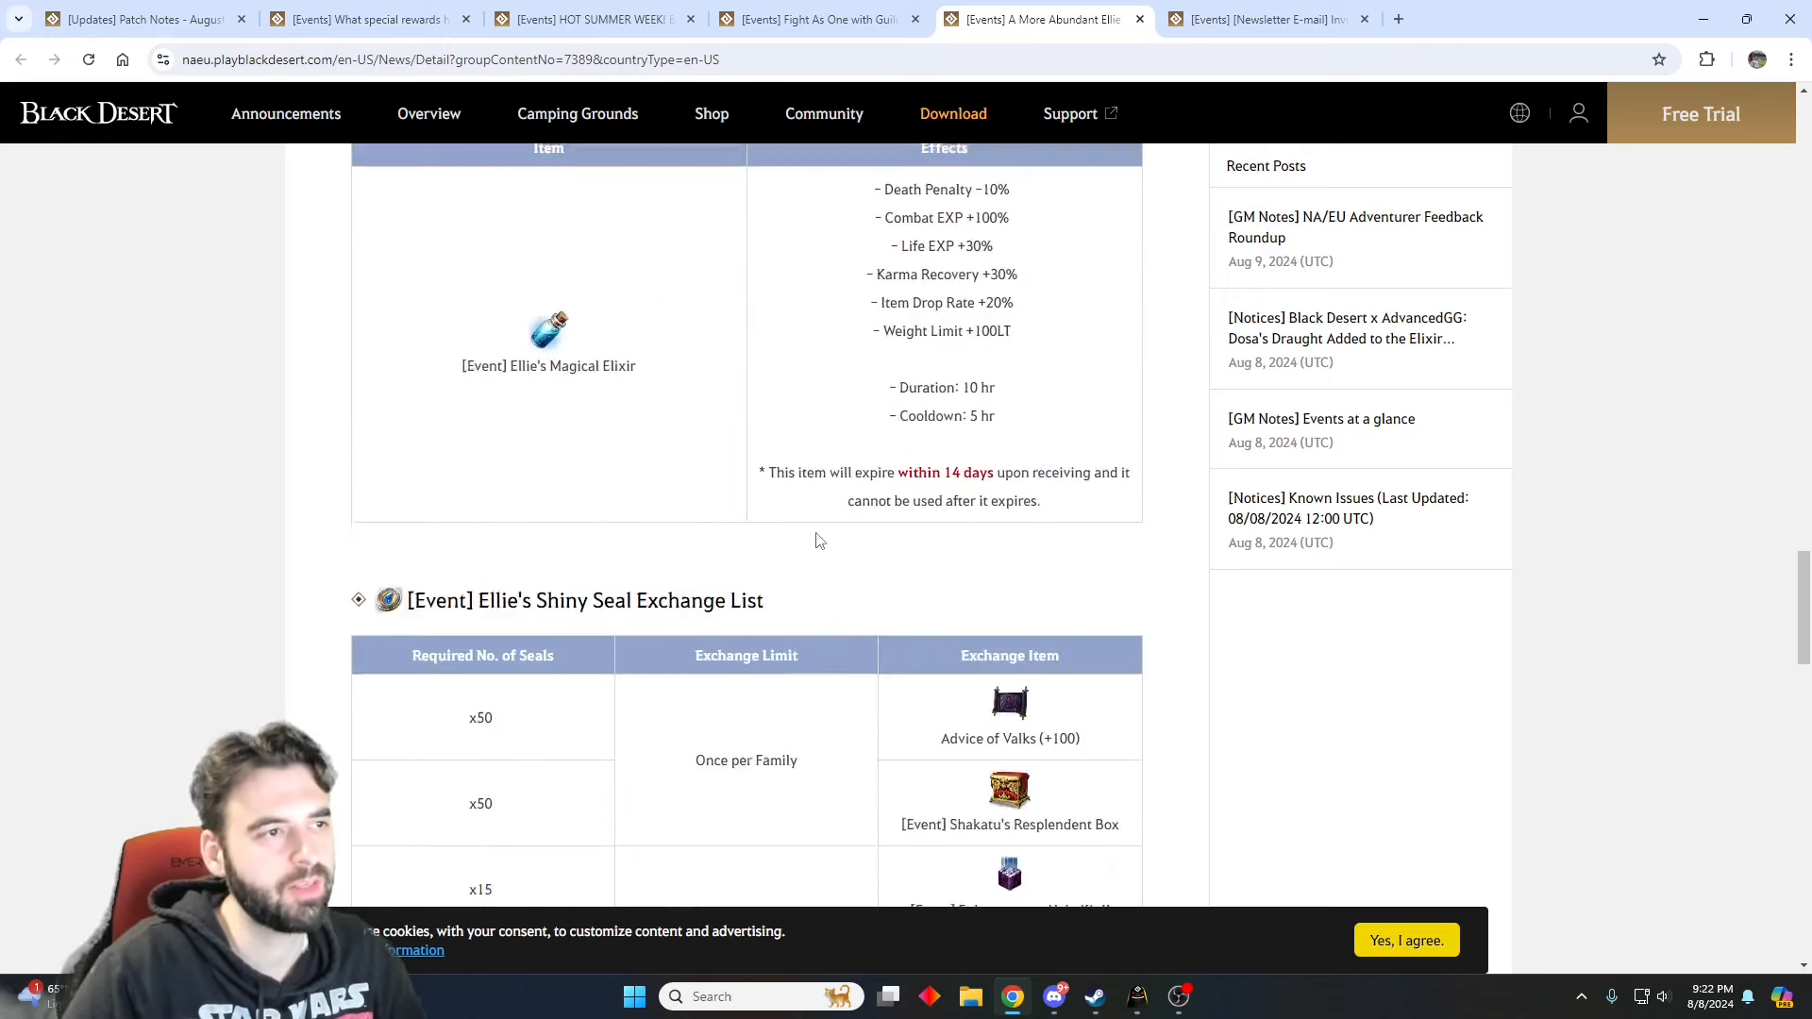
{"action": "scroll", "scroll_direction": "down", "scroll_amount": 3}
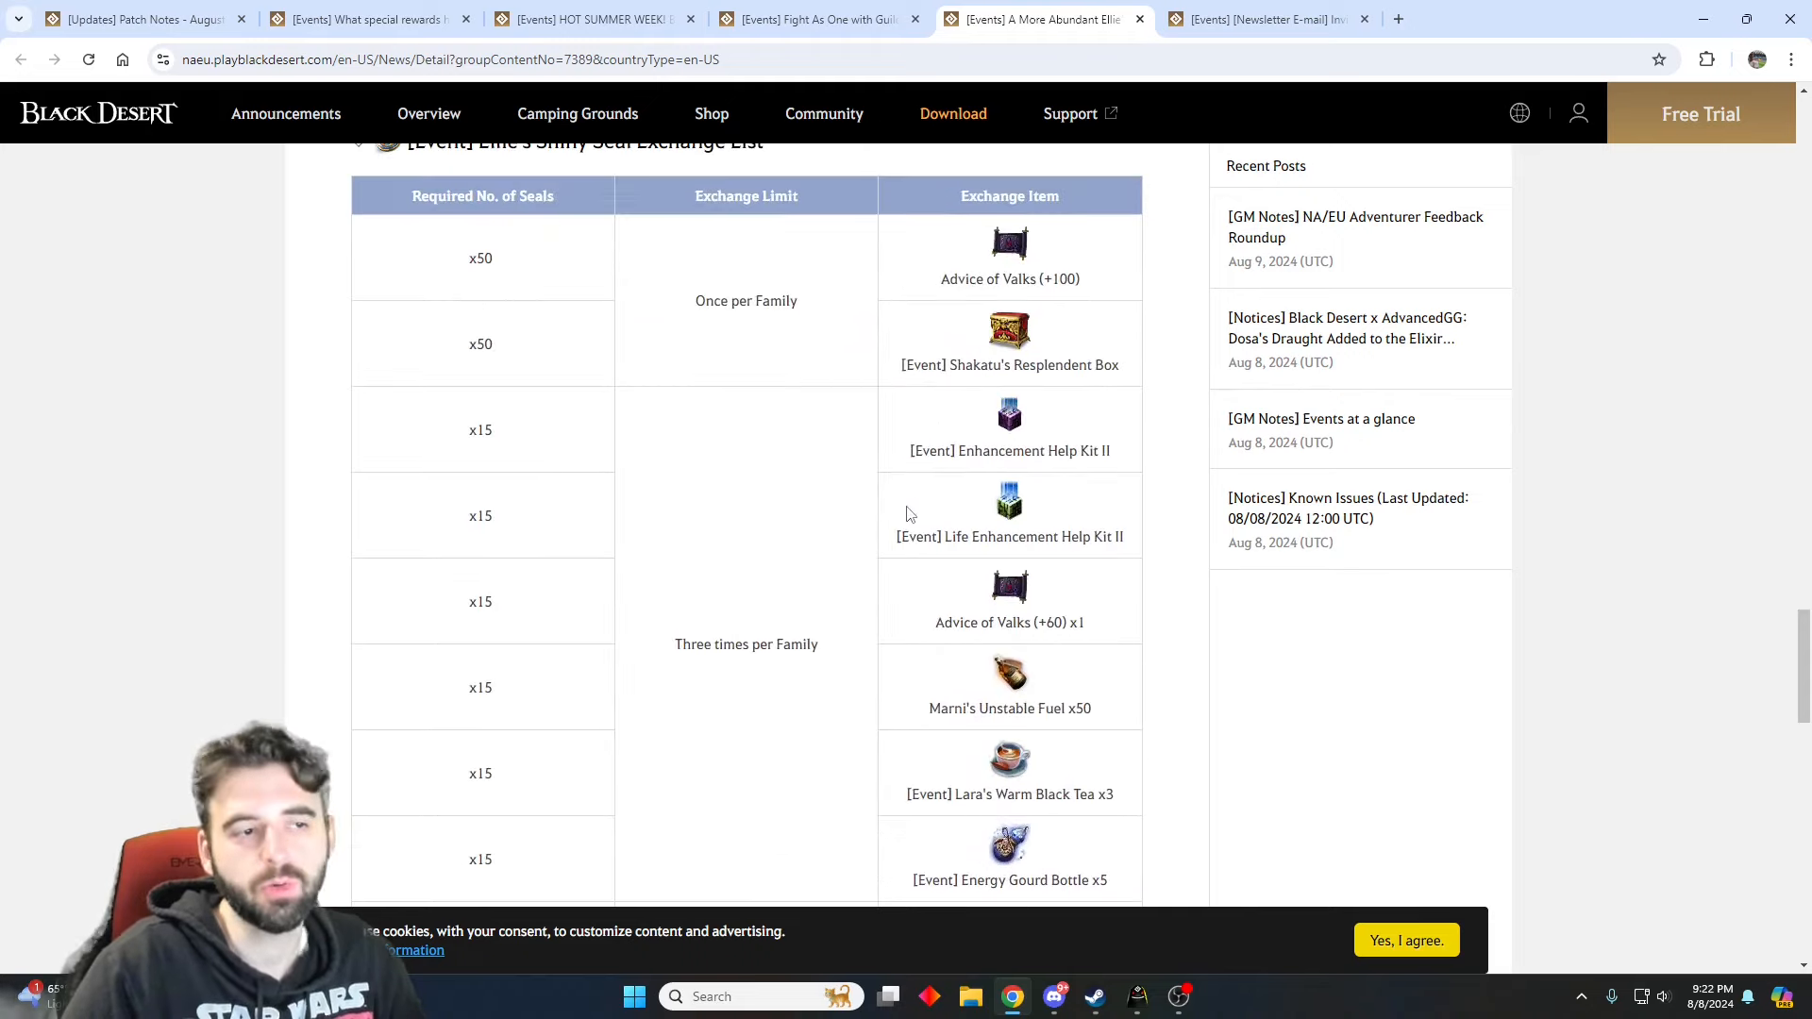
{"action": "scroll", "scroll_direction": "up", "scroll_amount": 3}
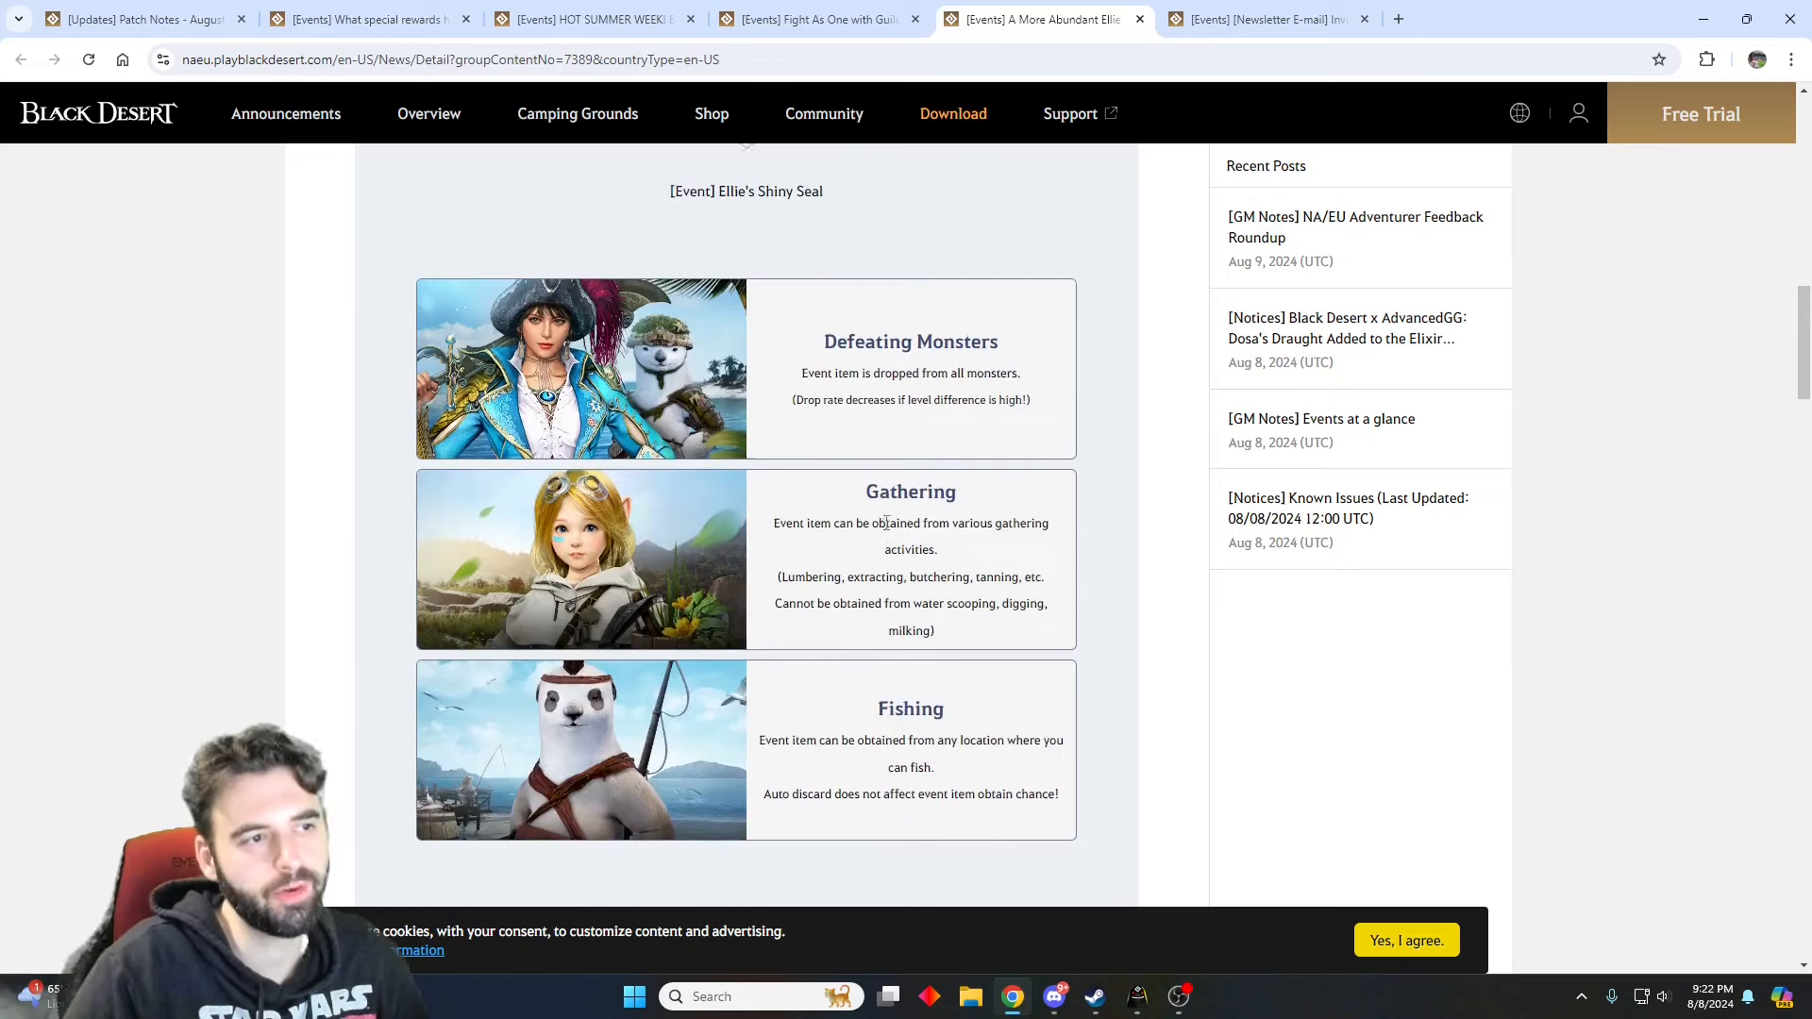
{"action": "left_click", "coordinate": [1259, 19]}
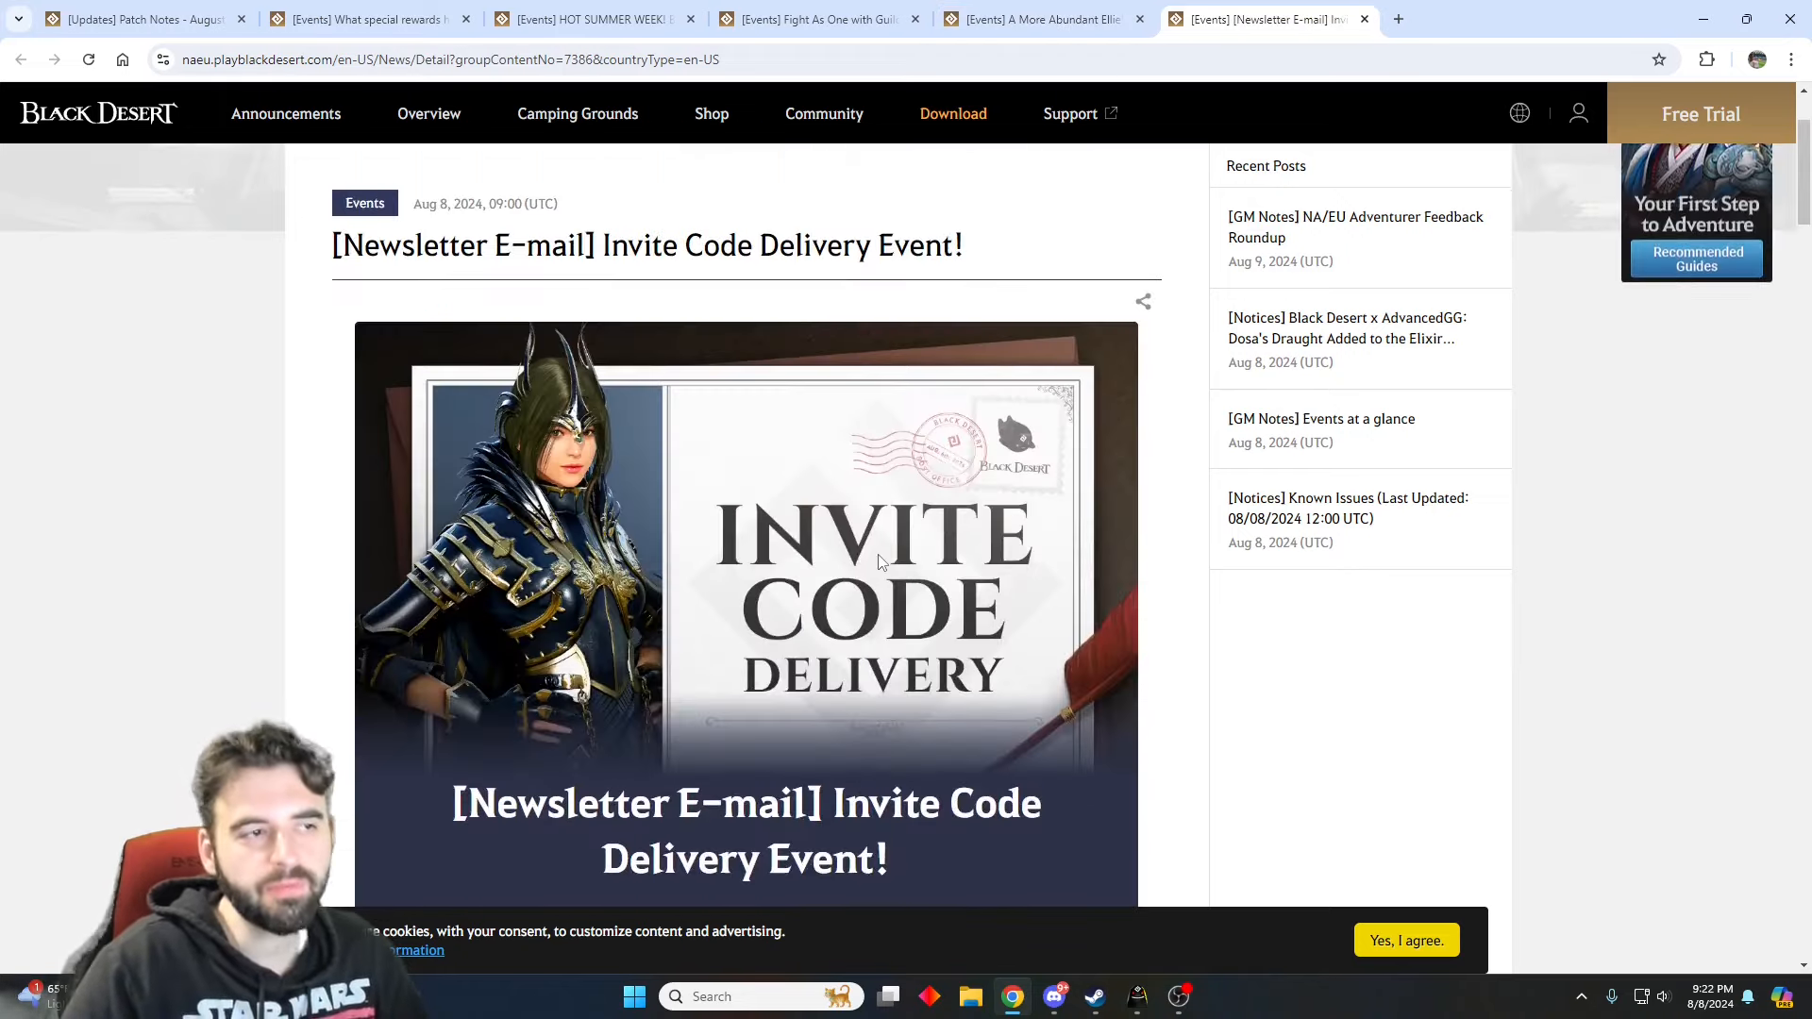
{"action": "scroll", "scroll_direction": "down", "scroll_amount": 3}
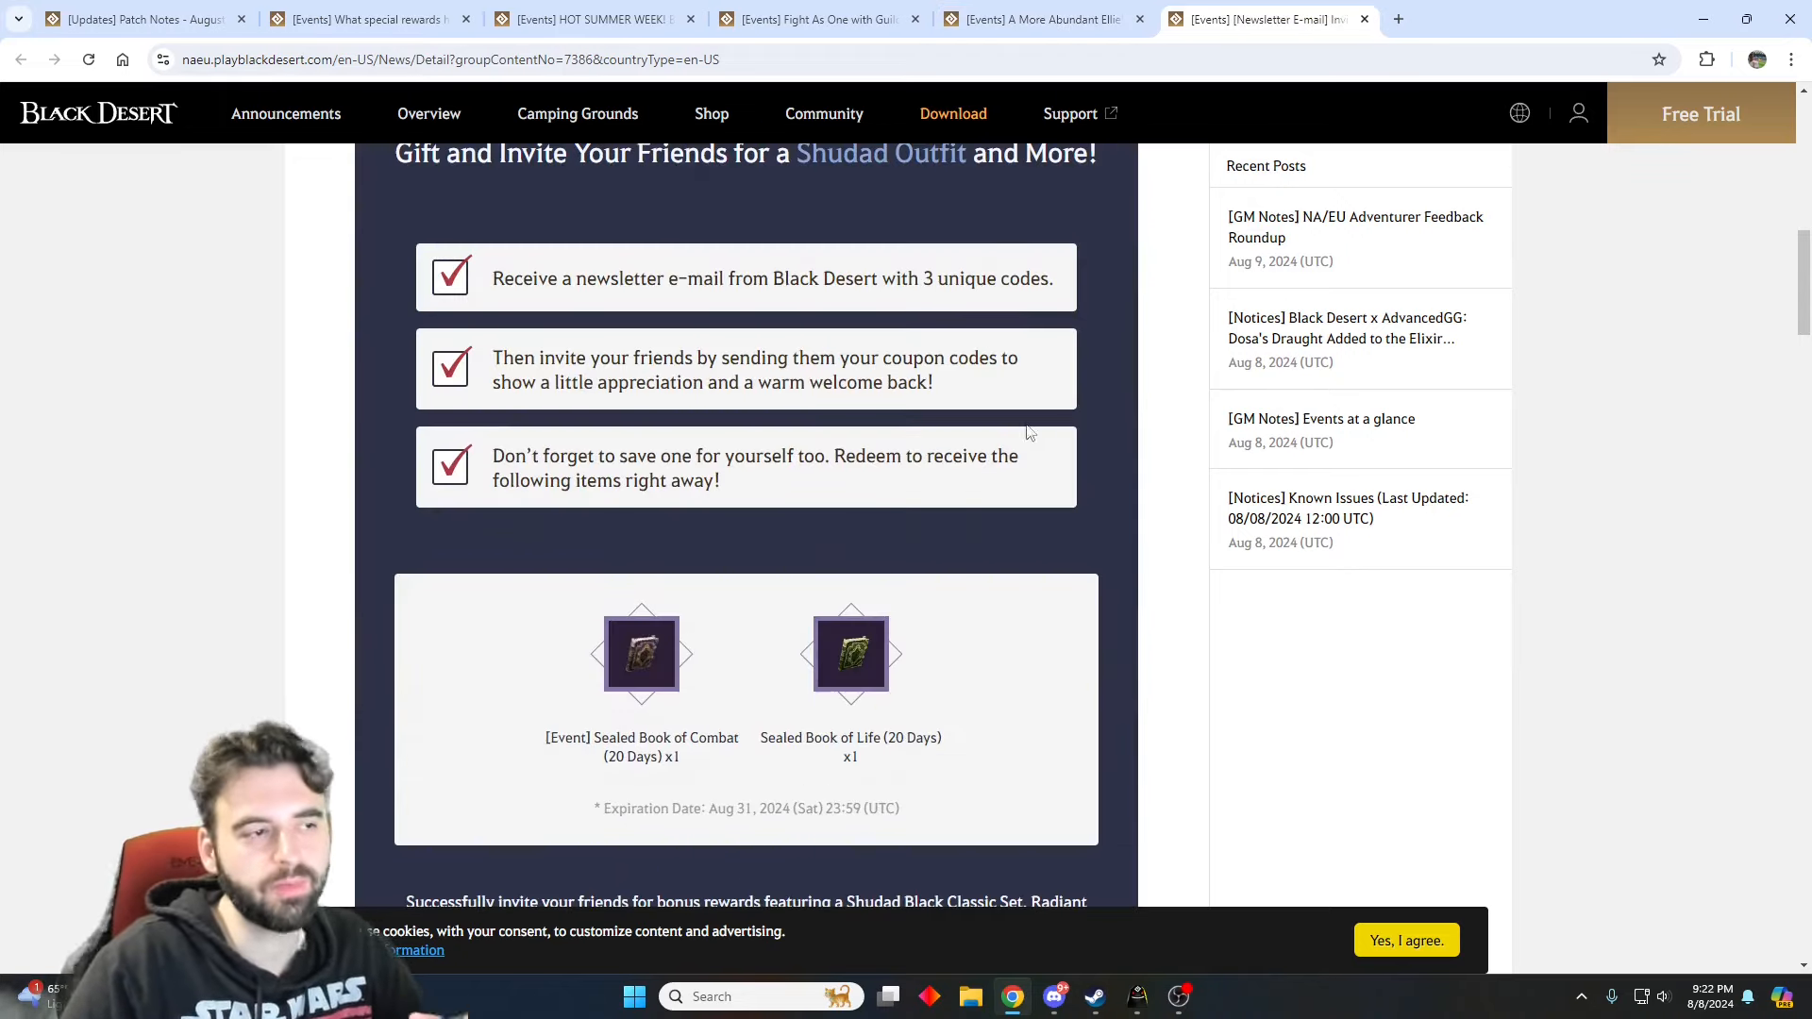
{"action": "scroll", "scroll_direction": "down", "scroll_amount": 3}
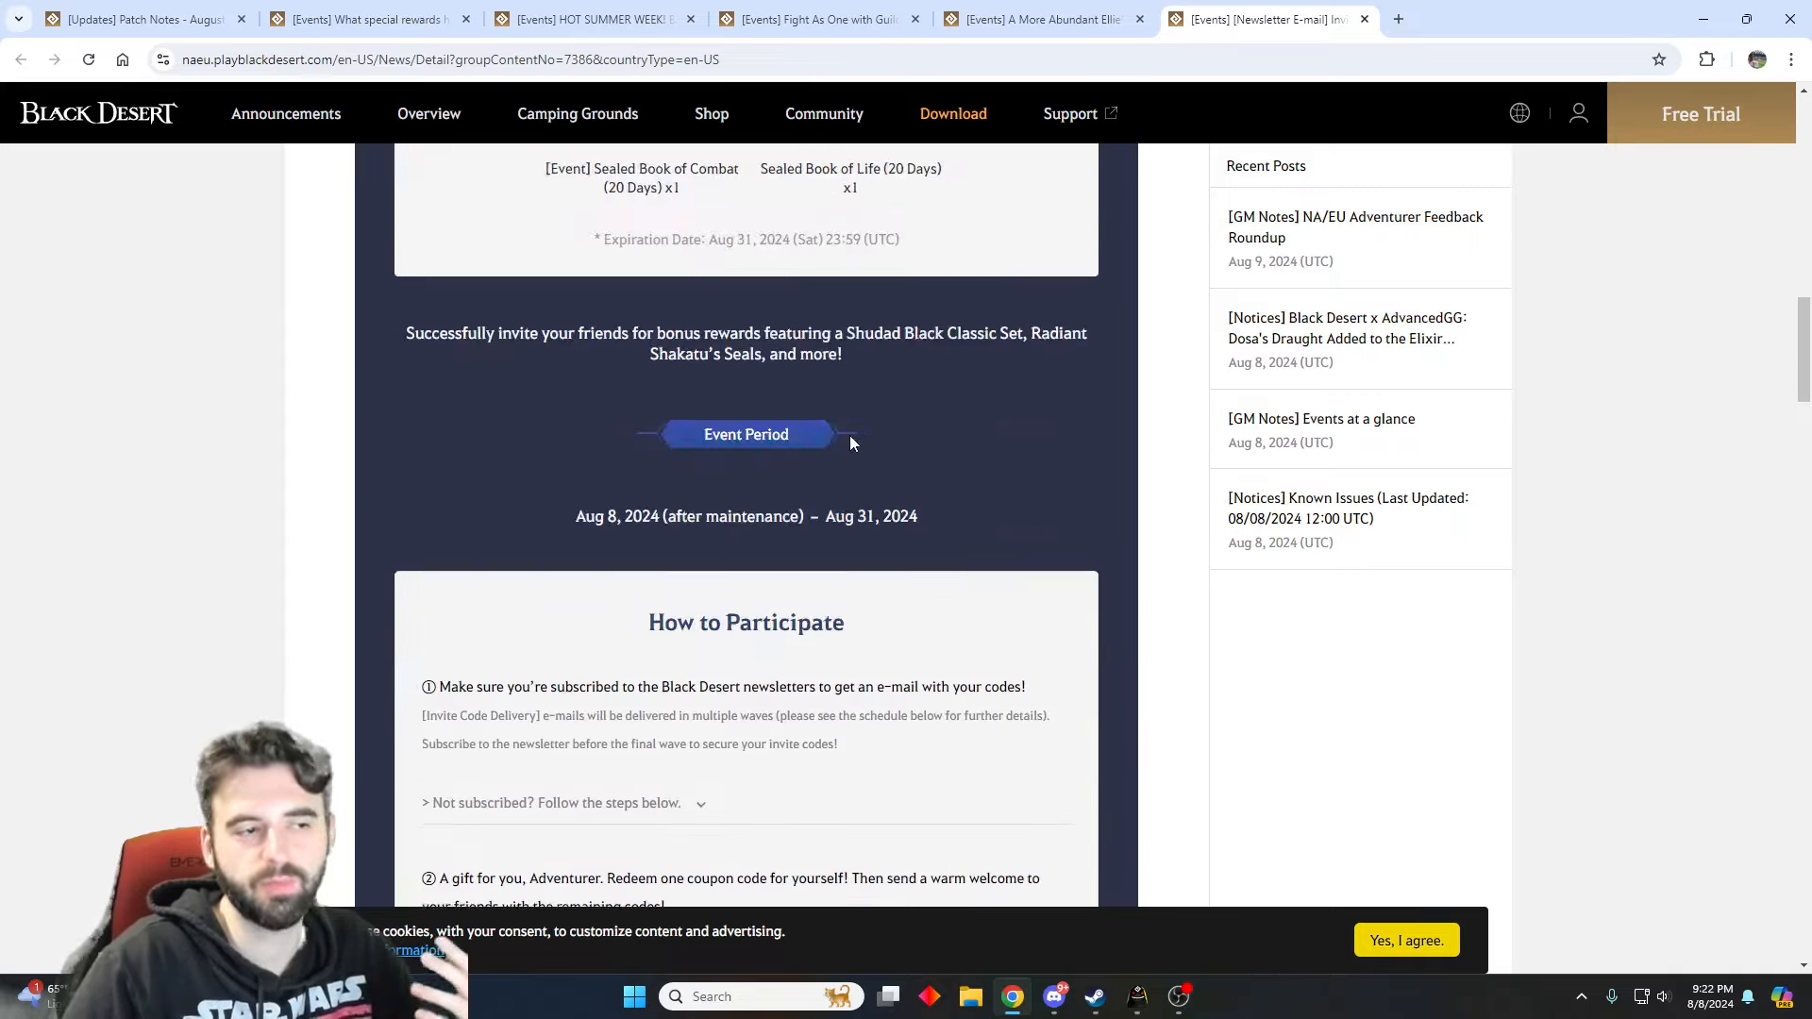
{"action": "scroll", "scroll_direction": "down", "scroll_amount": 3}
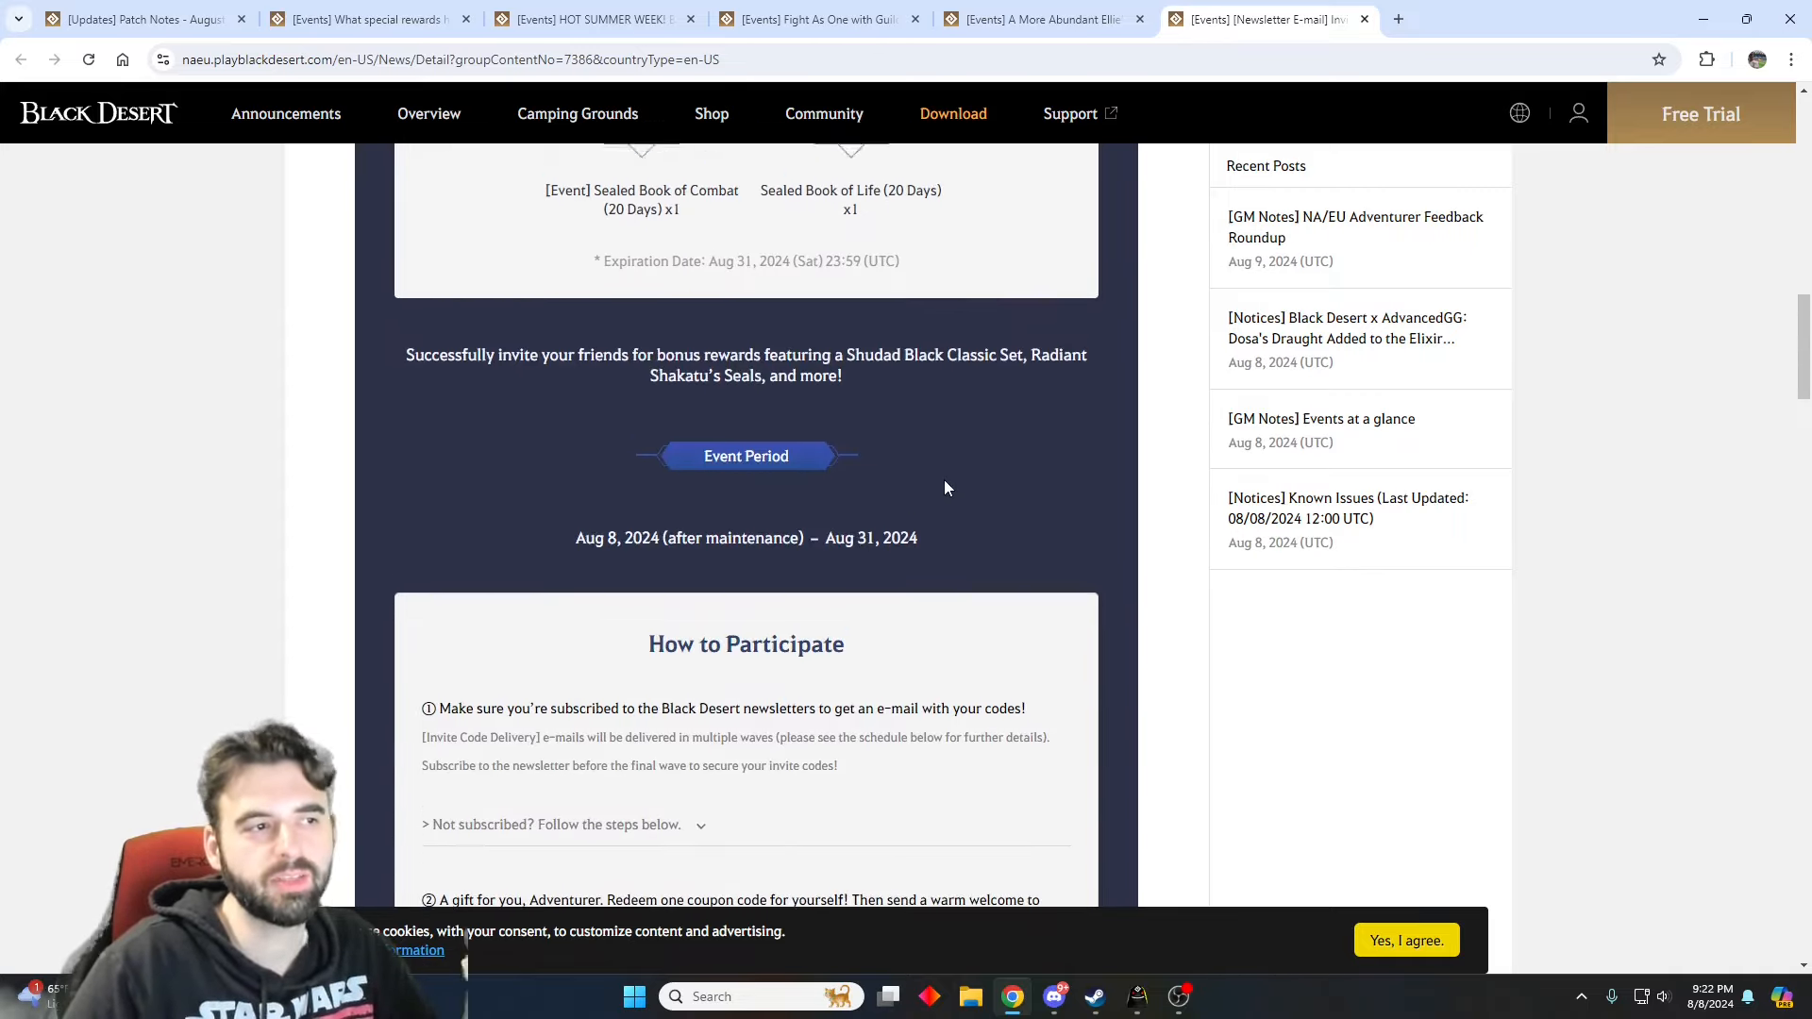
{"action": "scroll", "scroll_direction": "up", "scroll_amount": 3}
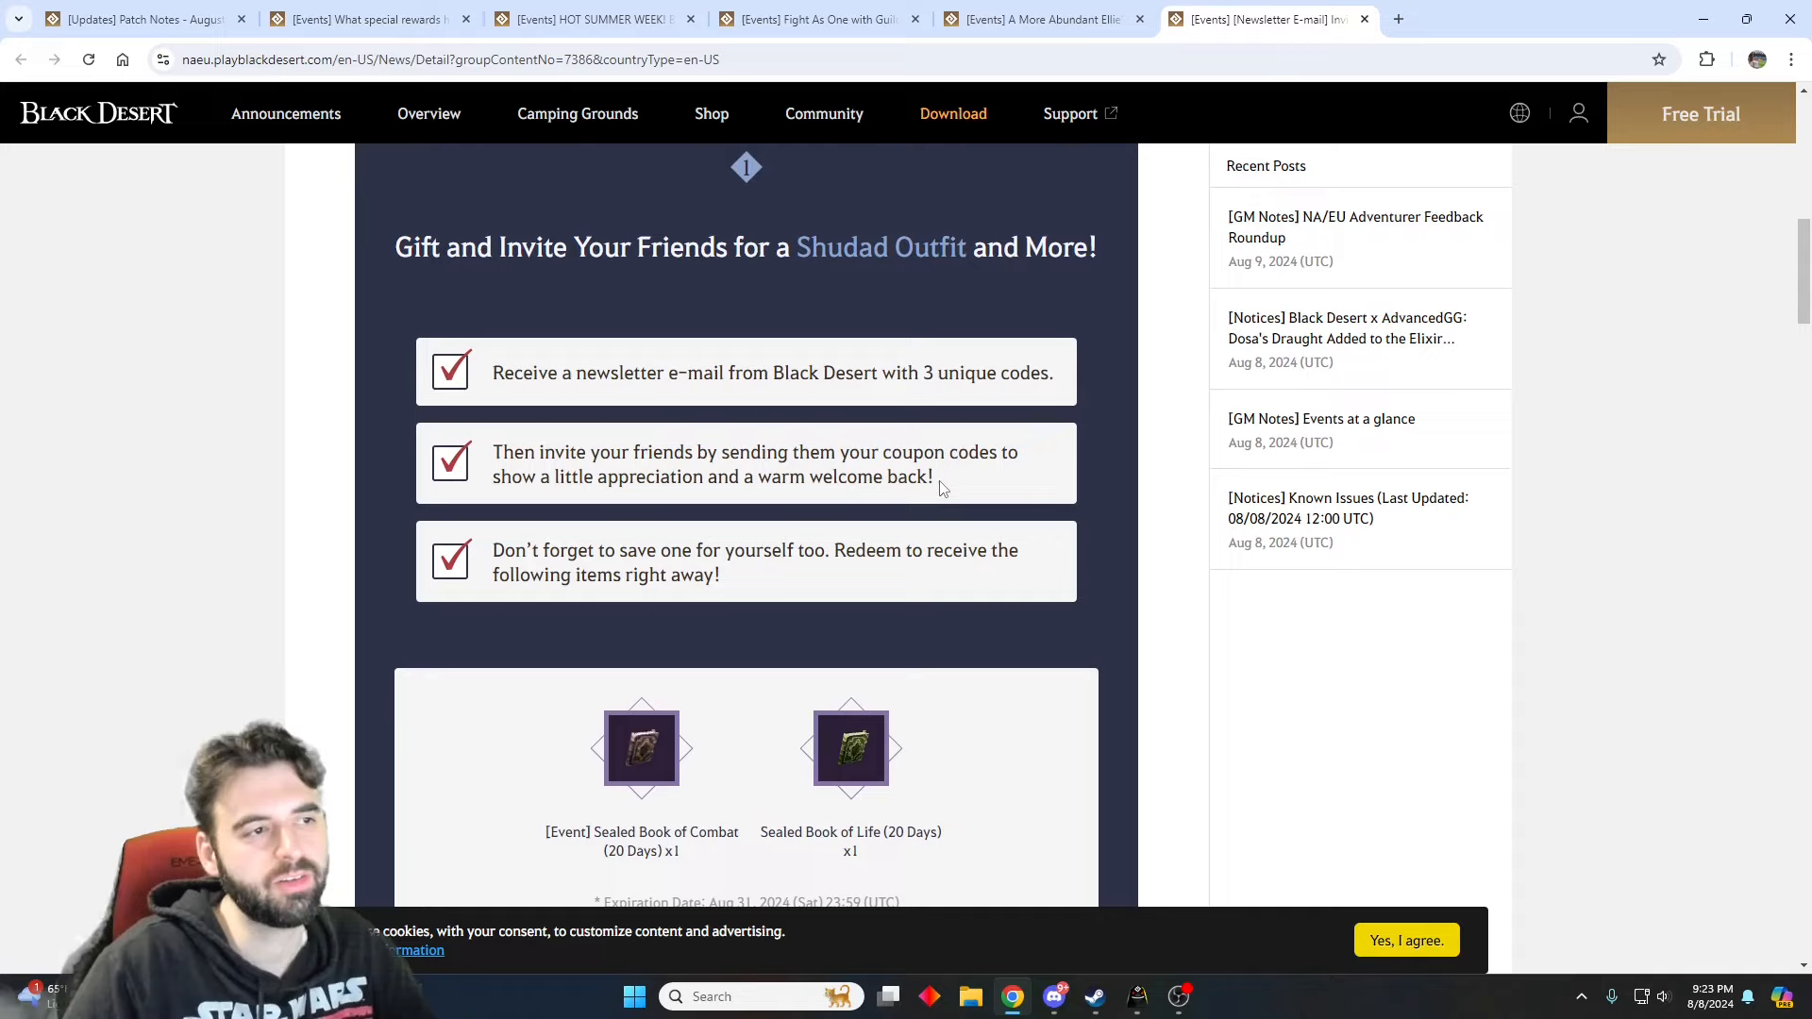
{"action": "scroll", "scroll_direction": "down", "scroll_amount": 3}
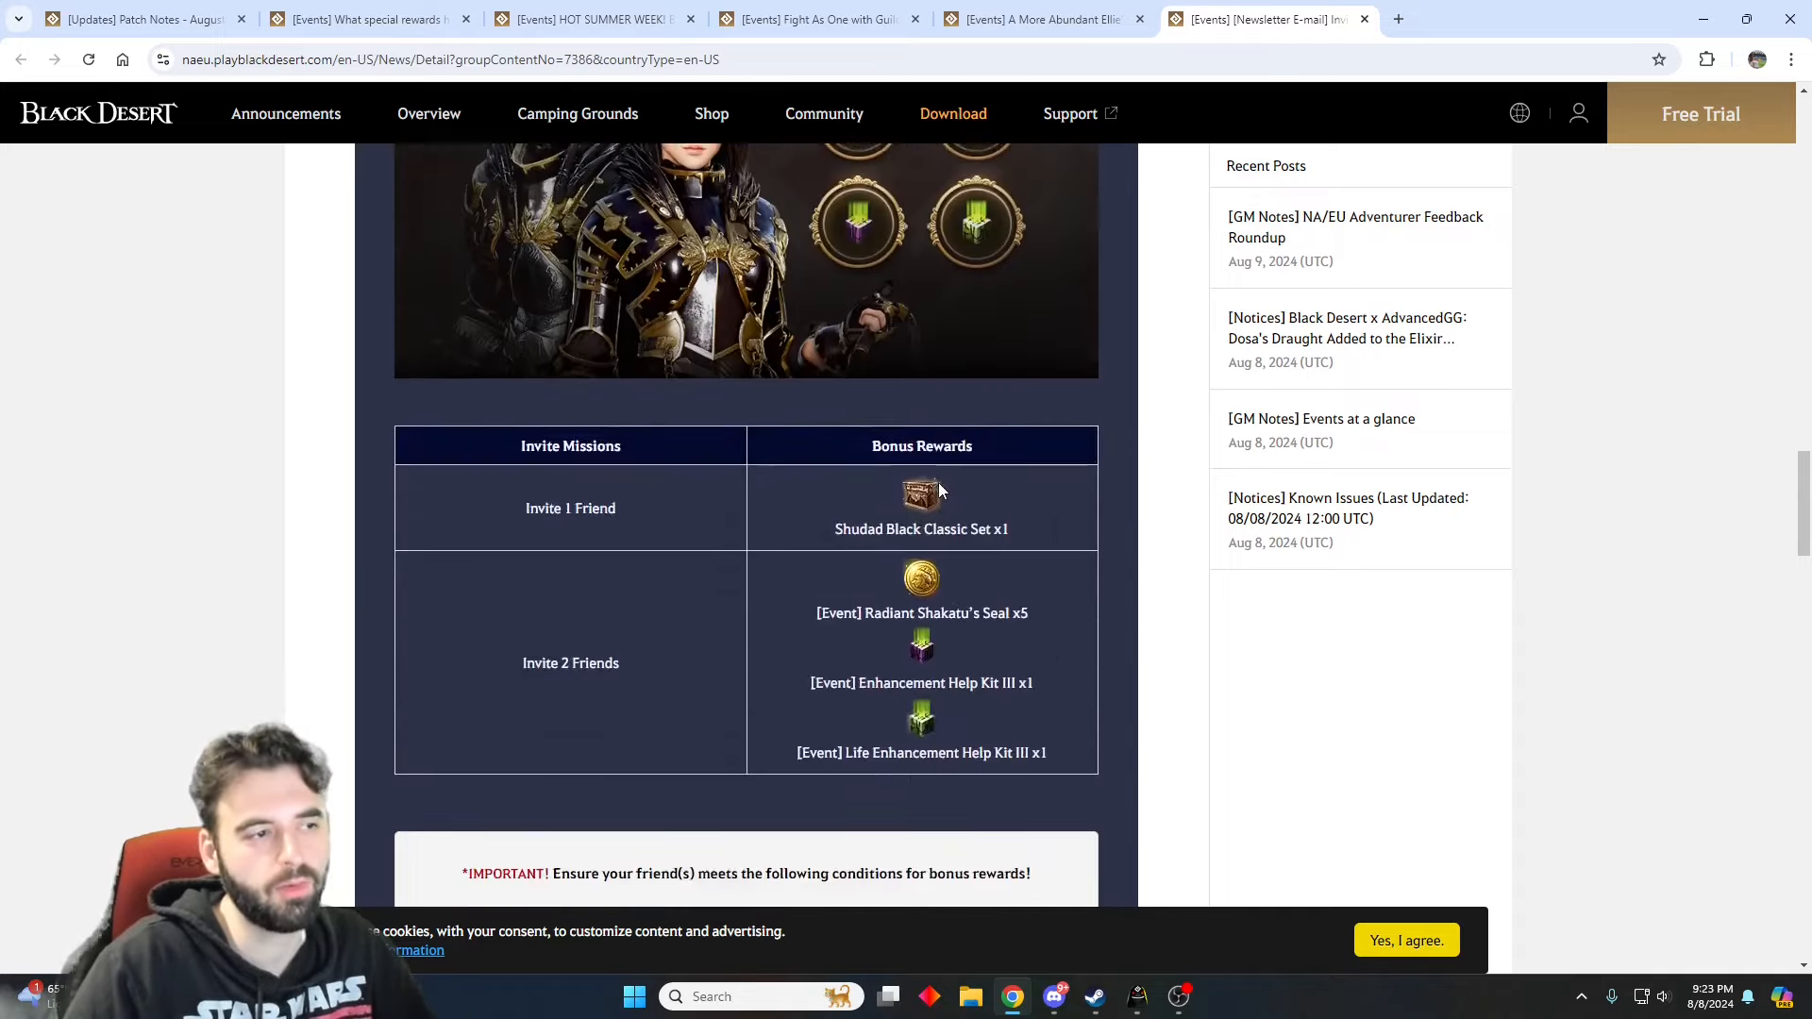
{"action": "scroll", "scroll_direction": "down", "scroll_amount": 3}
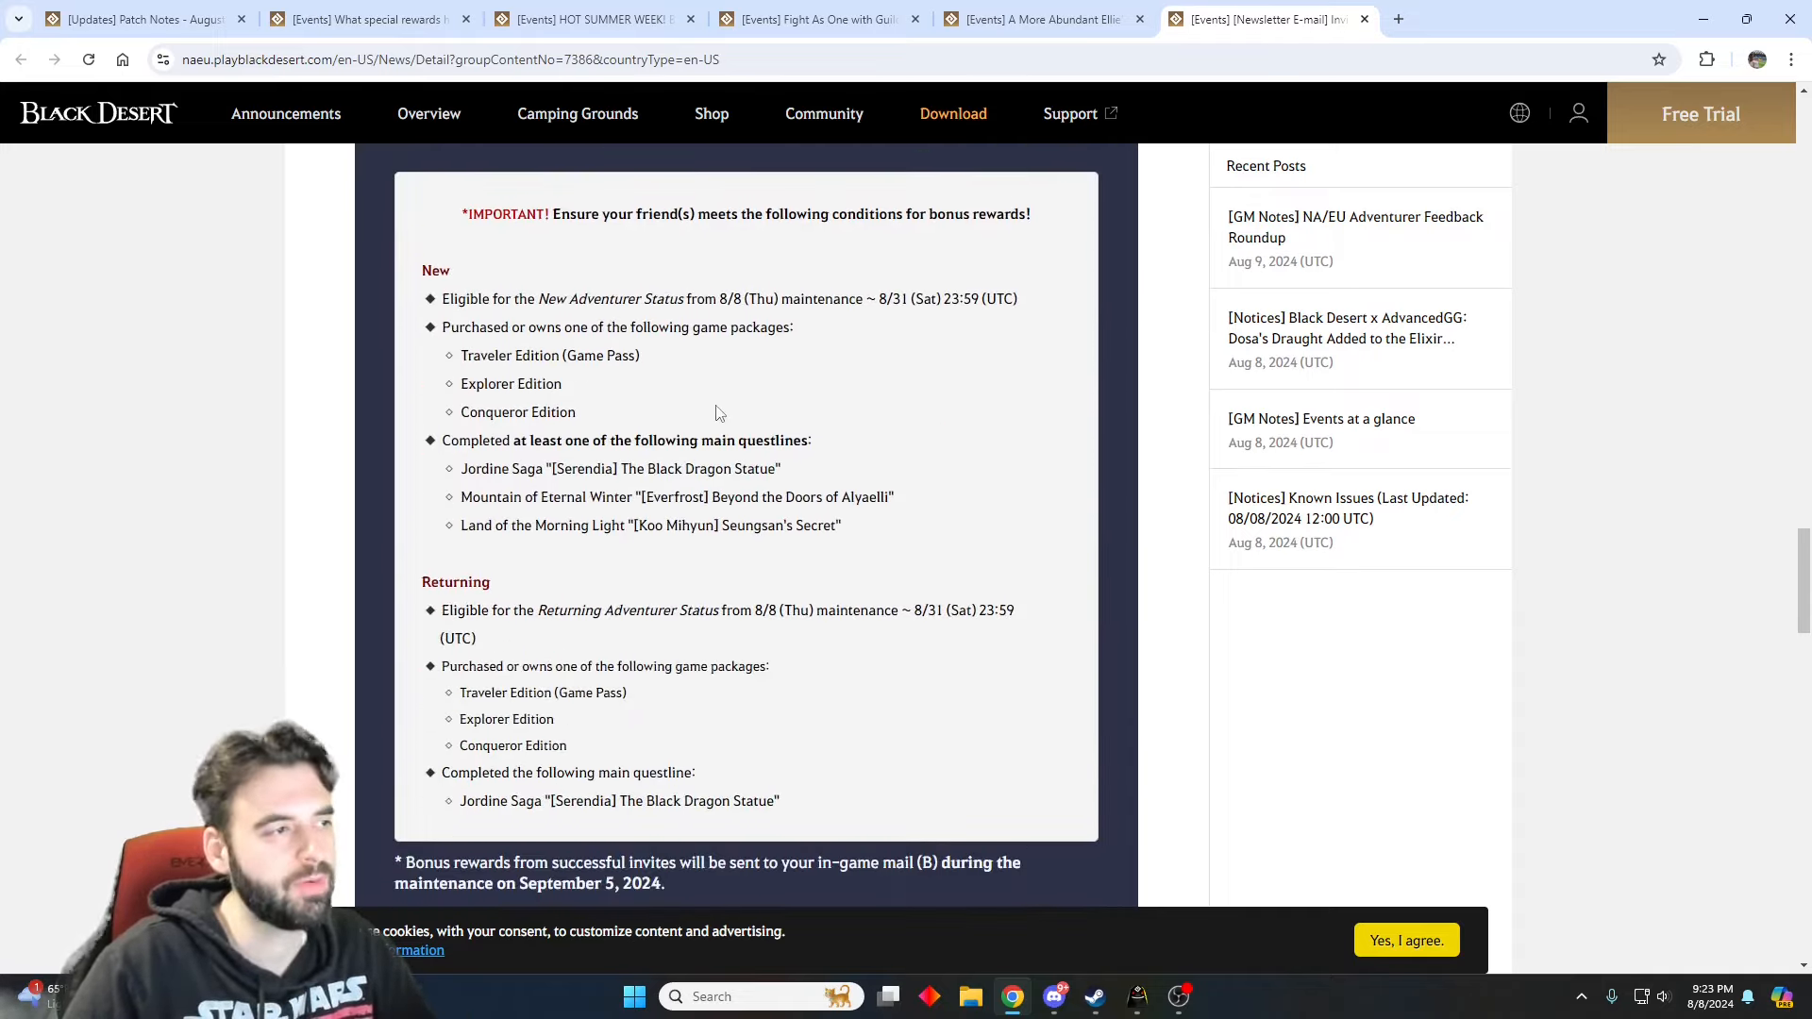
{"action": "scroll", "scroll_direction": "down", "scroll_amount": 3}
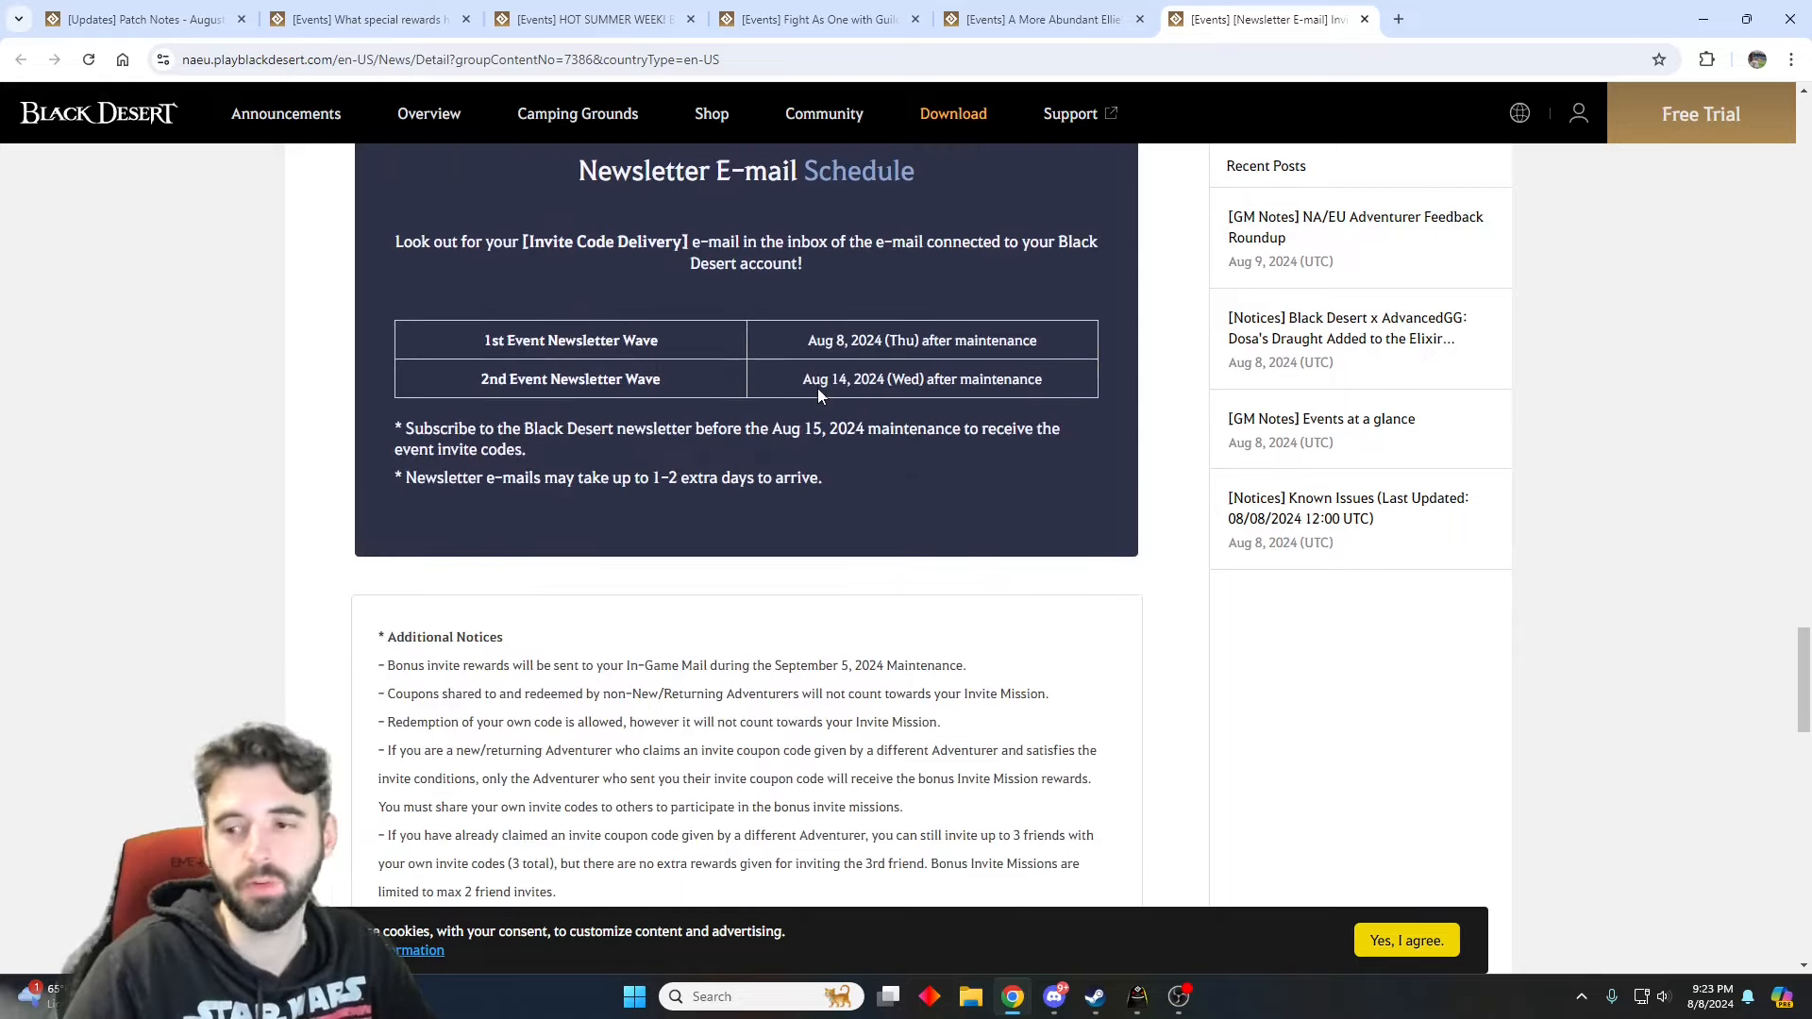
{"action": "scroll", "scroll_direction": "up", "scroll_amount": 3}
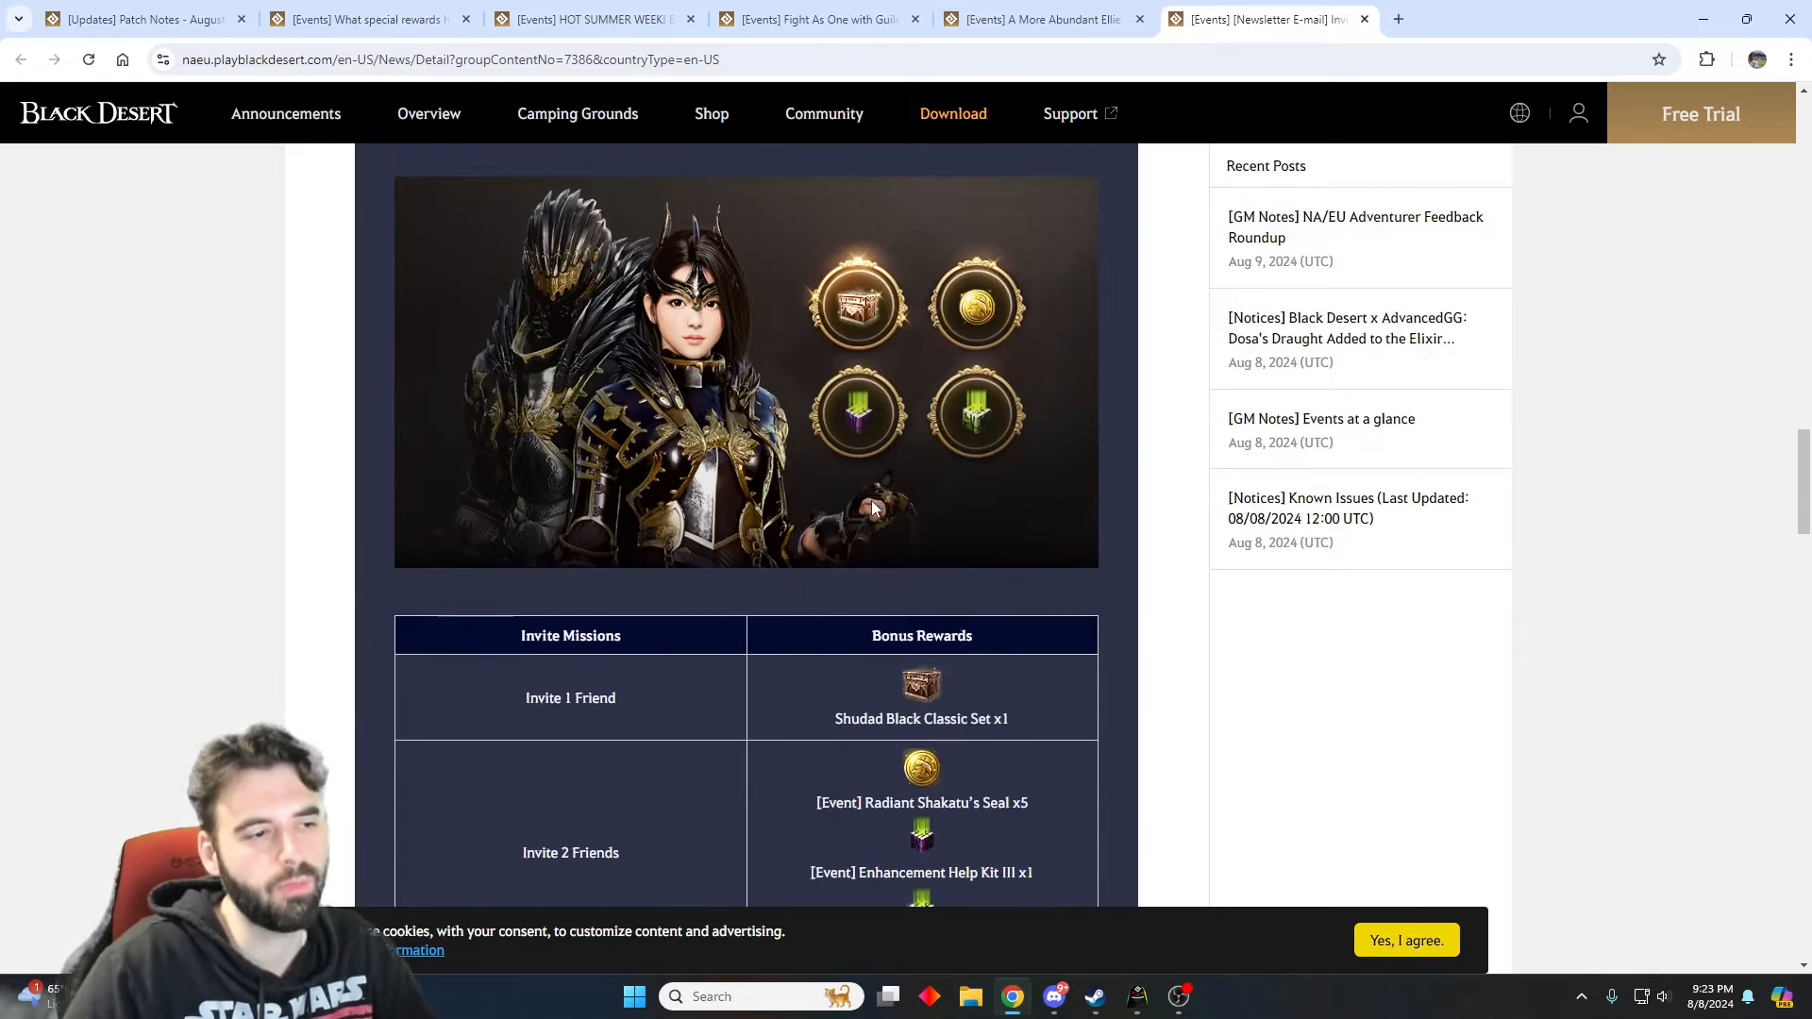
{"action": "scroll", "scroll_direction": "down", "scroll_amount": 3}
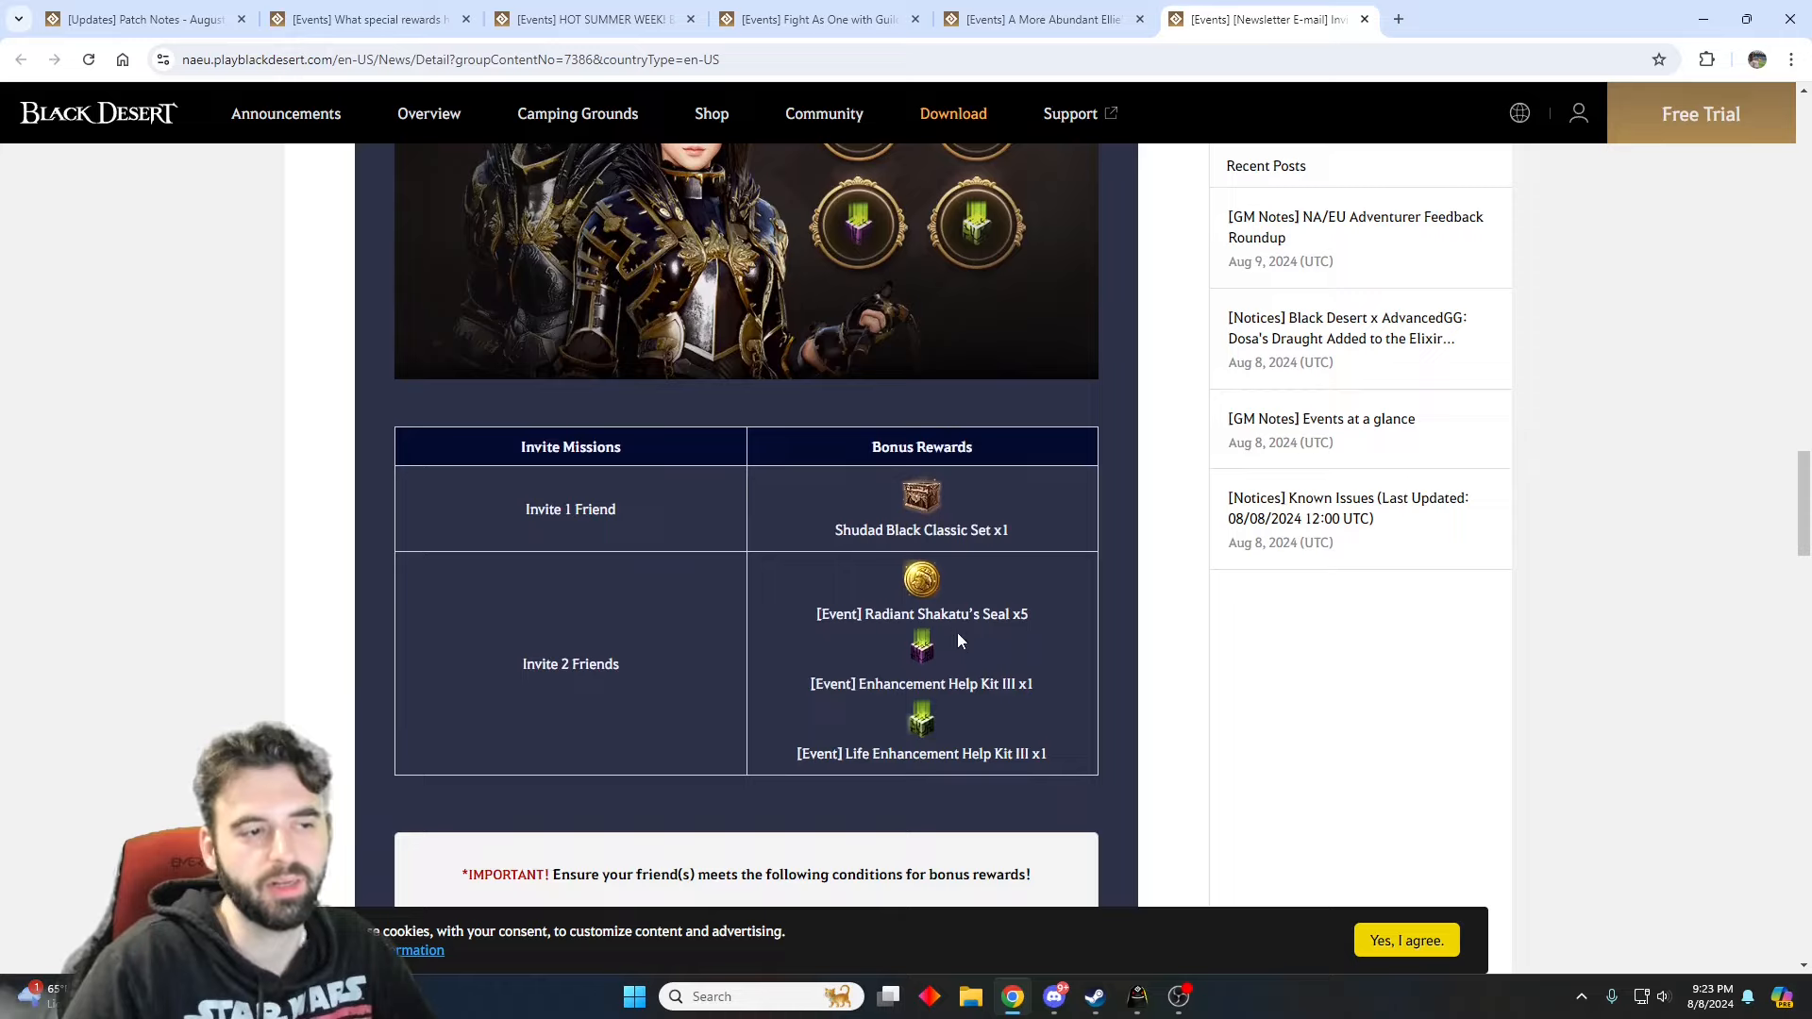
{"action": "scroll", "scroll_direction": "down", "scroll_amount": 3}
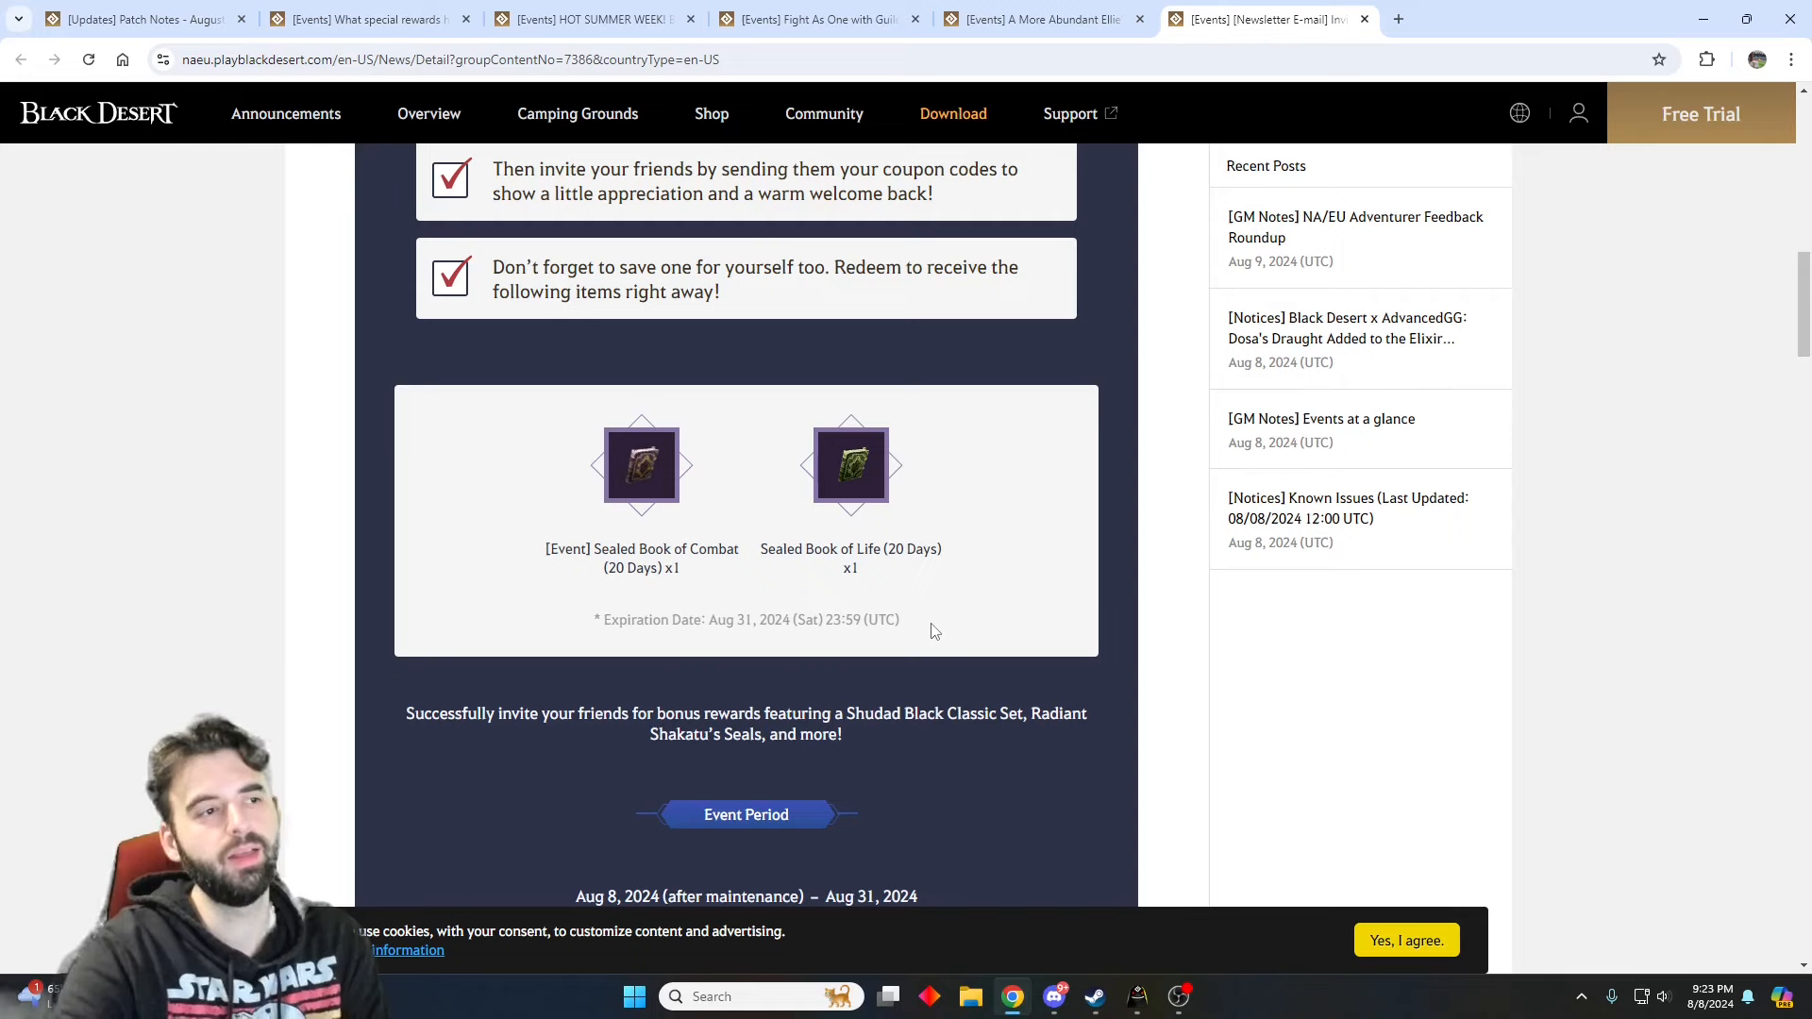
{"action": "mouse_move", "coordinate": [882, 614]}
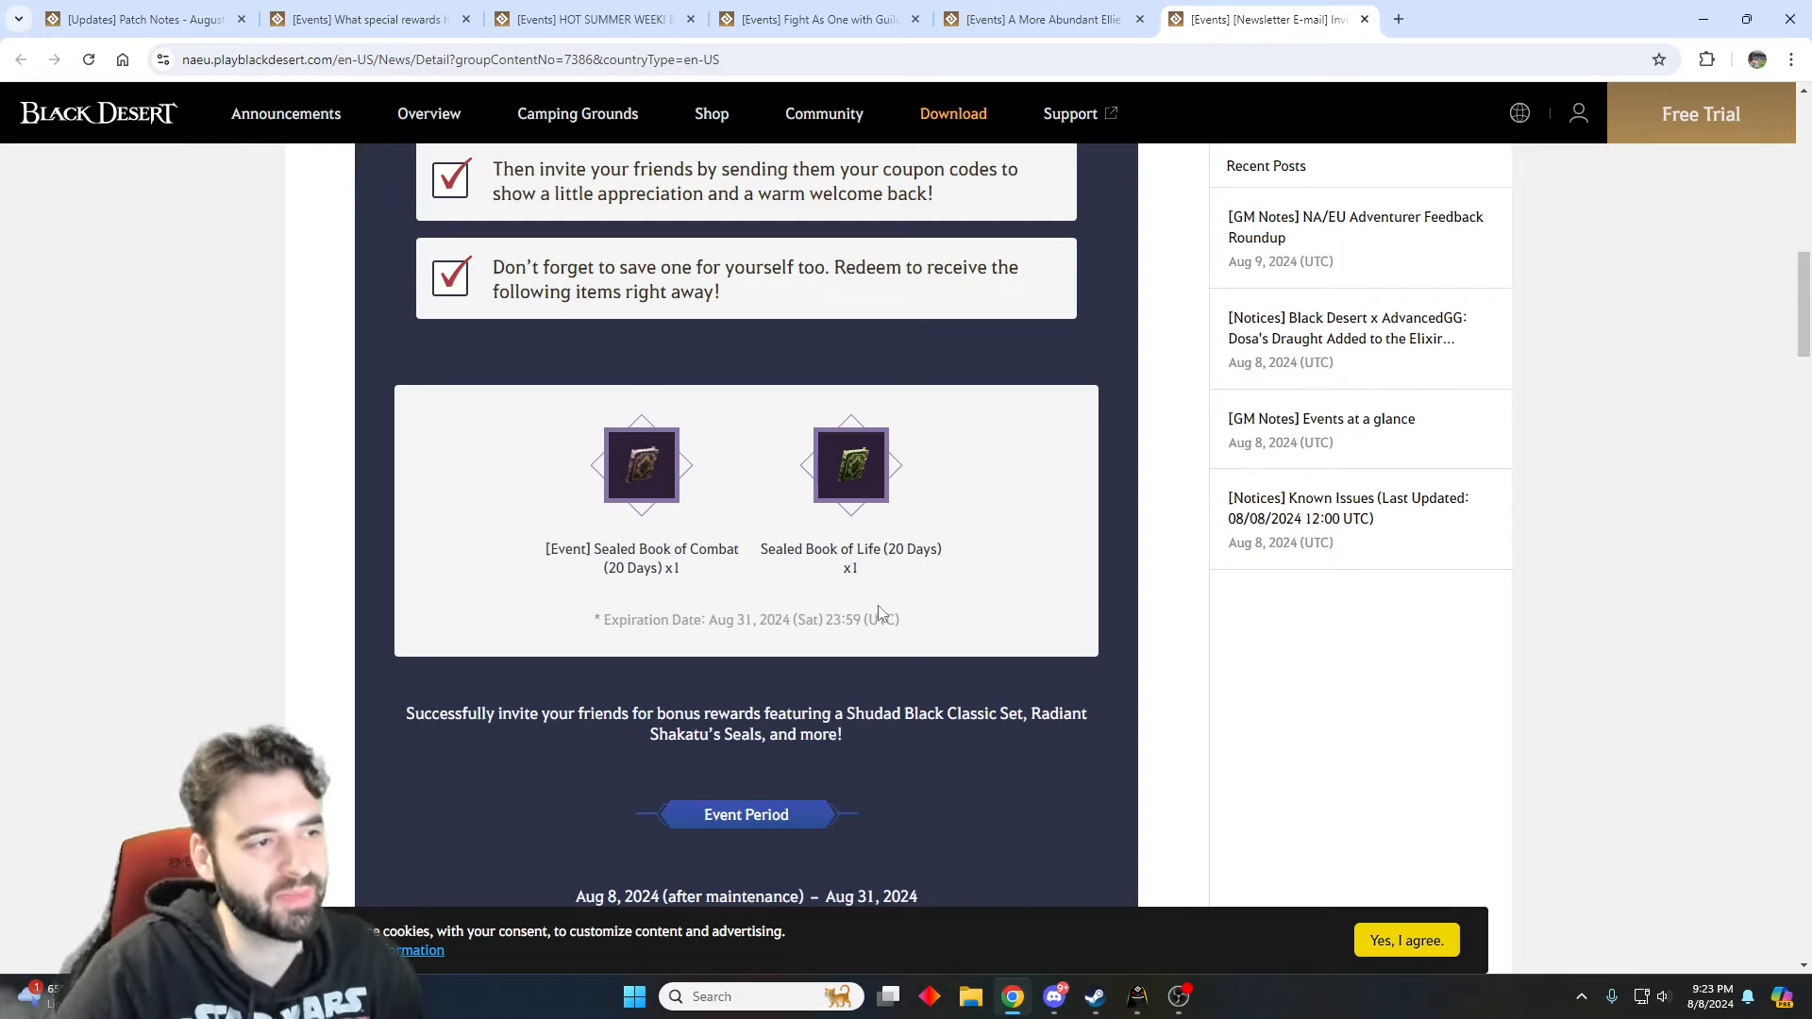
{"action": "scroll", "scroll_direction": "up", "scroll_amount": 3}
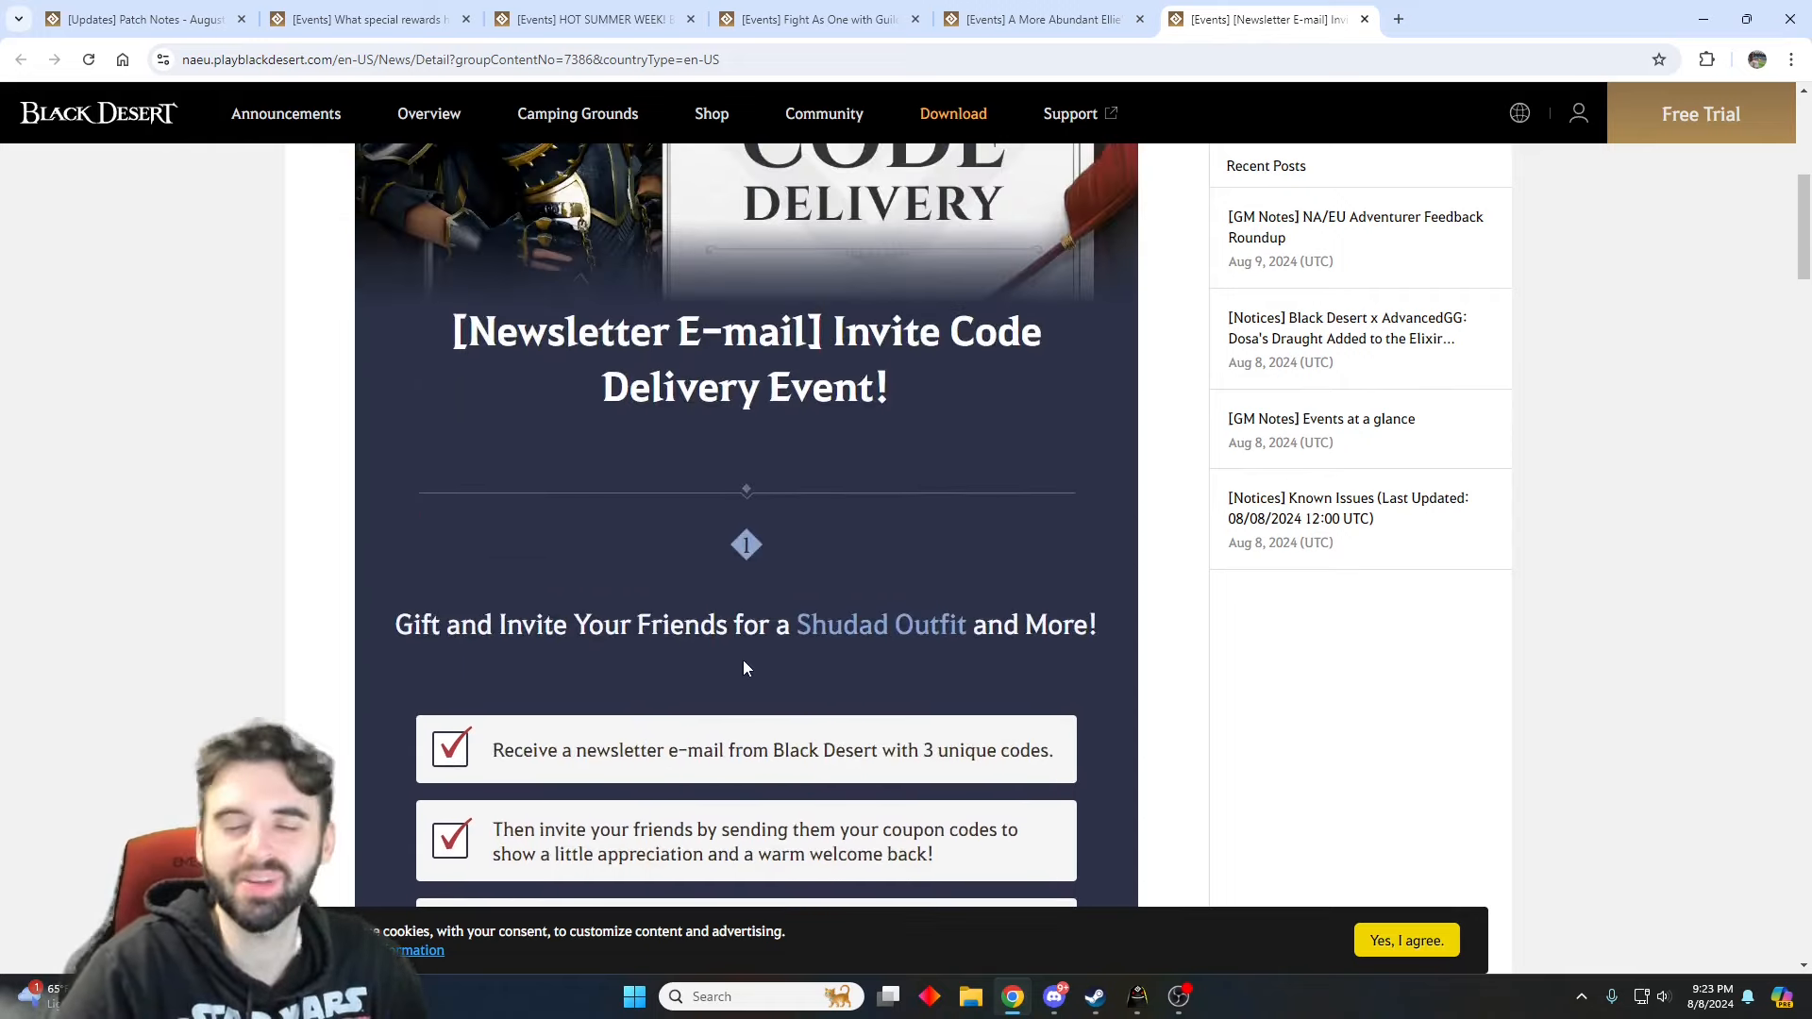
- Bring up the August 8, 2024 patch notes and read the Sorceress and Guardian class changes
{"action": "left_click", "coordinate": [126, 19]}
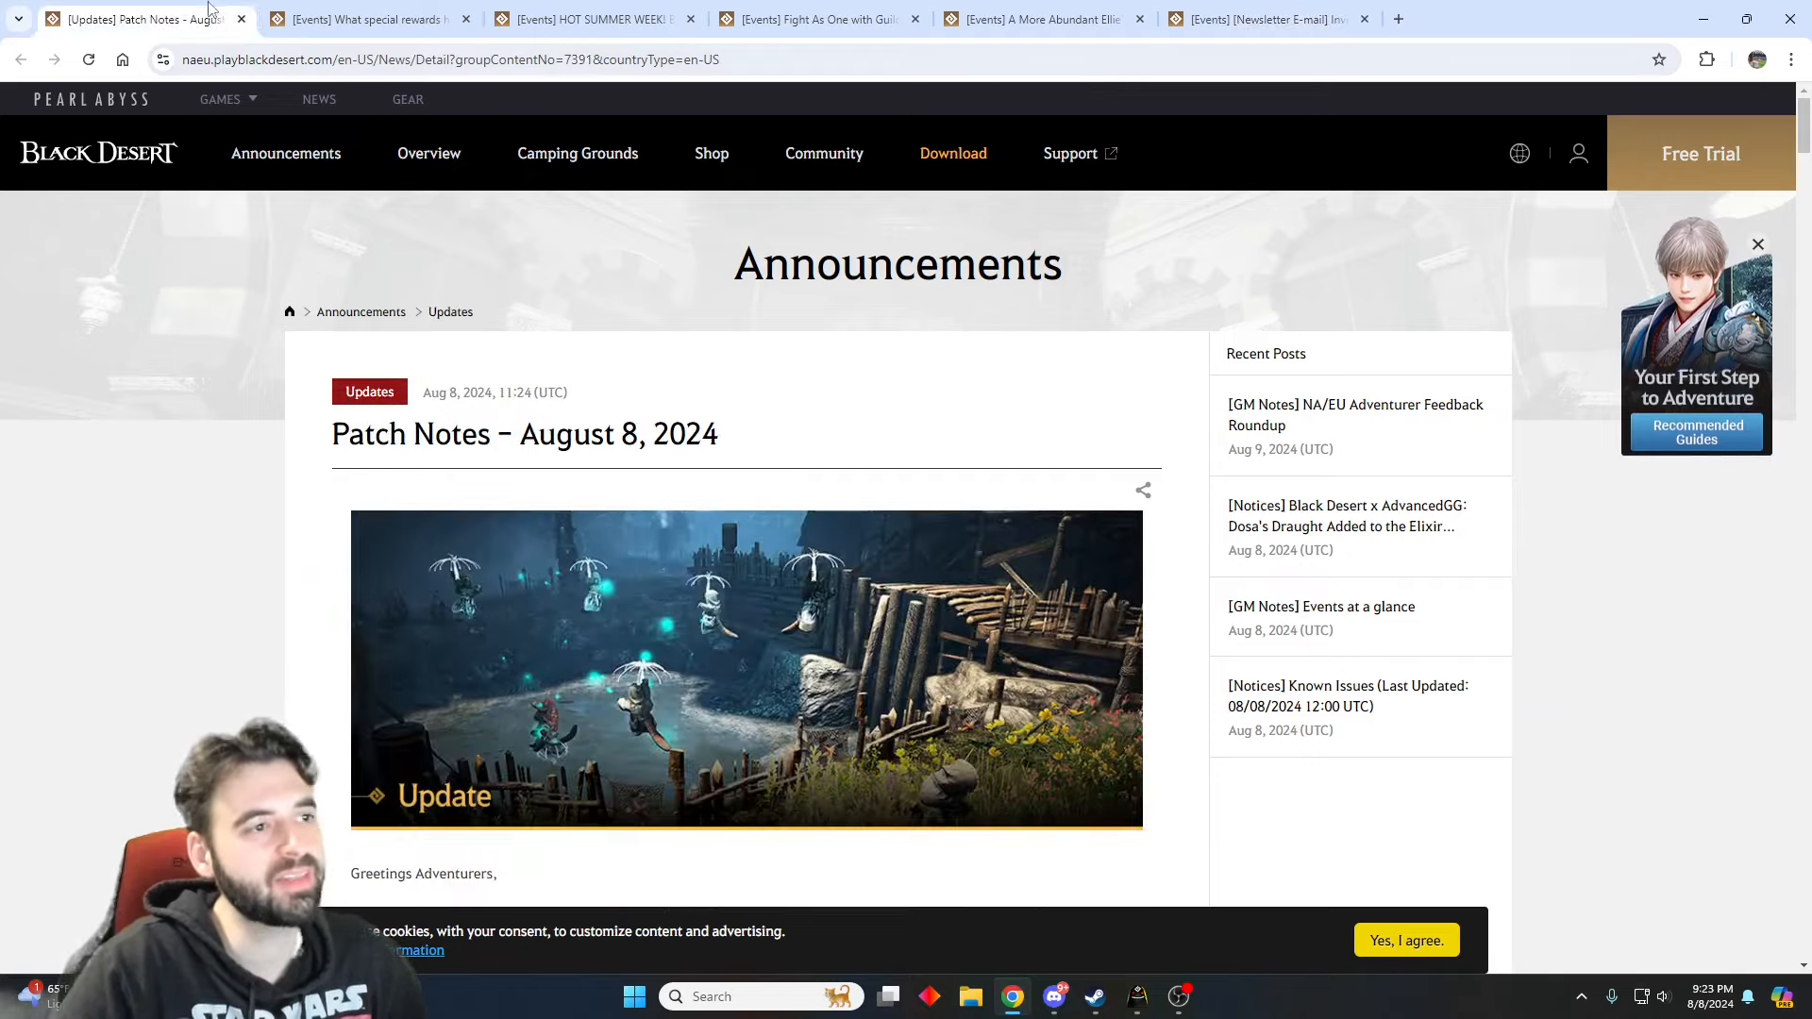
{"action": "scroll", "scroll_direction": "down", "scroll_amount": 3}
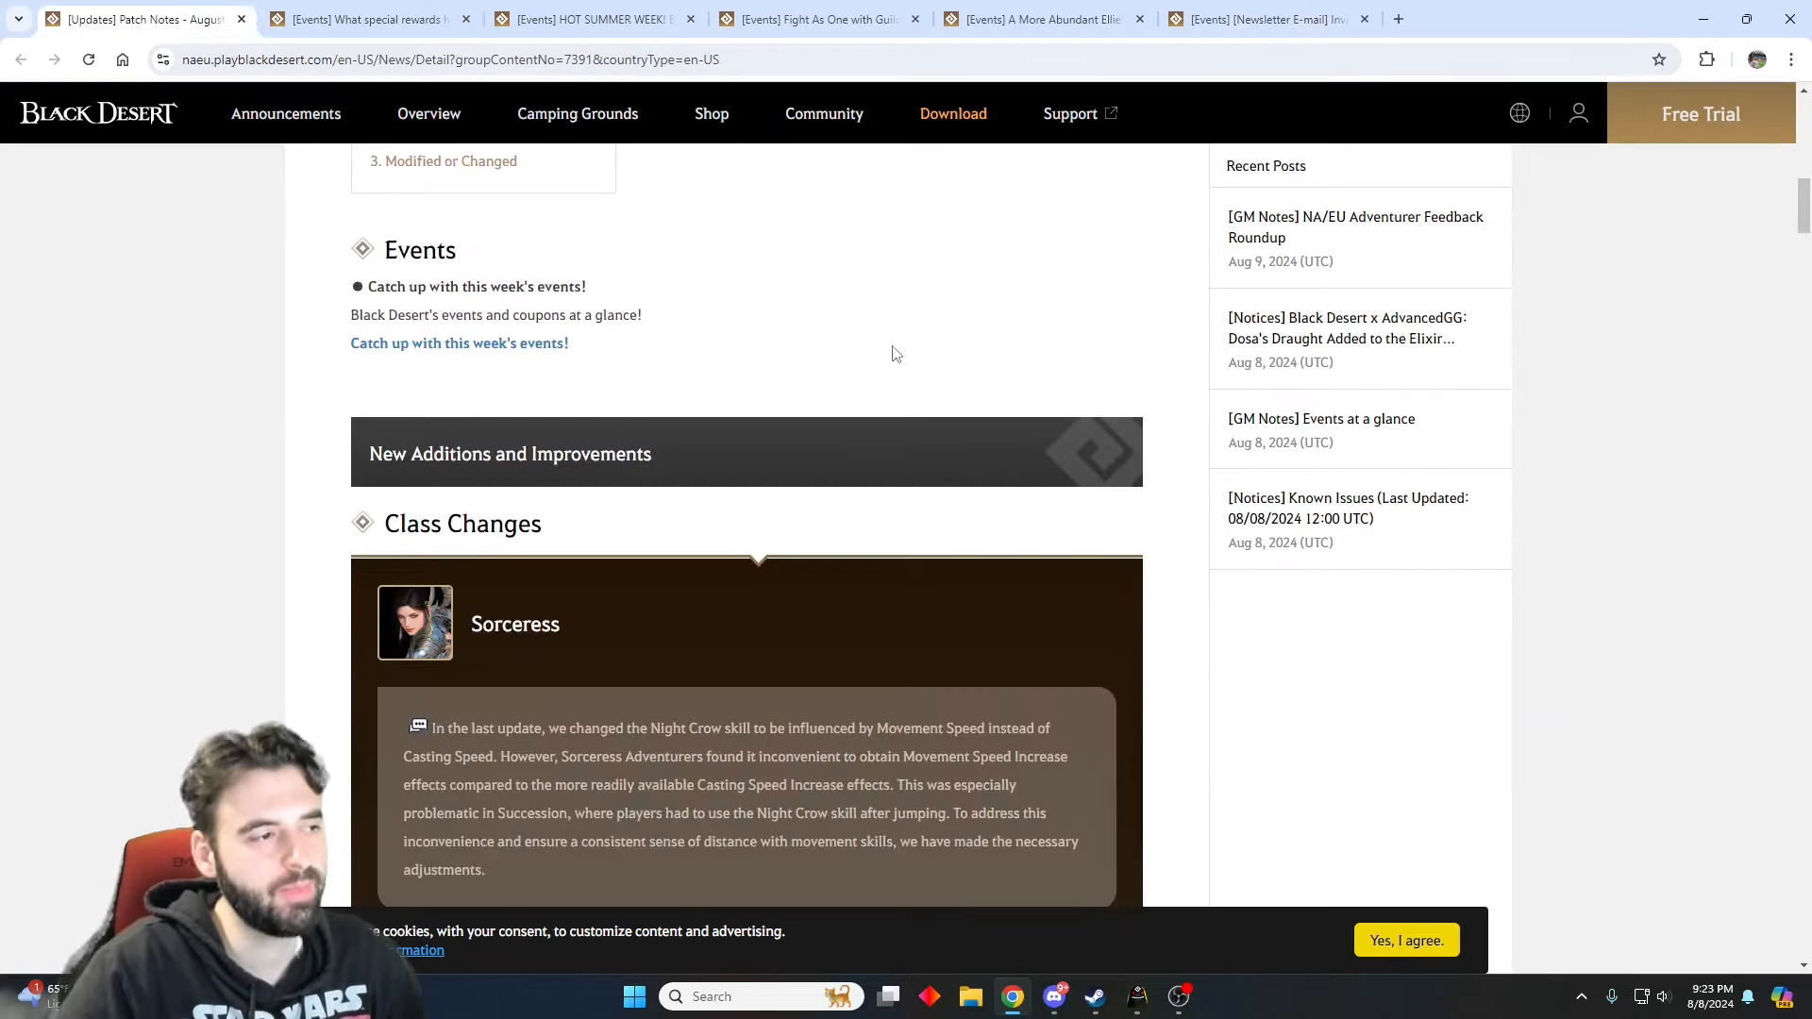
{"action": "scroll", "scroll_direction": "down", "scroll_amount": 3}
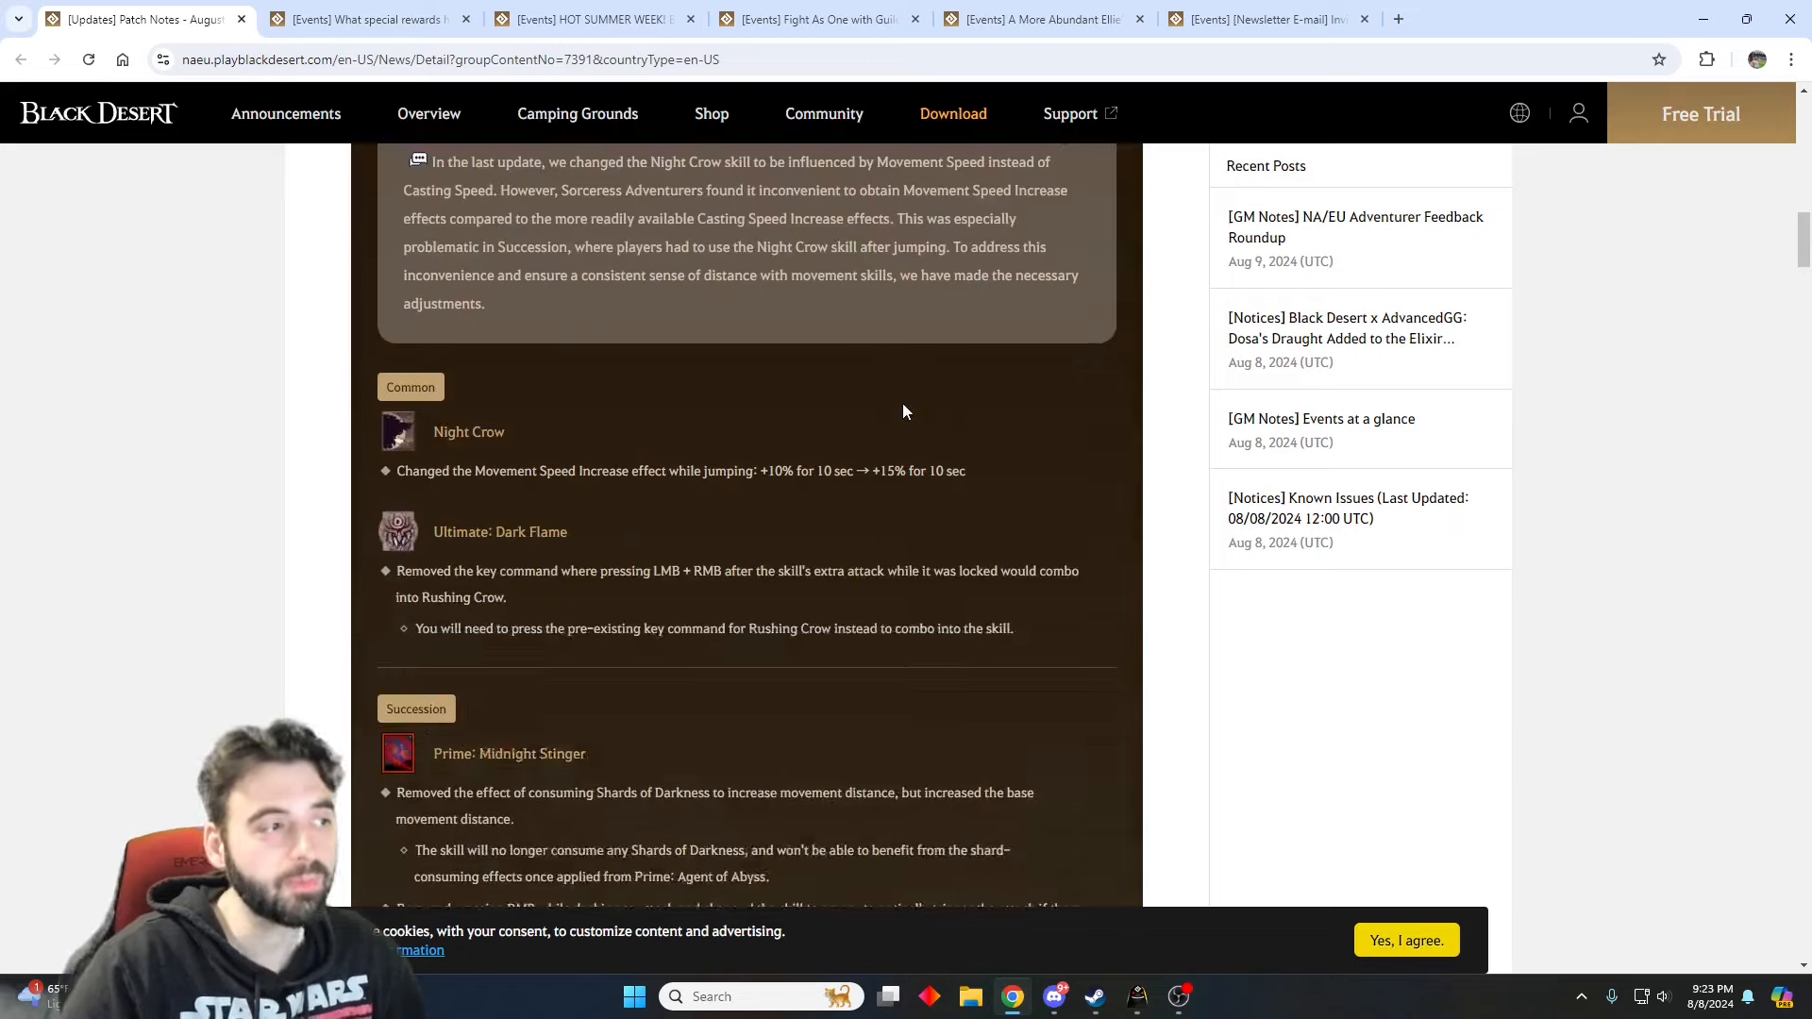
{"action": "scroll", "scroll_direction": "up", "scroll_amount": 3}
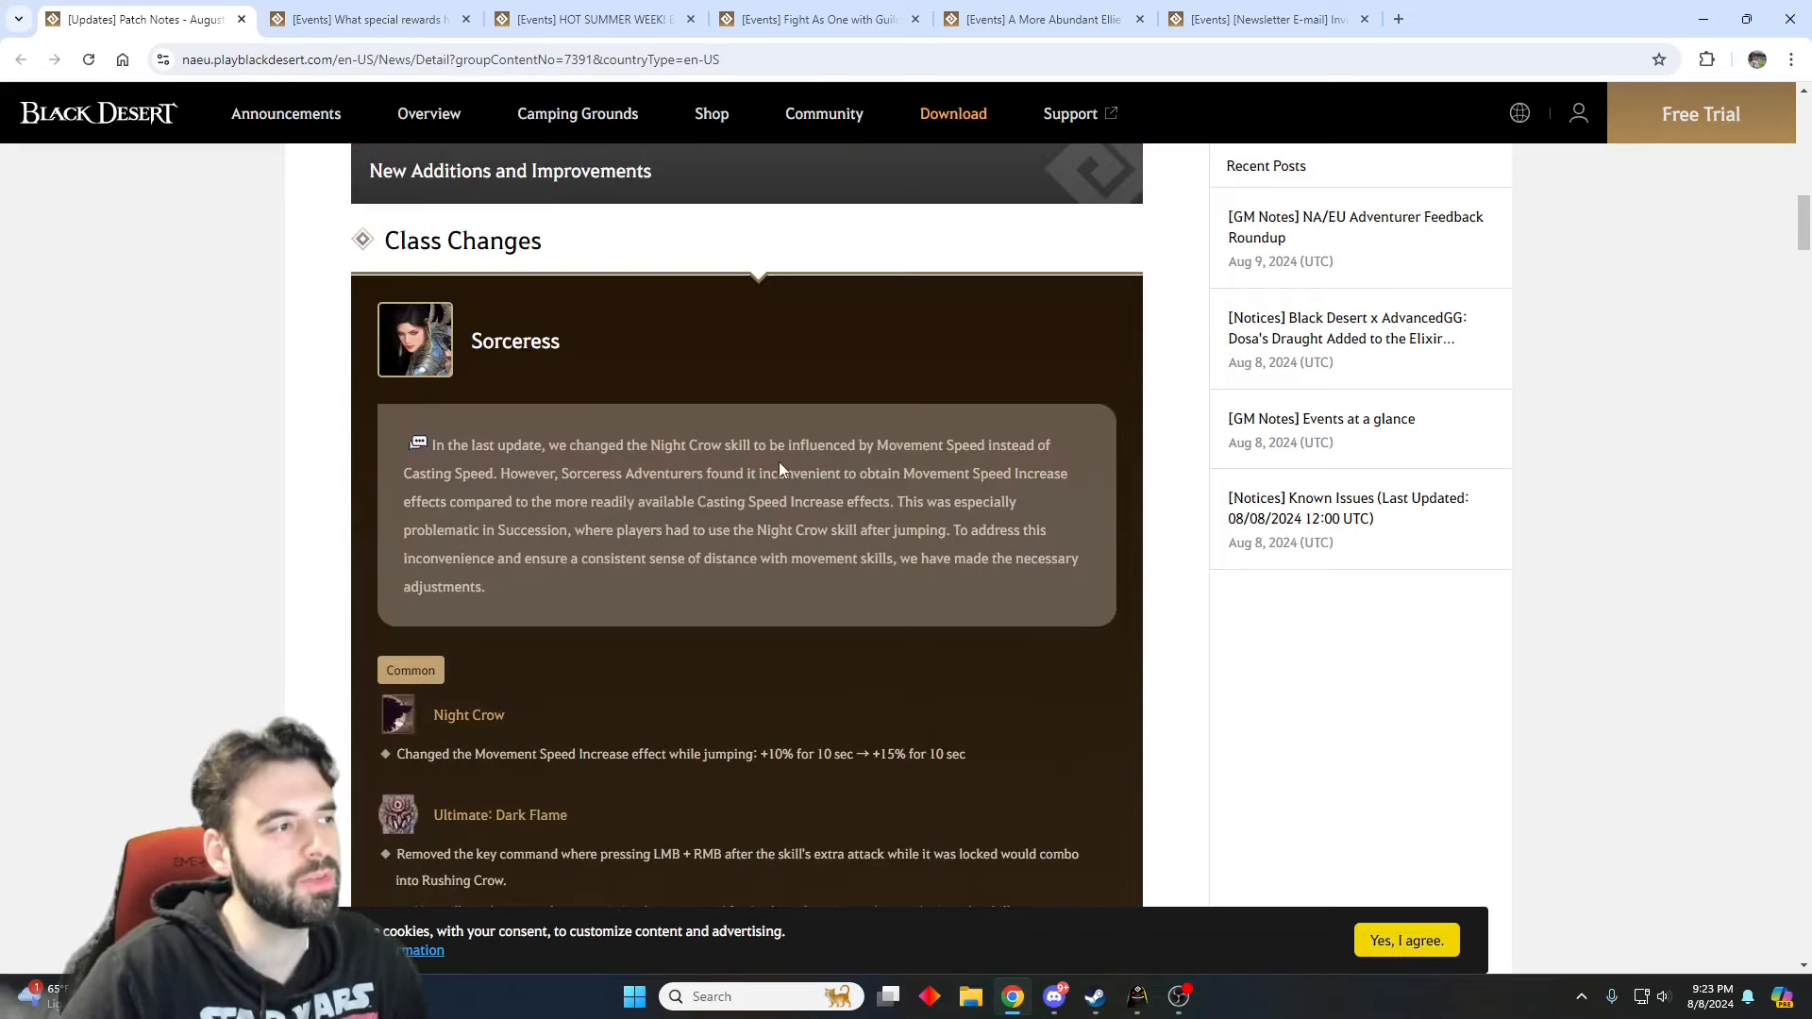
- Continue down past the class changes to the Contents section's chat group title table
{"action": "scroll", "scroll_direction": "down", "scroll_amount": 3}
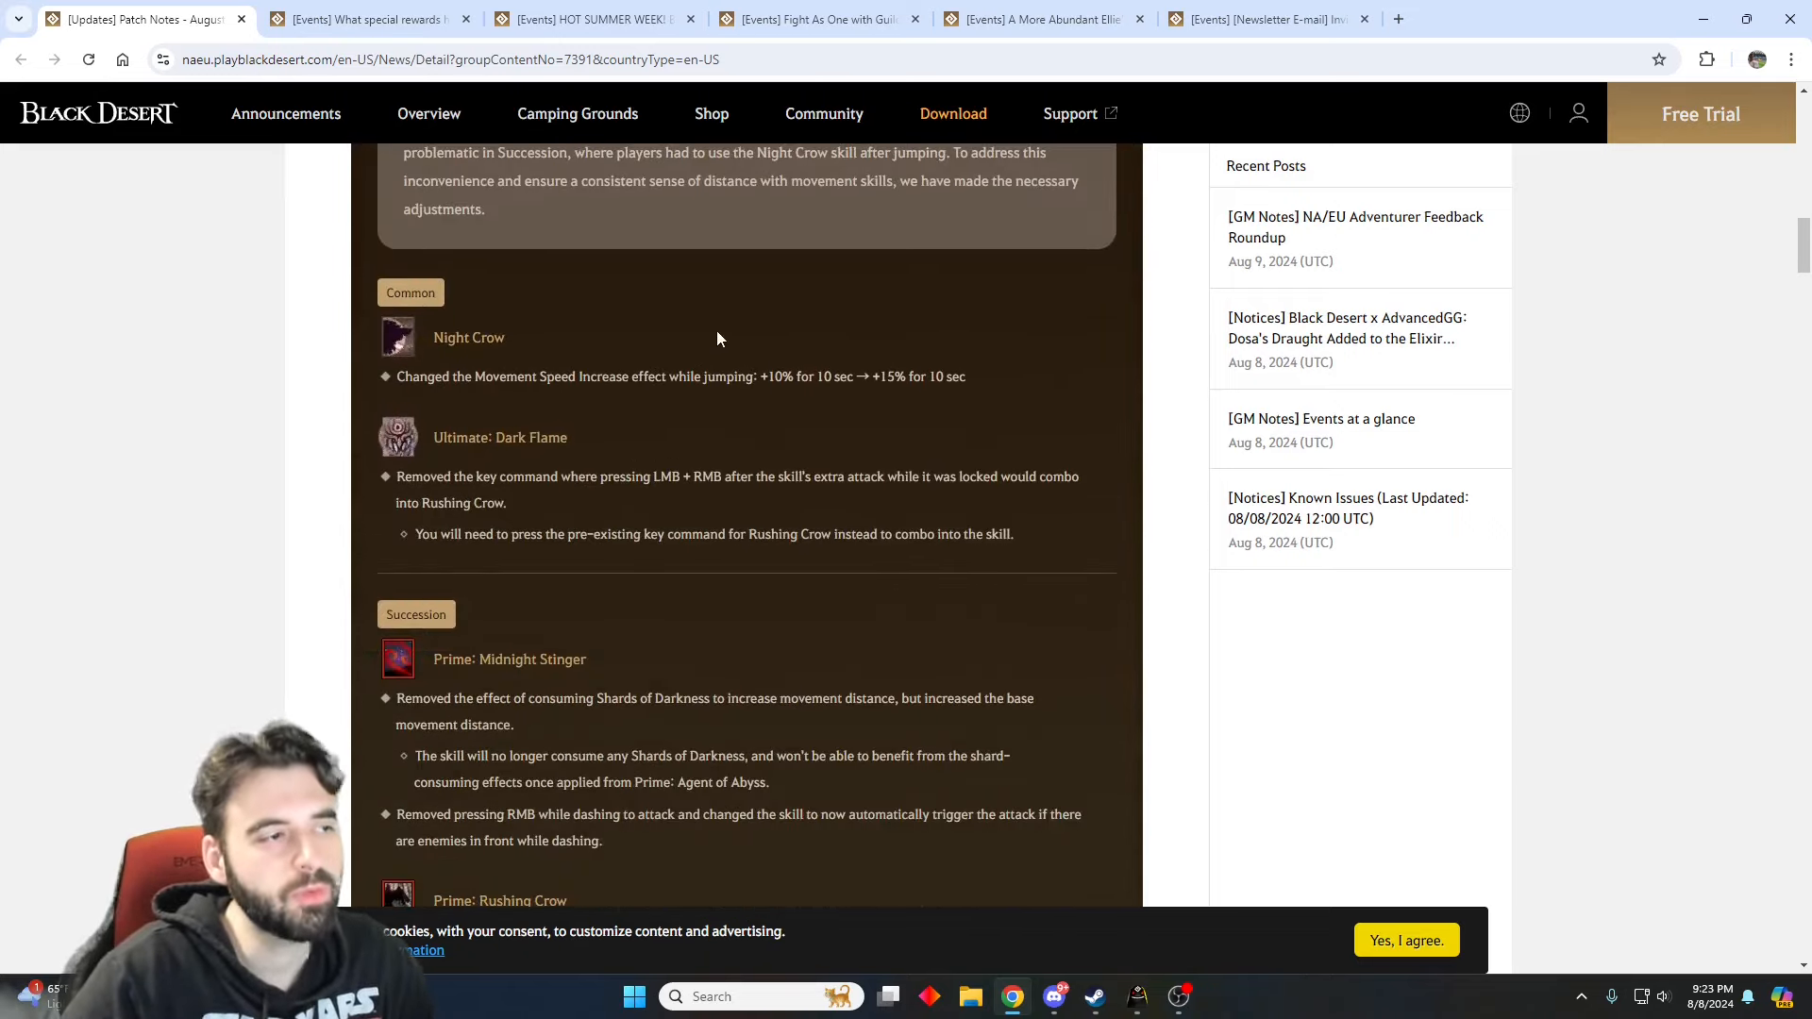
{"action": "scroll", "scroll_direction": "down", "scroll_amount": 3}
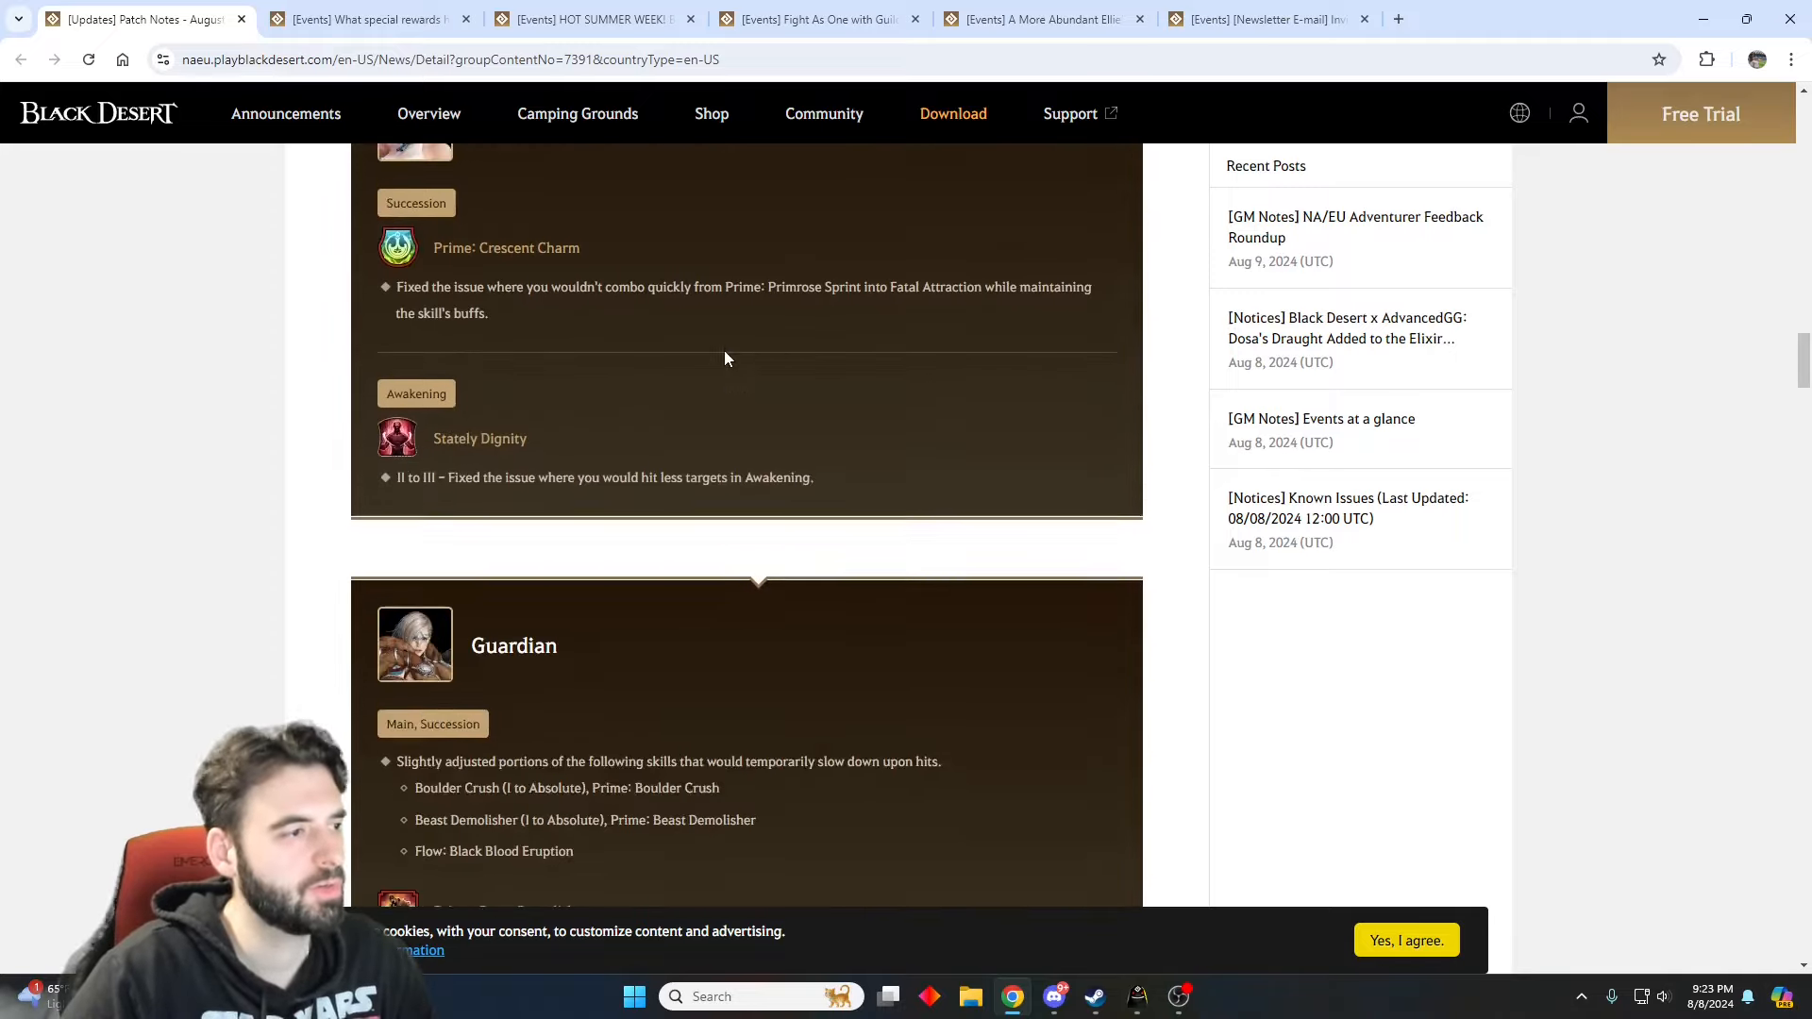
{"action": "scroll", "scroll_direction": "down", "scroll_amount": 3}
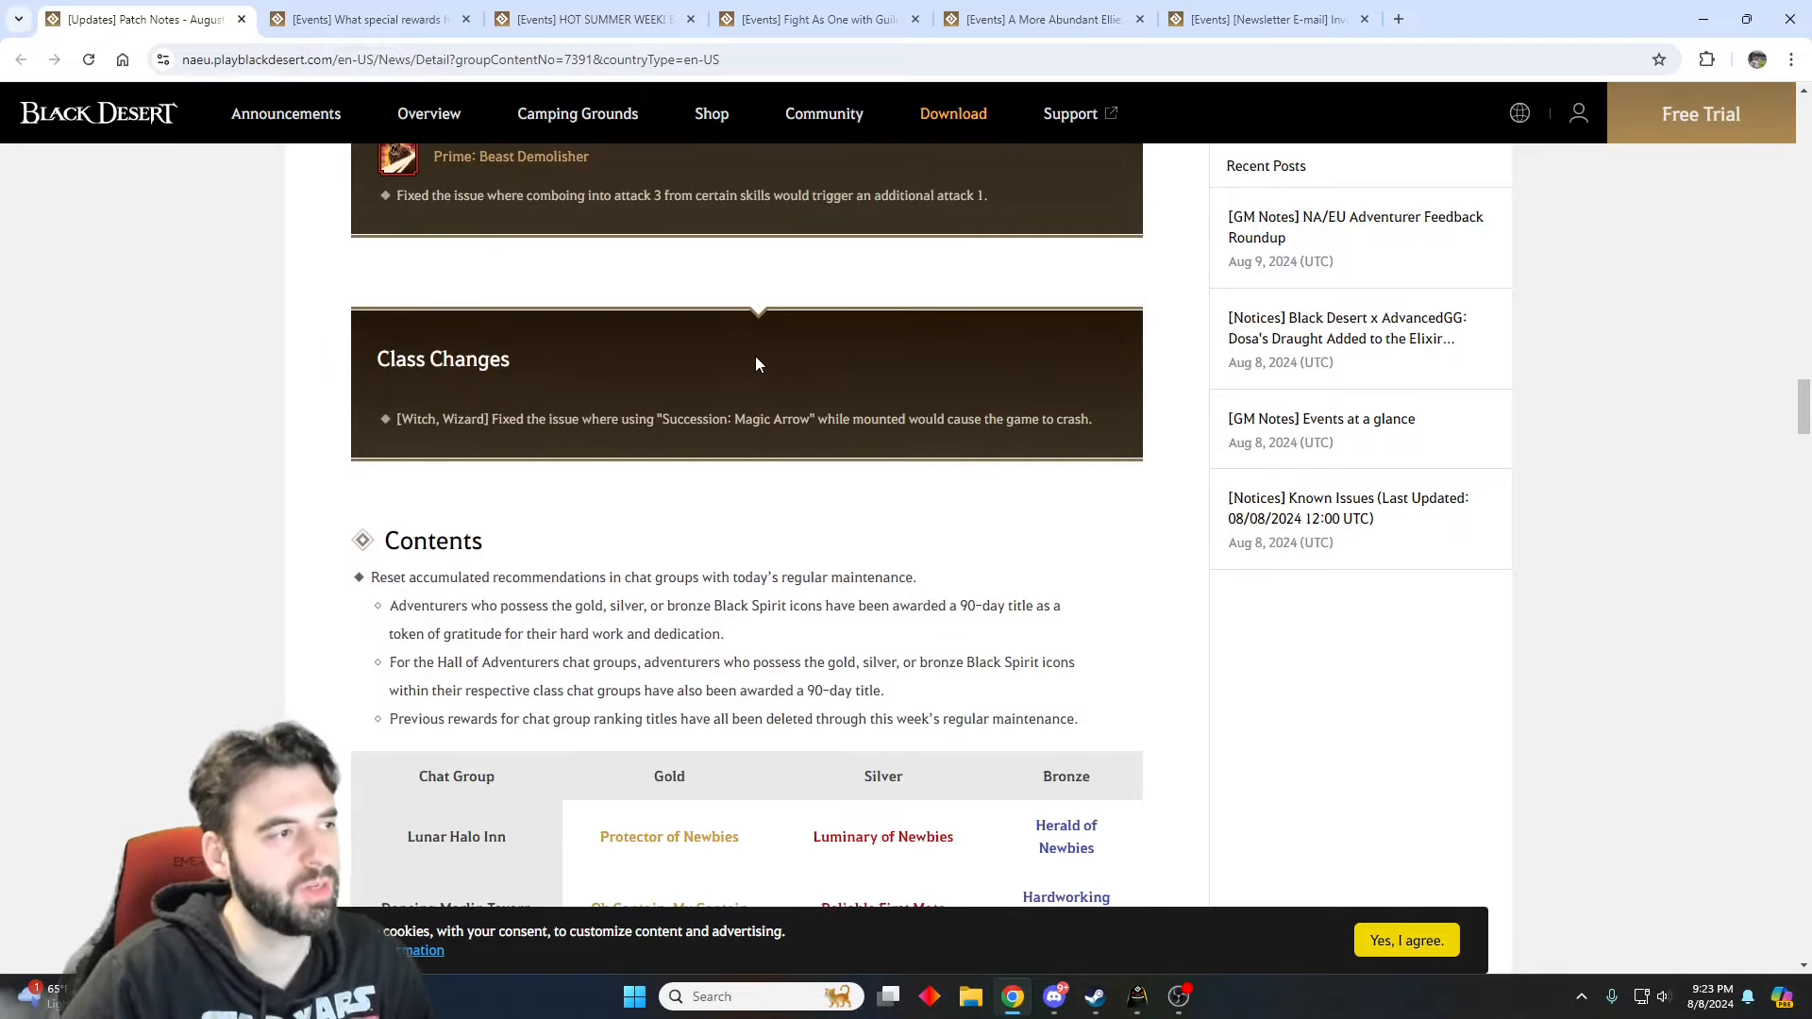
{"action": "scroll", "scroll_direction": "down", "scroll_amount": 3}
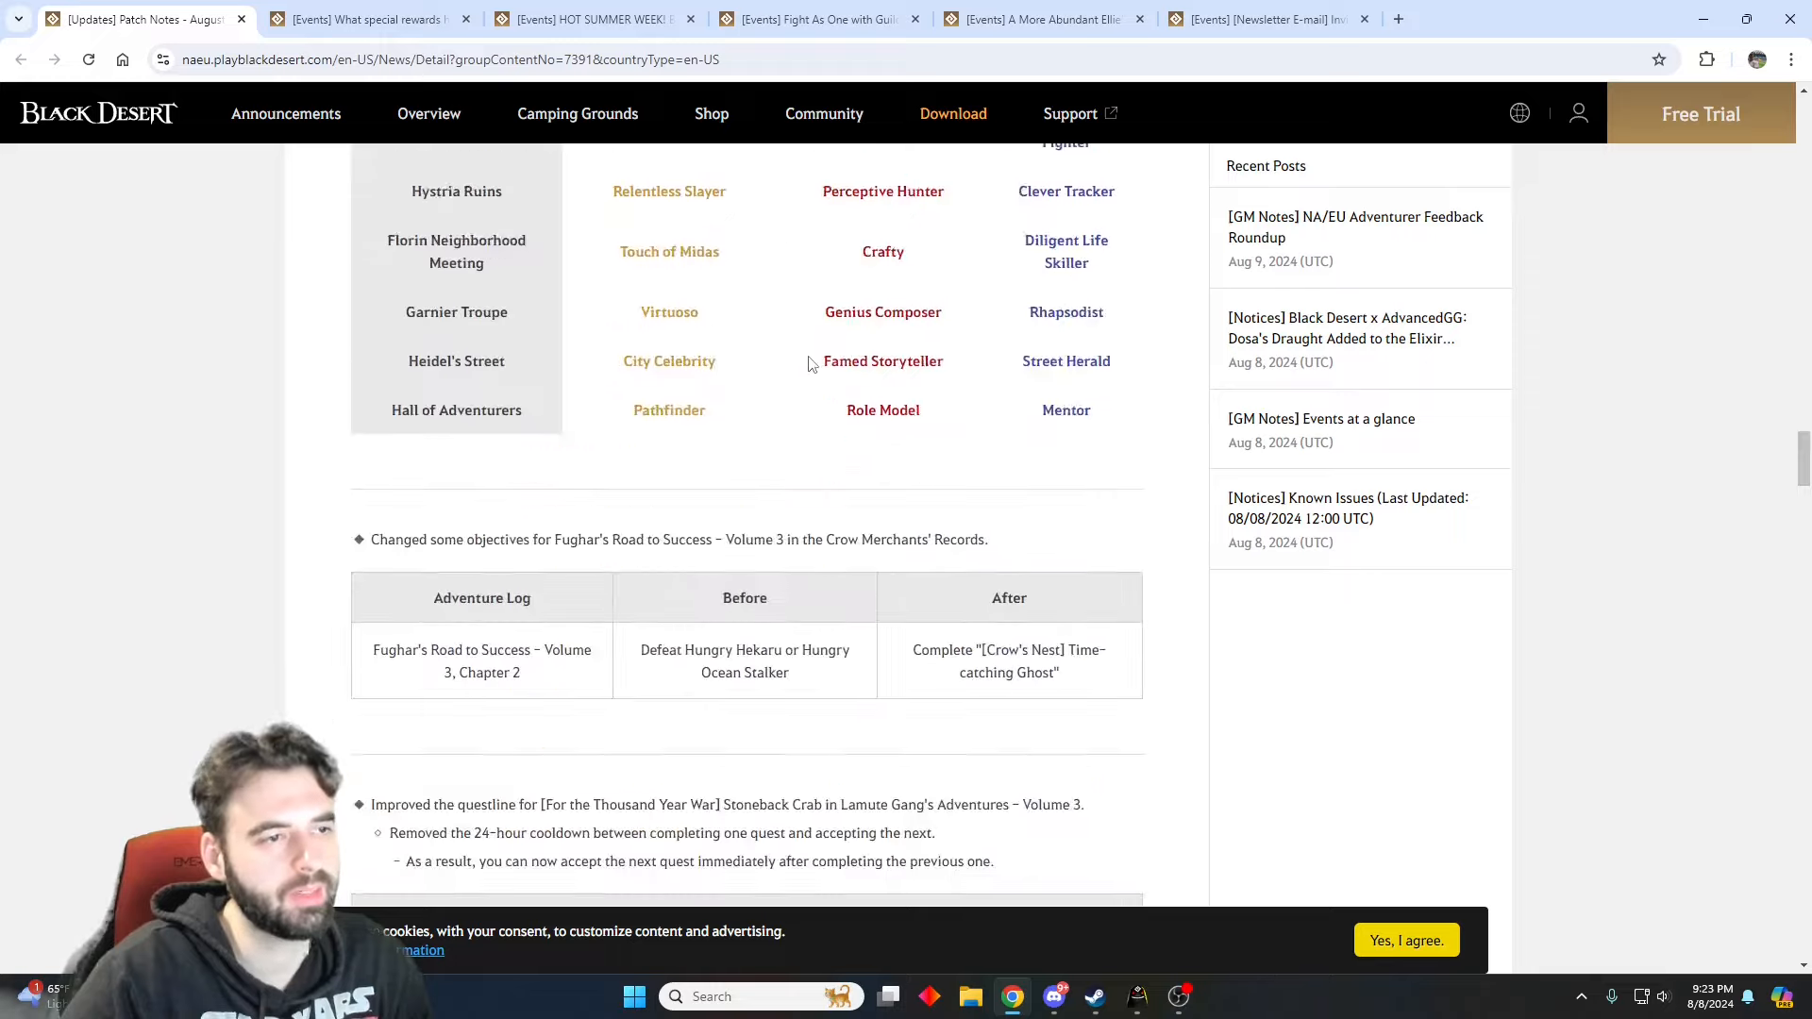
- Read the Item section from the Latent Boss Aura exchange to Reform Stone extraction from Caphras gear
{"action": "scroll", "scroll_direction": "down", "scroll_amount": 3}
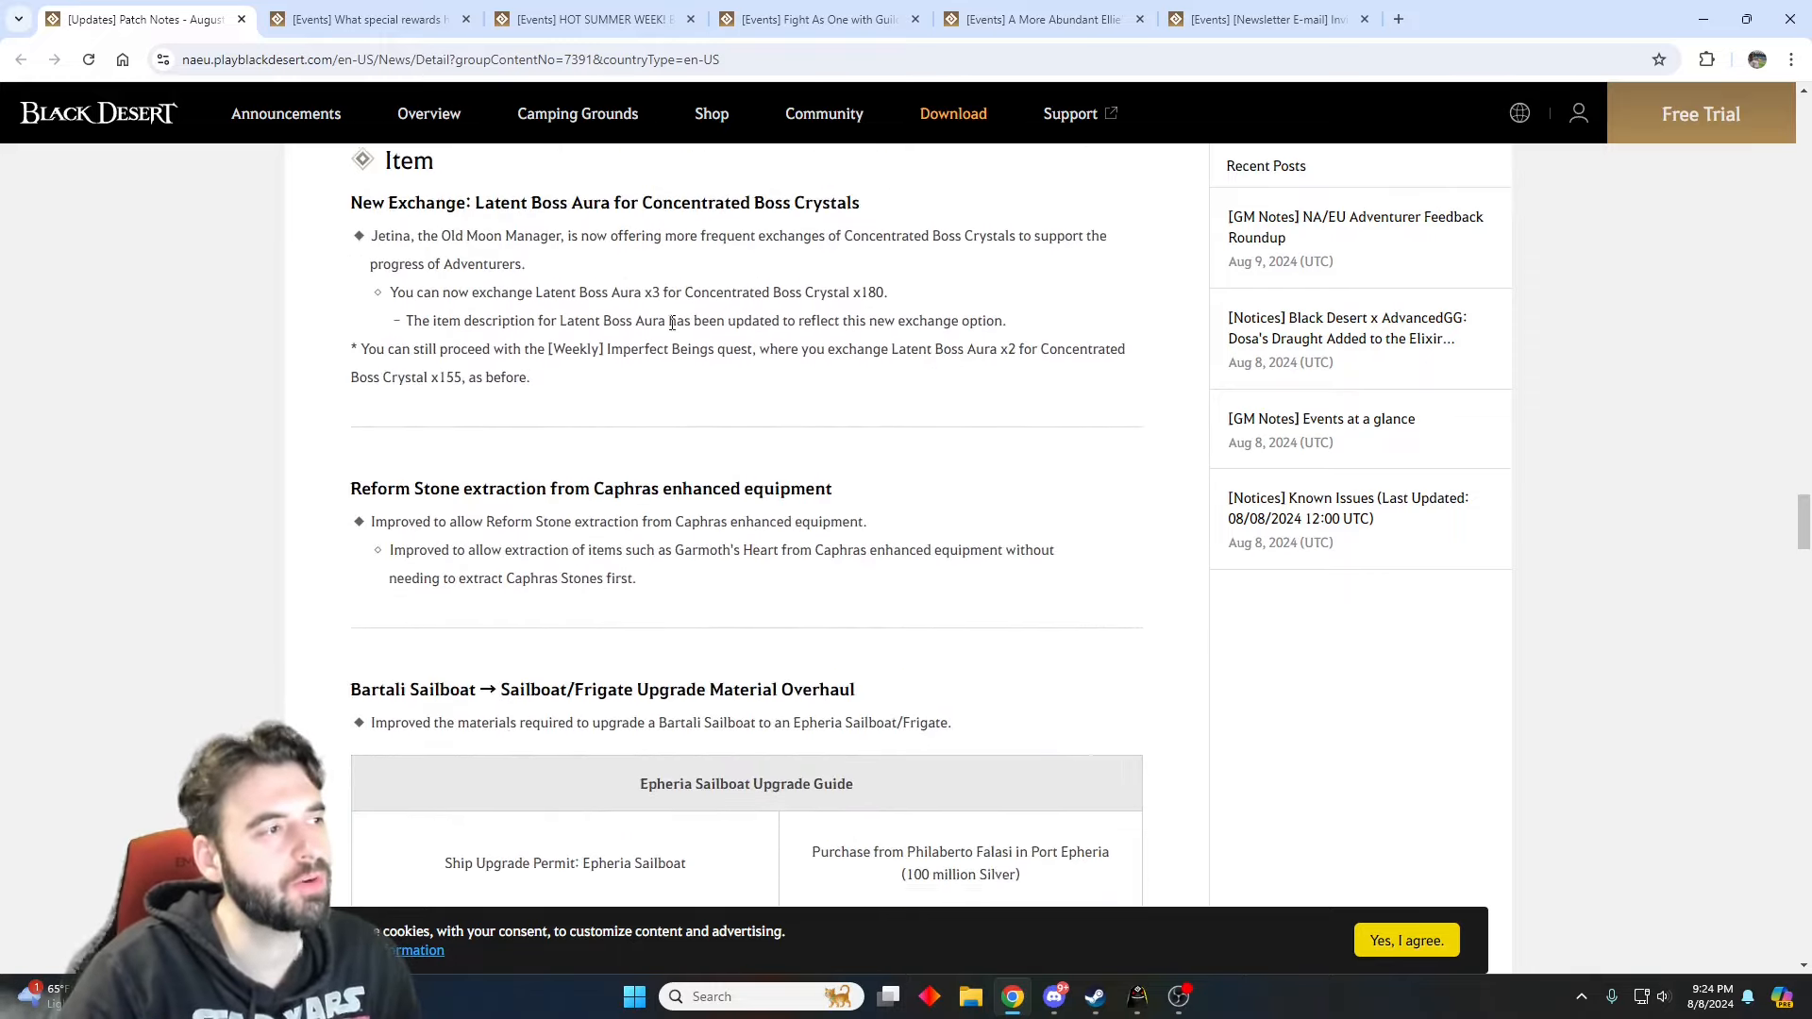
{"action": "scroll", "scroll_direction": "up", "scroll_amount": 3}
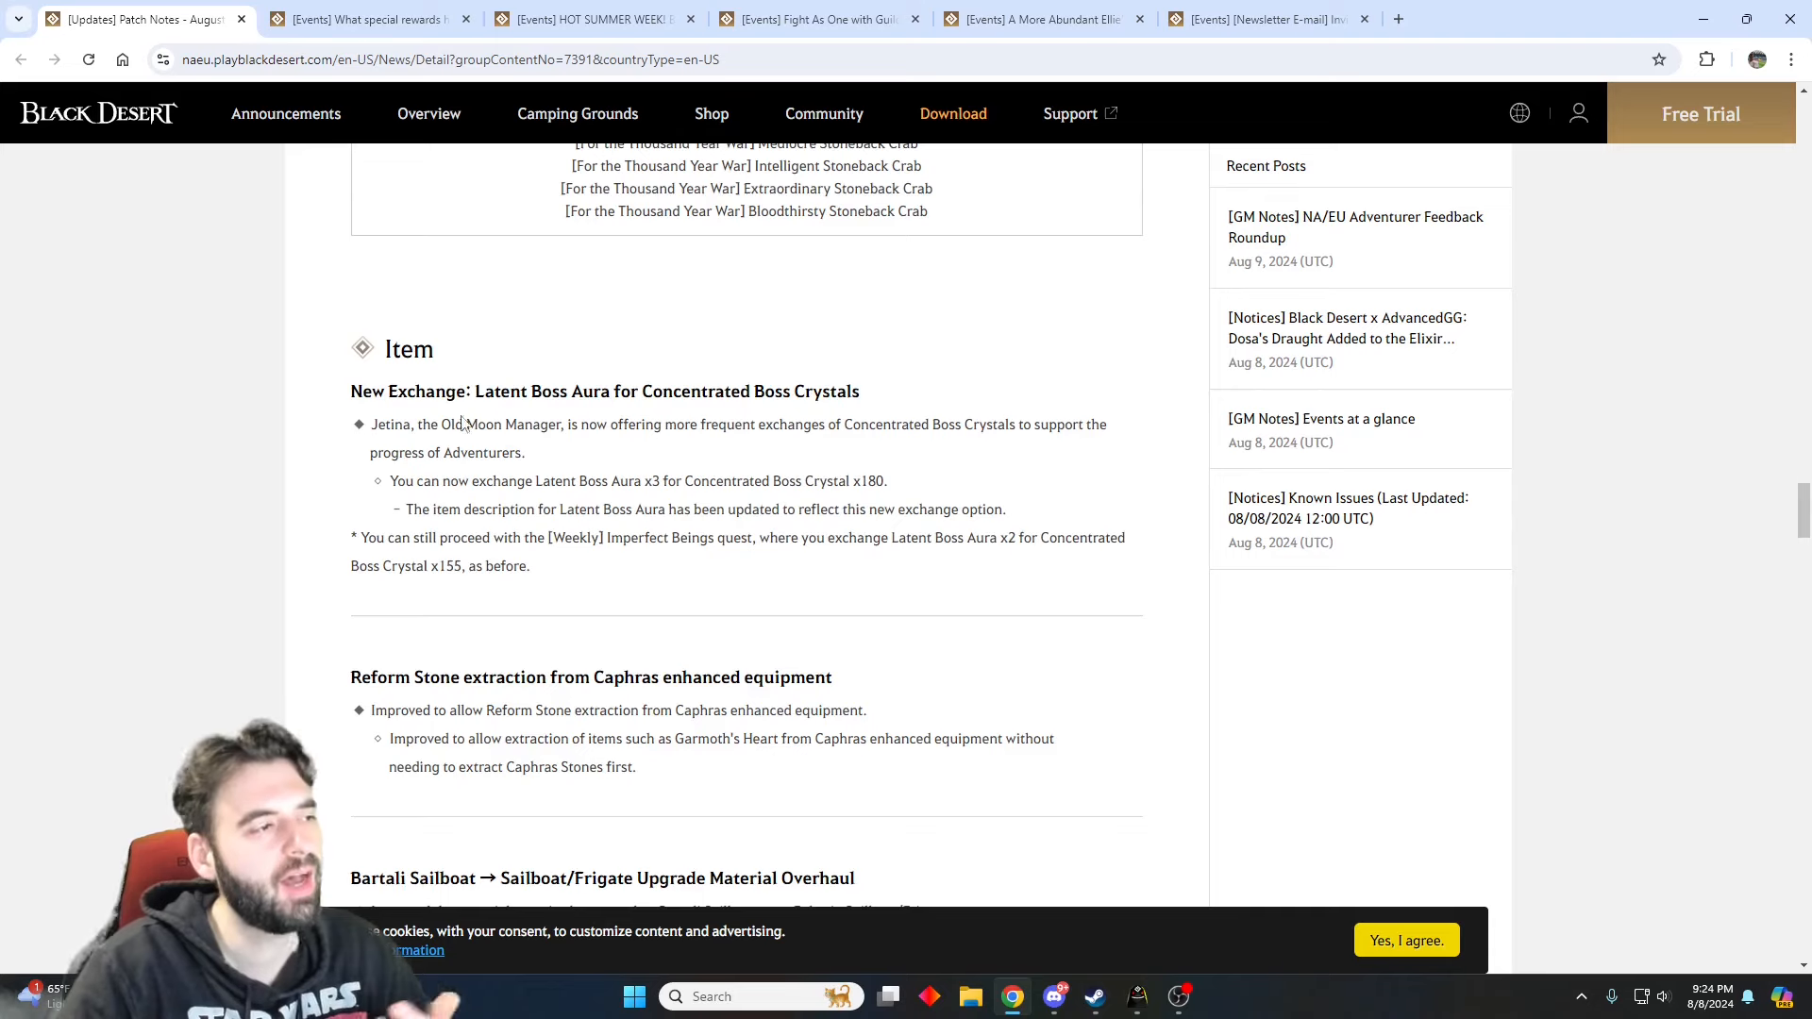
{"action": "scroll", "scroll_direction": "down", "scroll_amount": 3}
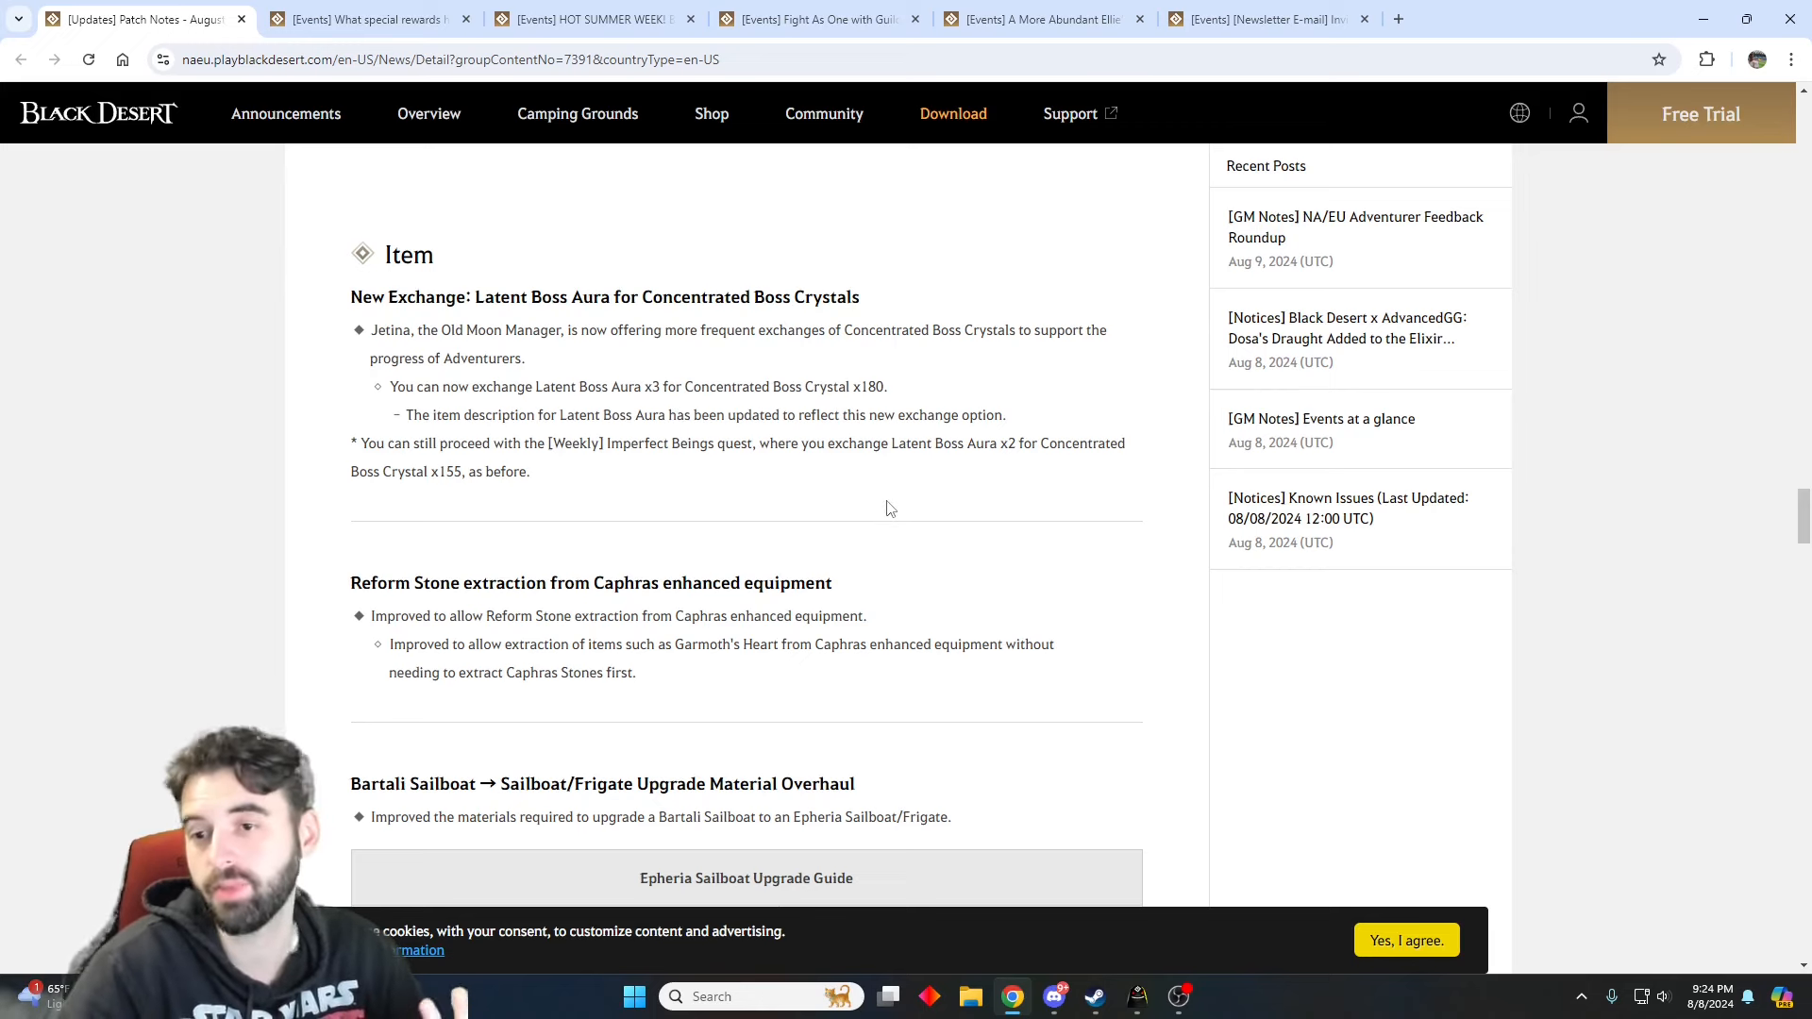
{"action": "mouse_move", "coordinate": [904, 498]}
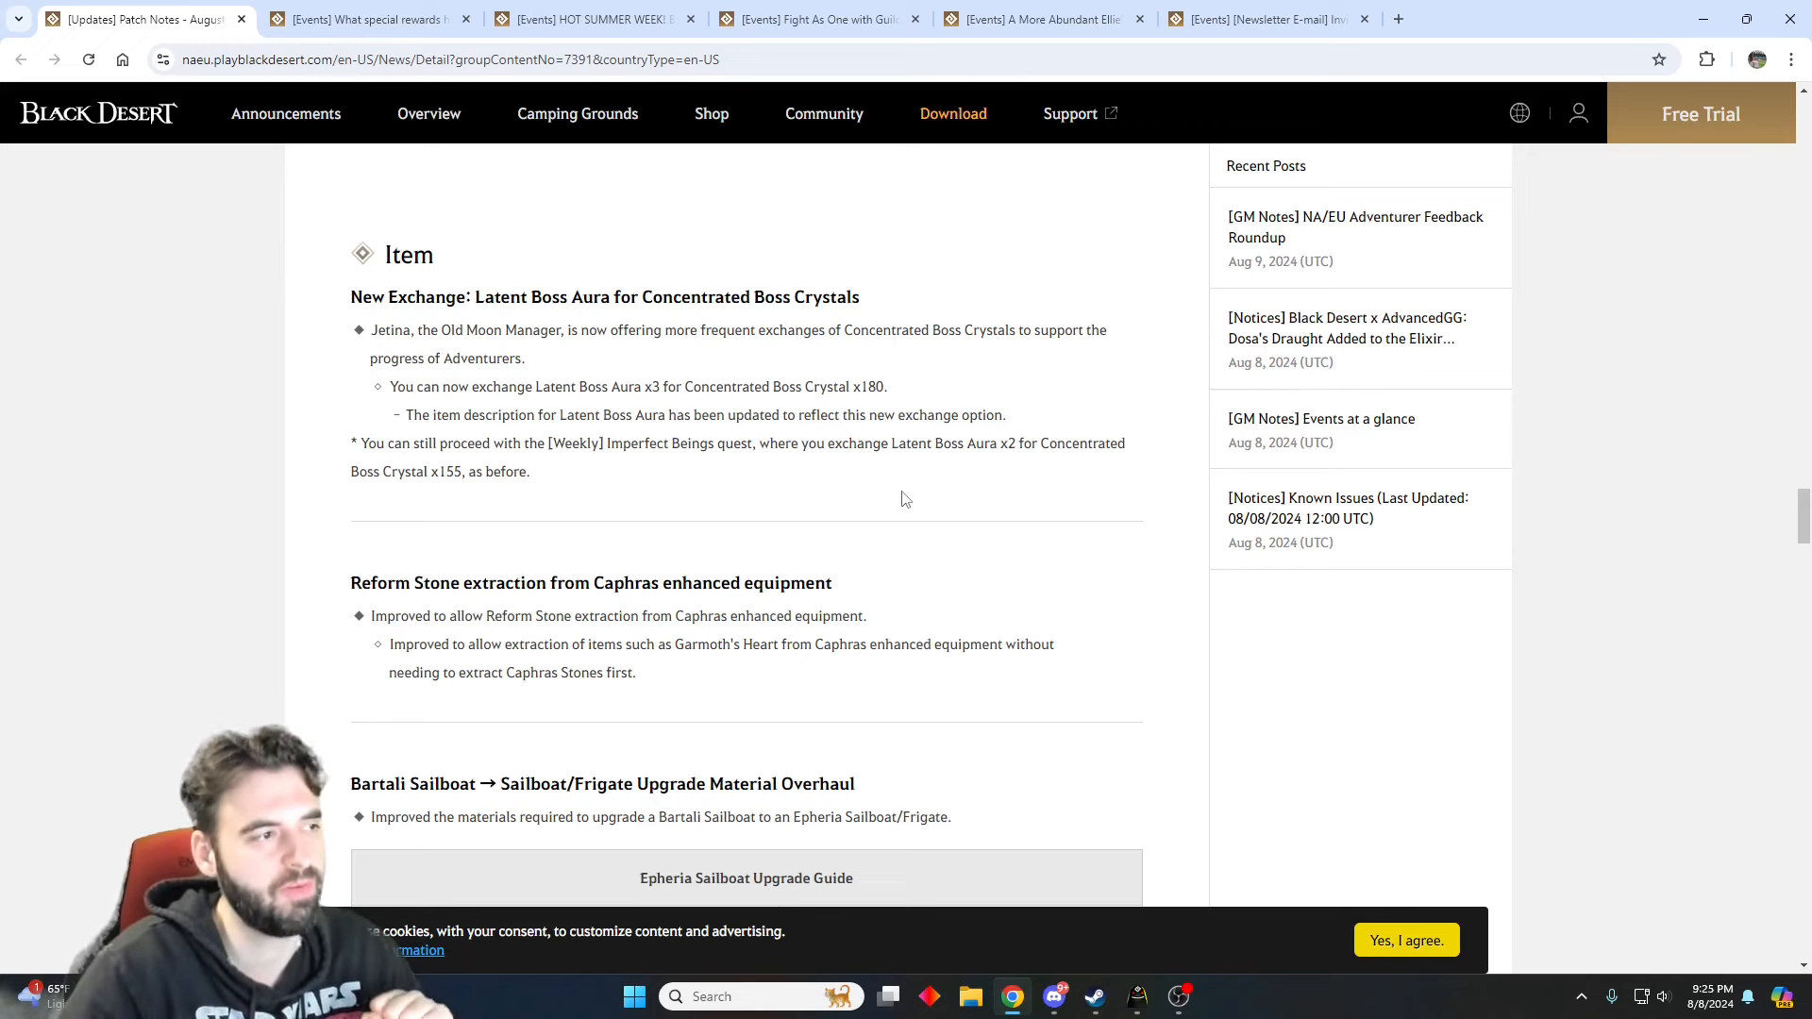
{"action": "scroll", "scroll_direction": "down", "scroll_amount": 3}
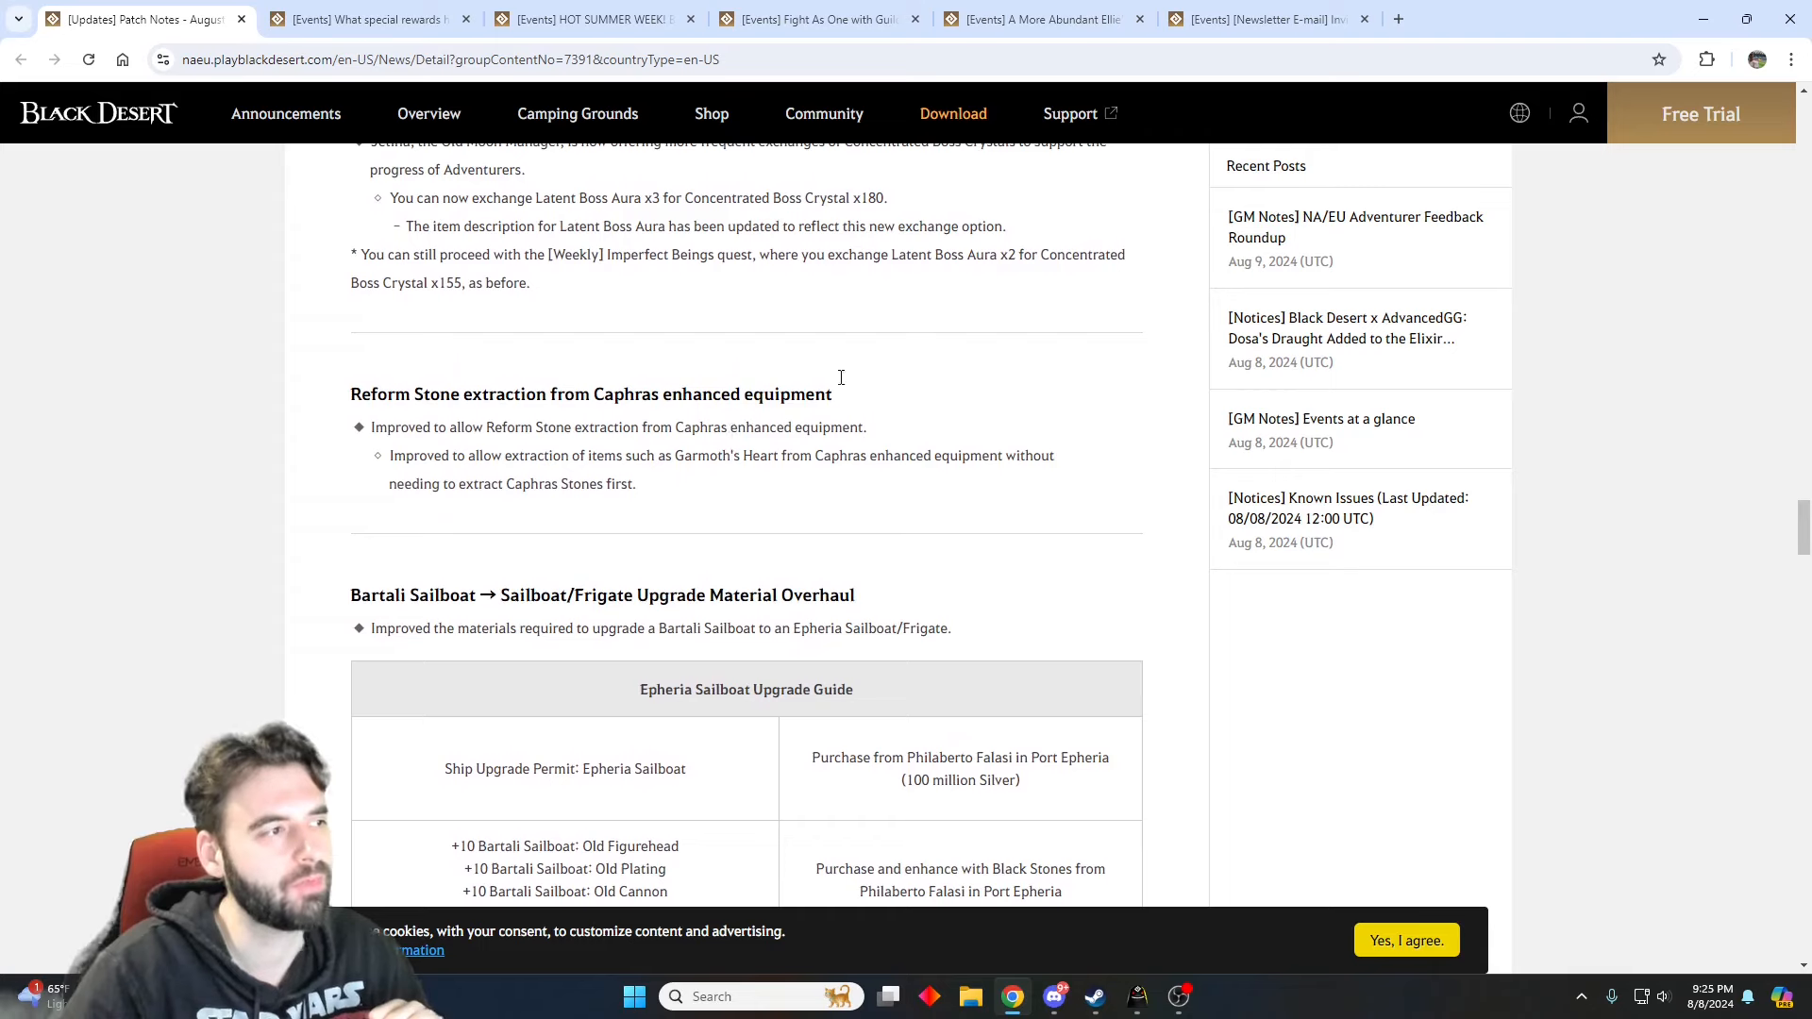
{"action": "mouse_move", "coordinate": [860, 365]}
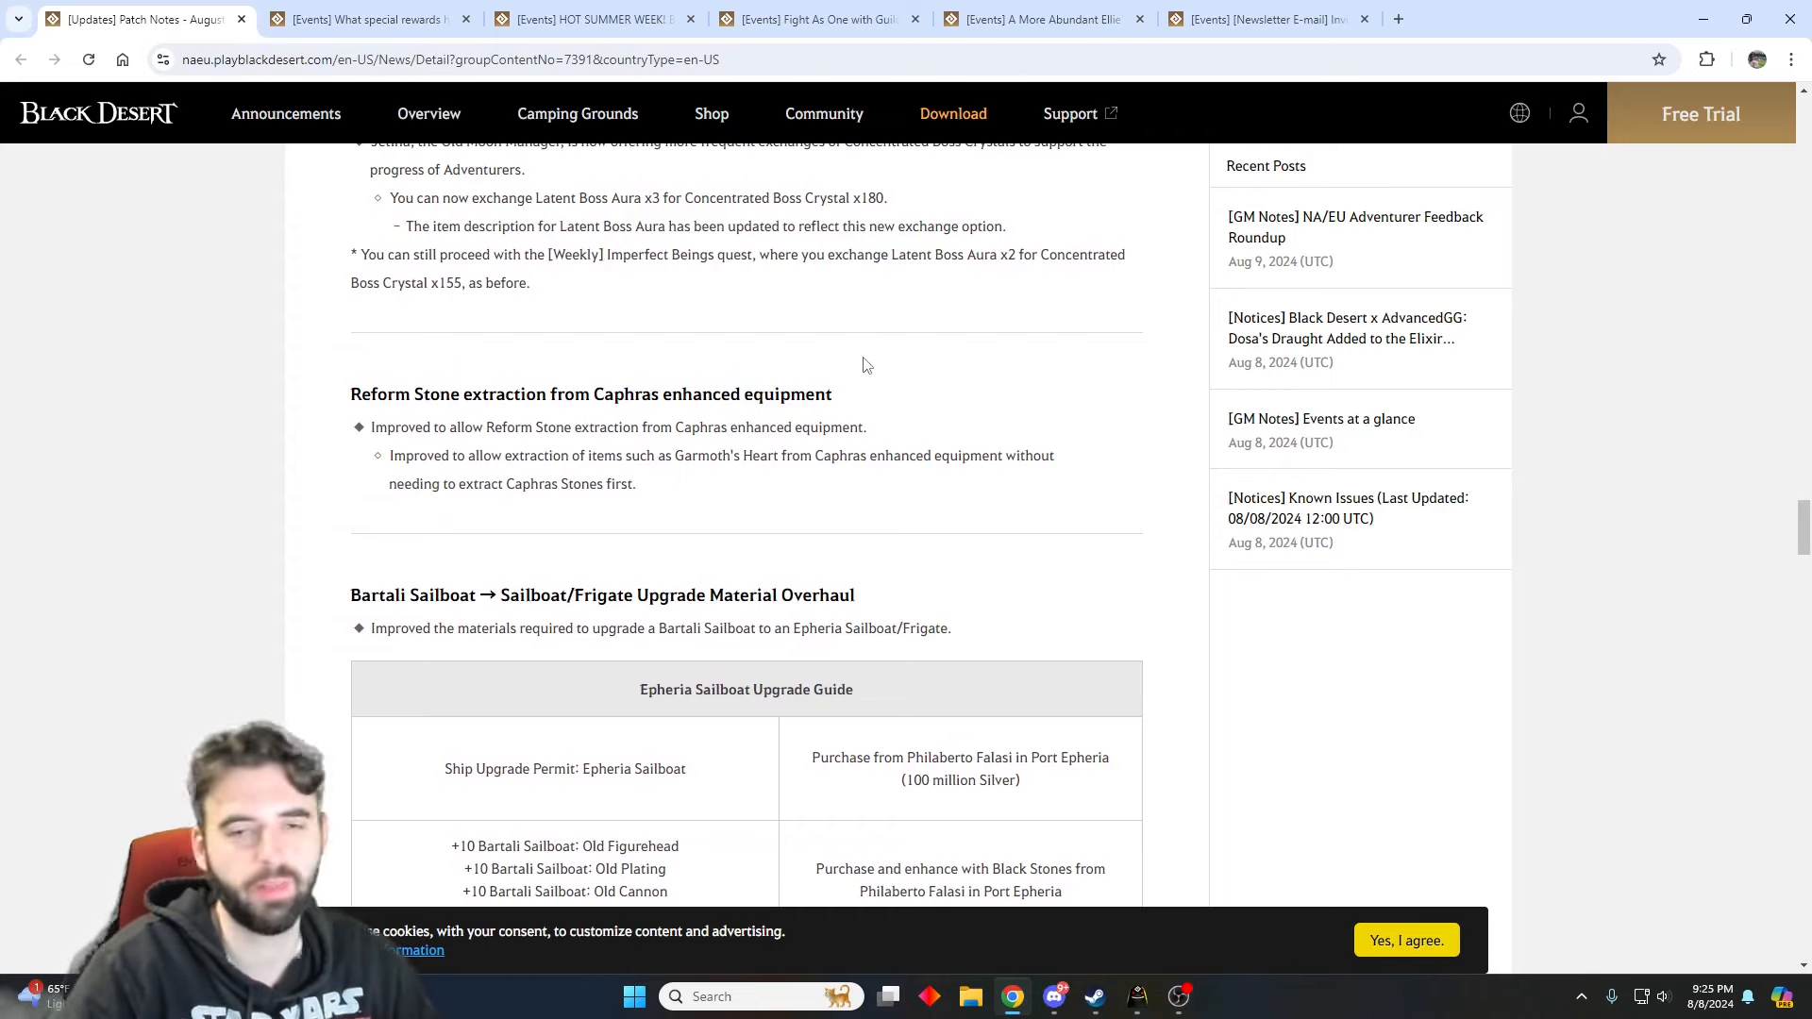
{"action": "scroll", "scroll_direction": "down", "scroll_amount": 3}
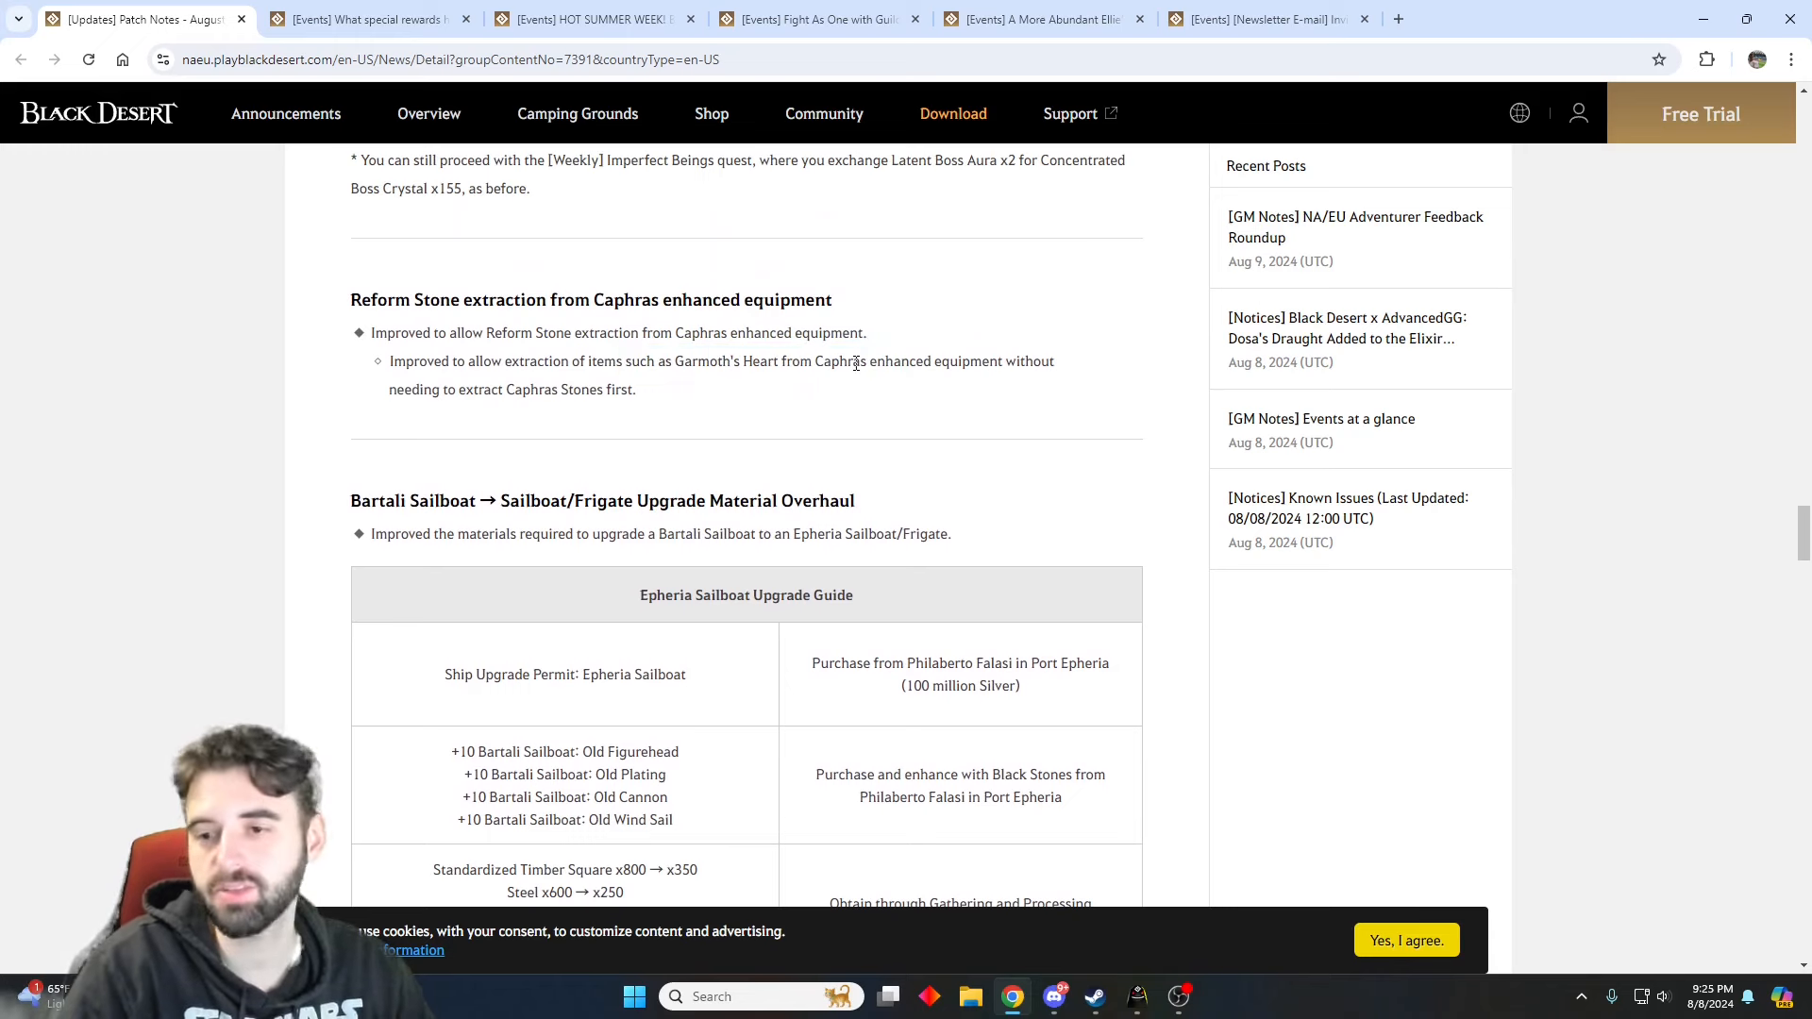
{"action": "mouse_move", "coordinate": [708, 382]}
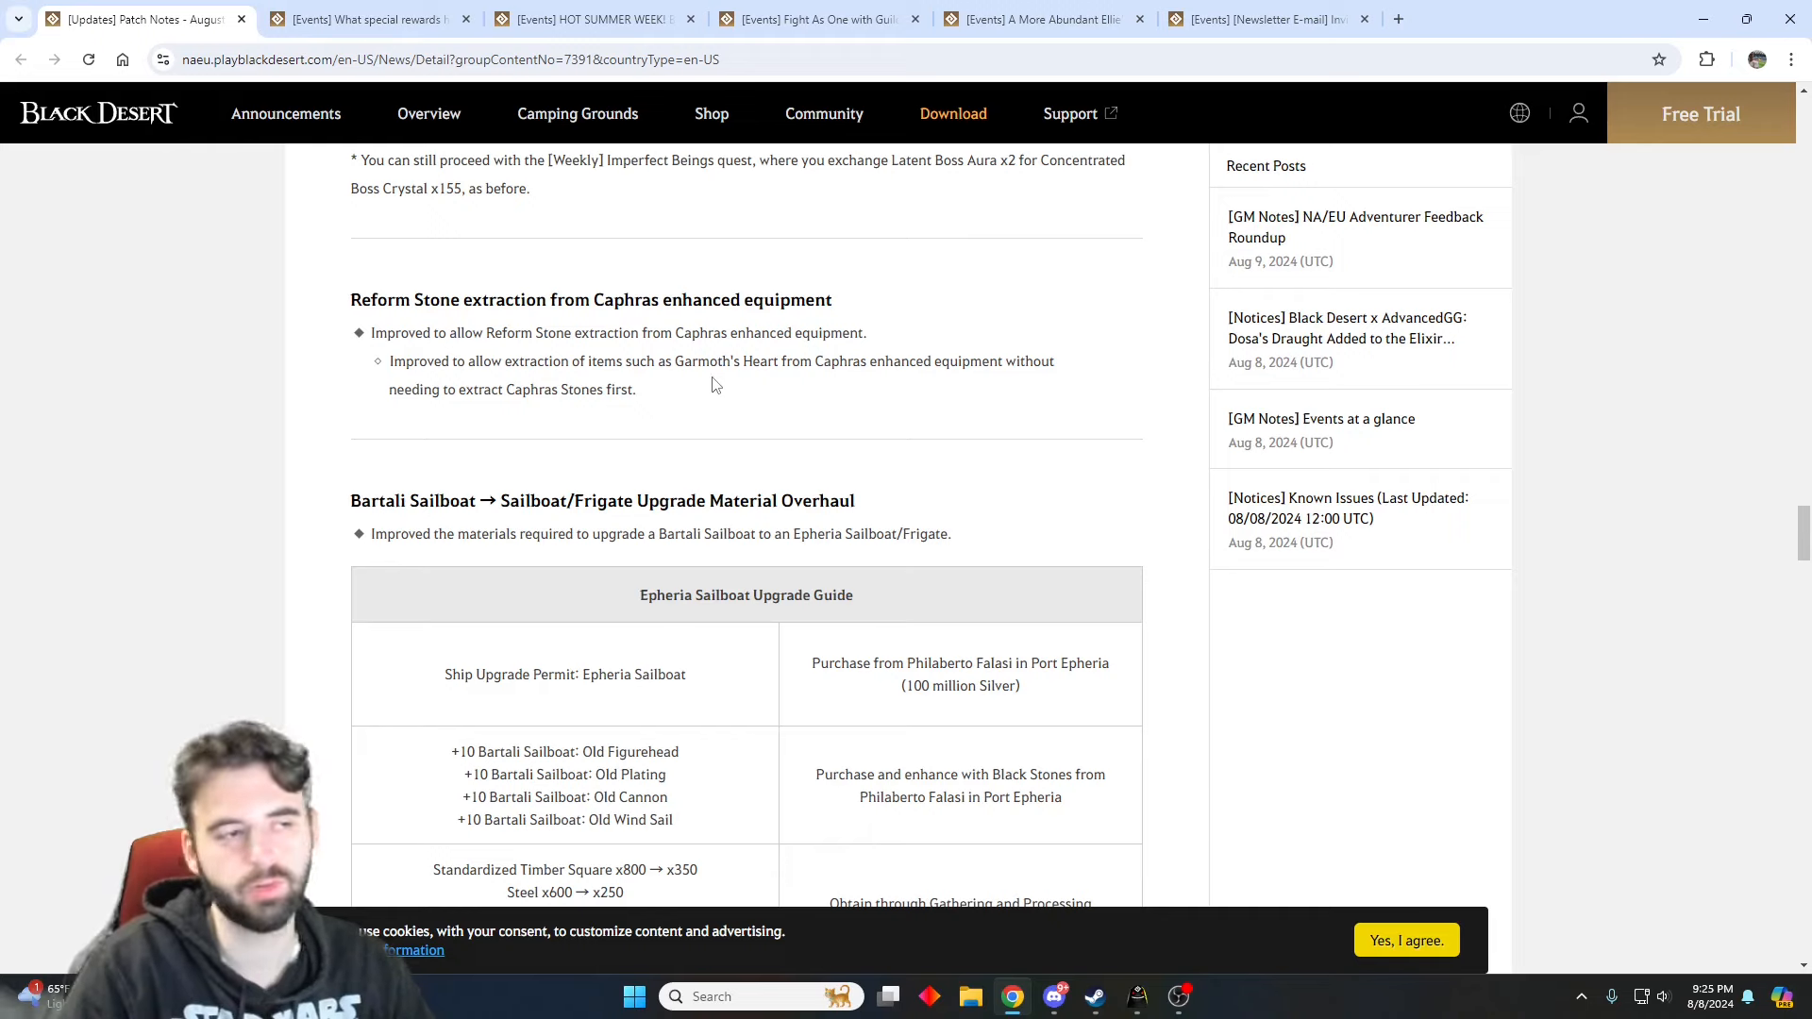
- Go through the Epheria Sailboat/Frigate upgrade tables to the Crow's Warrior nerf table under Quest & Knowledge
{"action": "scroll", "scroll_direction": "down", "scroll_amount": 3}
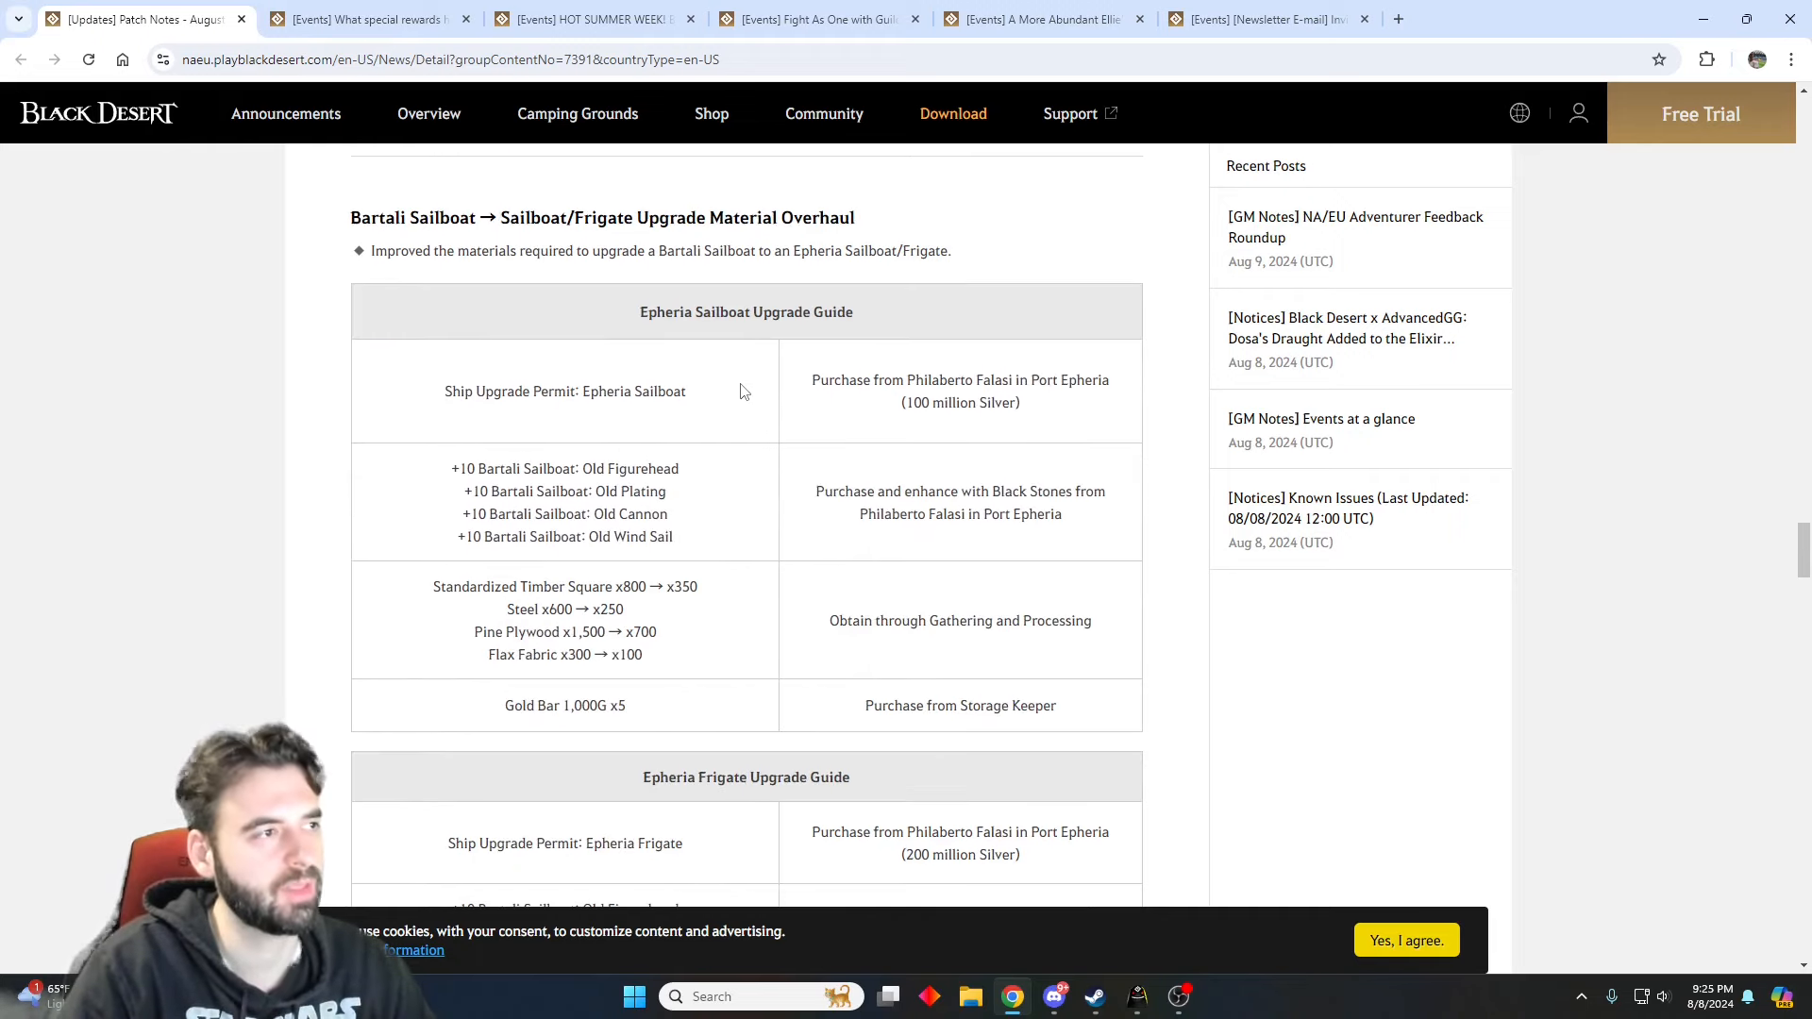
{"action": "scroll", "scroll_direction": "up", "scroll_amount": 3}
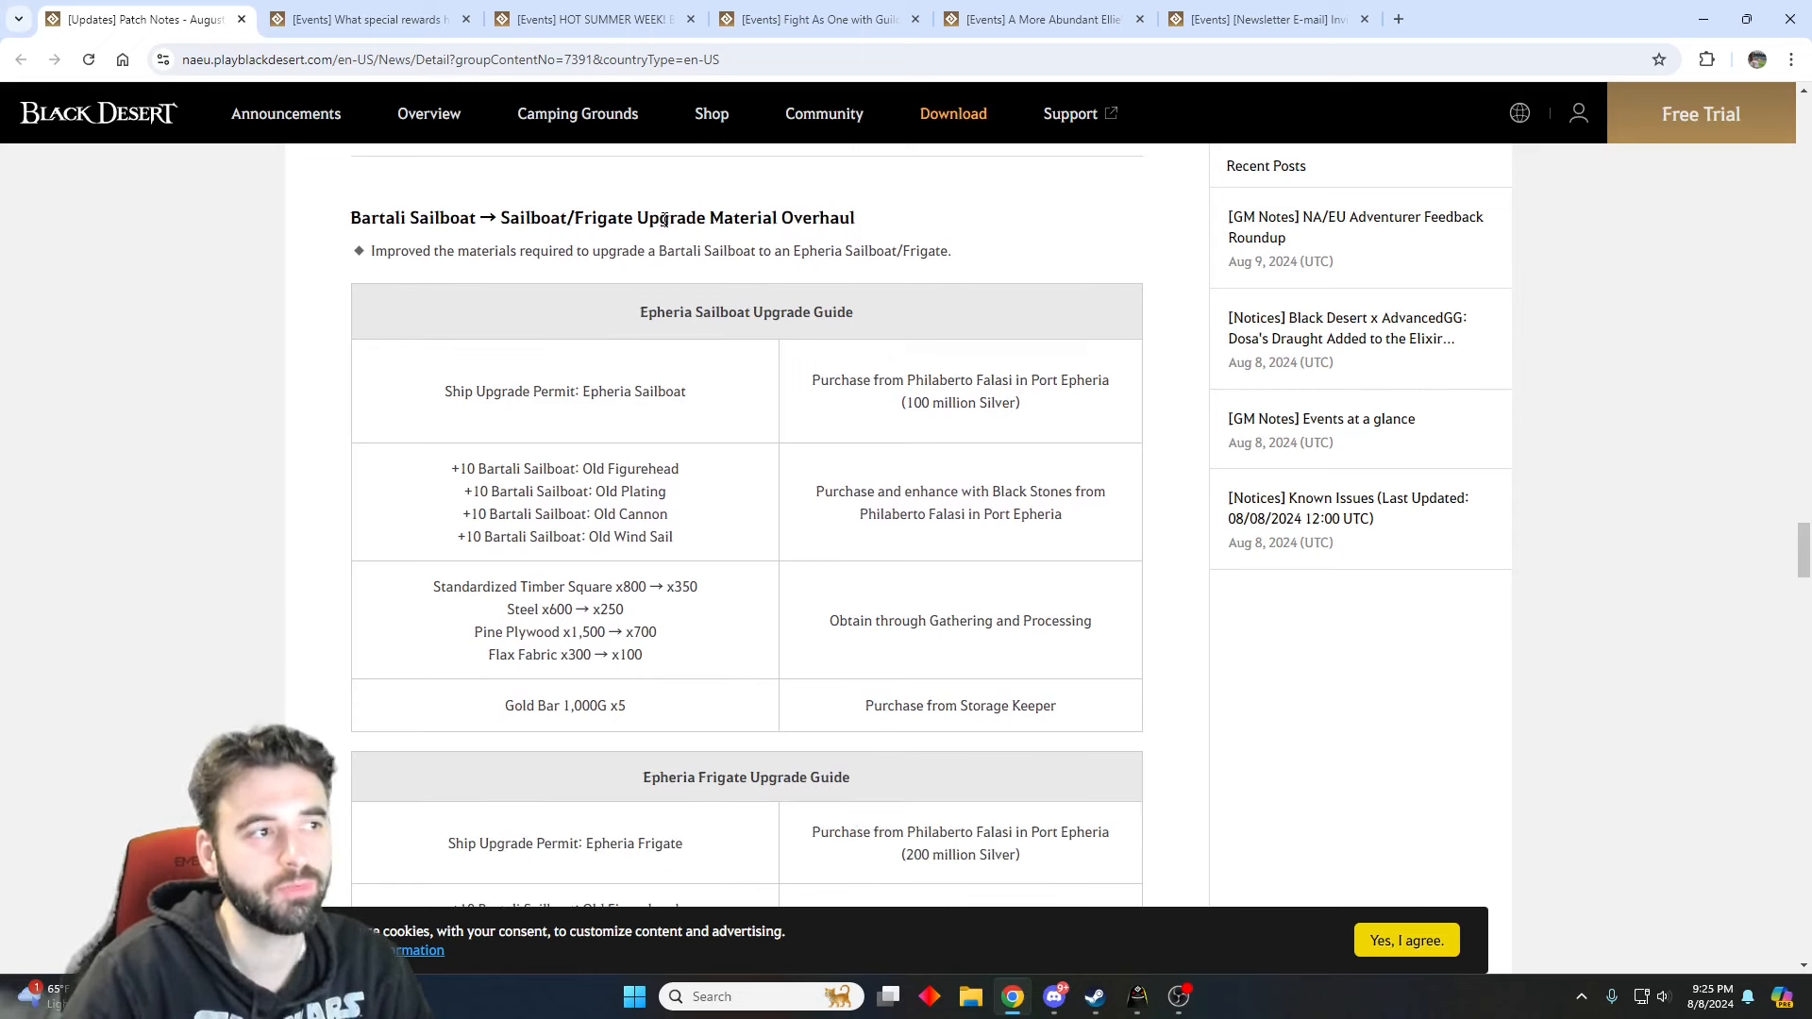
{"action": "mouse_move", "coordinate": [1015, 587]}
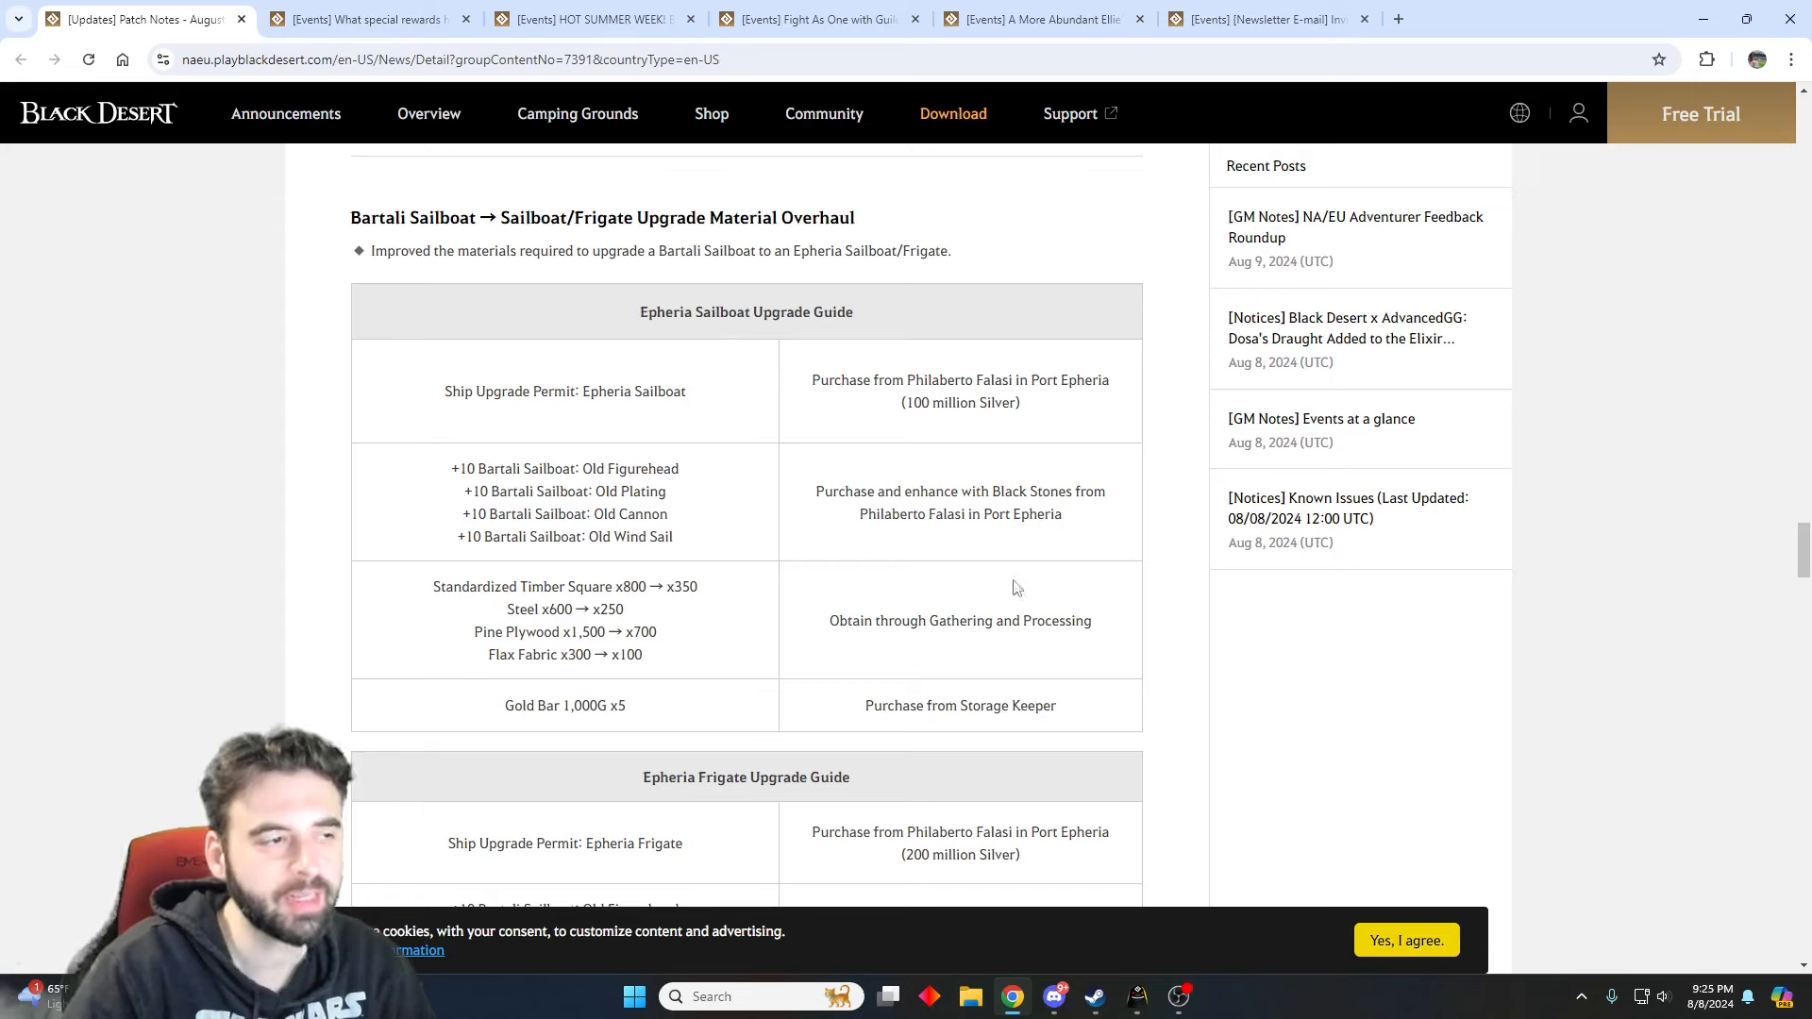
{"action": "mouse_move", "coordinate": [824, 385]}
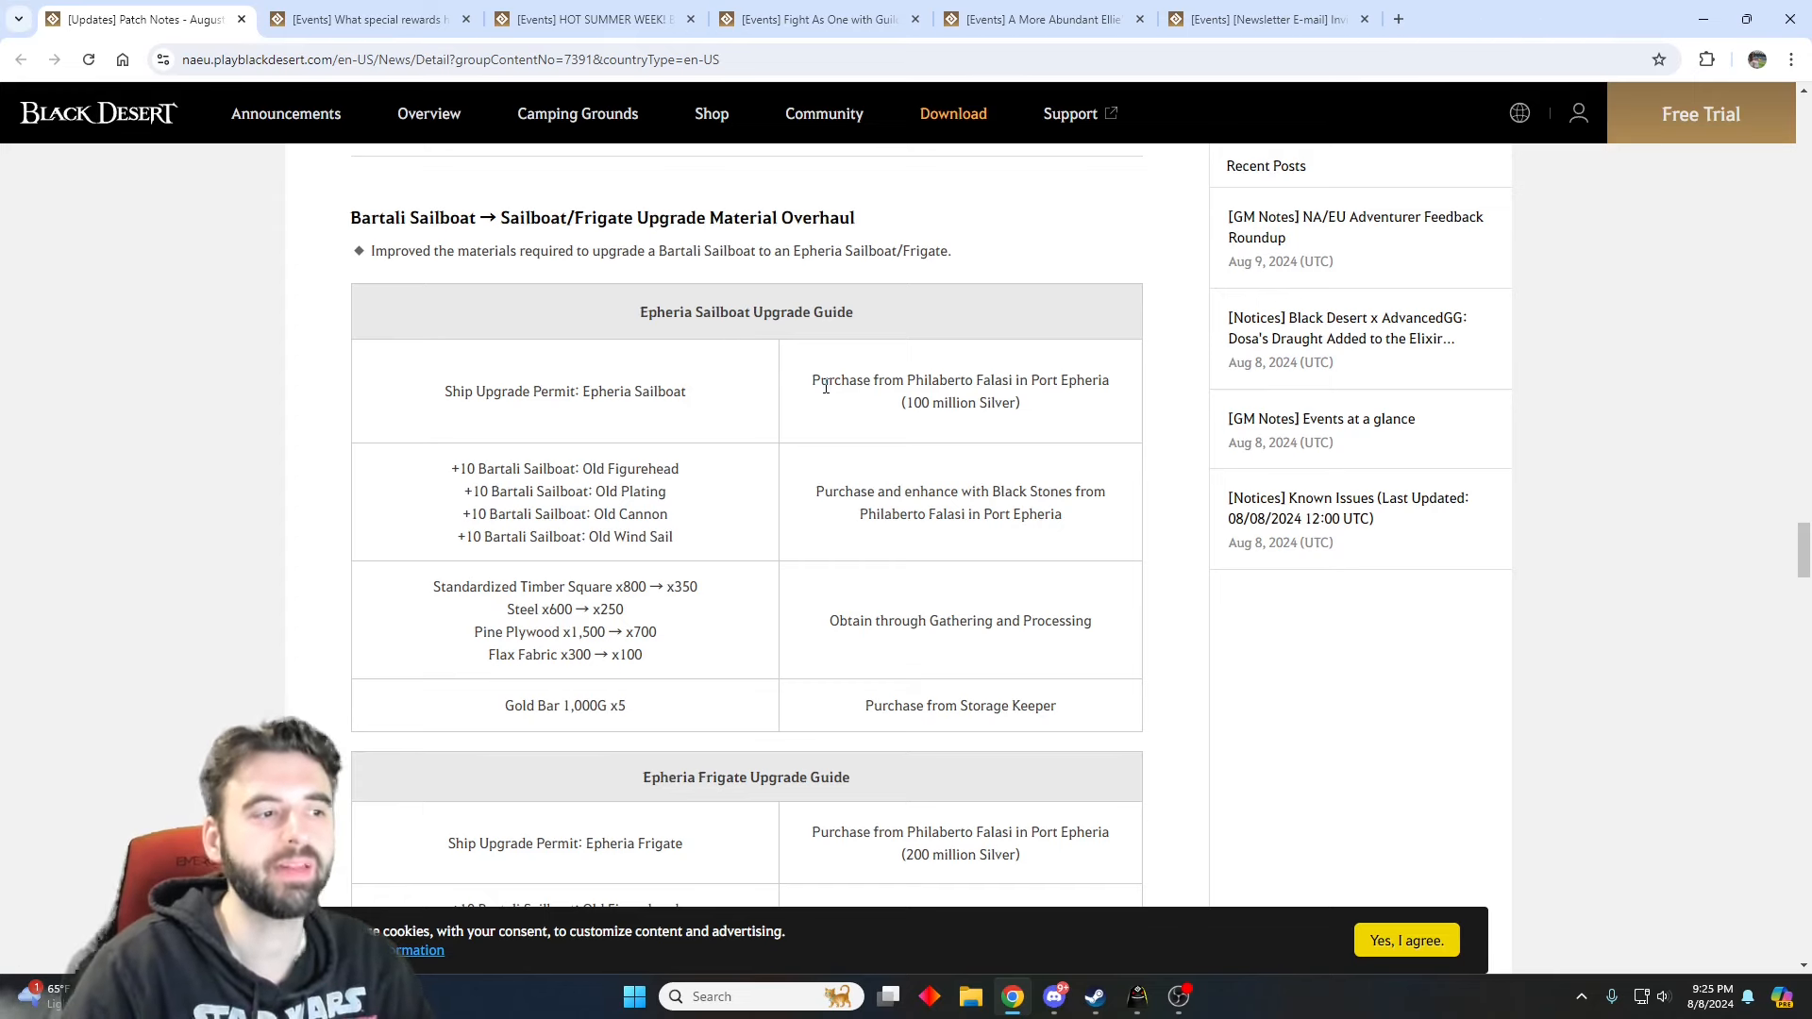
{"action": "scroll", "scroll_direction": "down", "scroll_amount": 3}
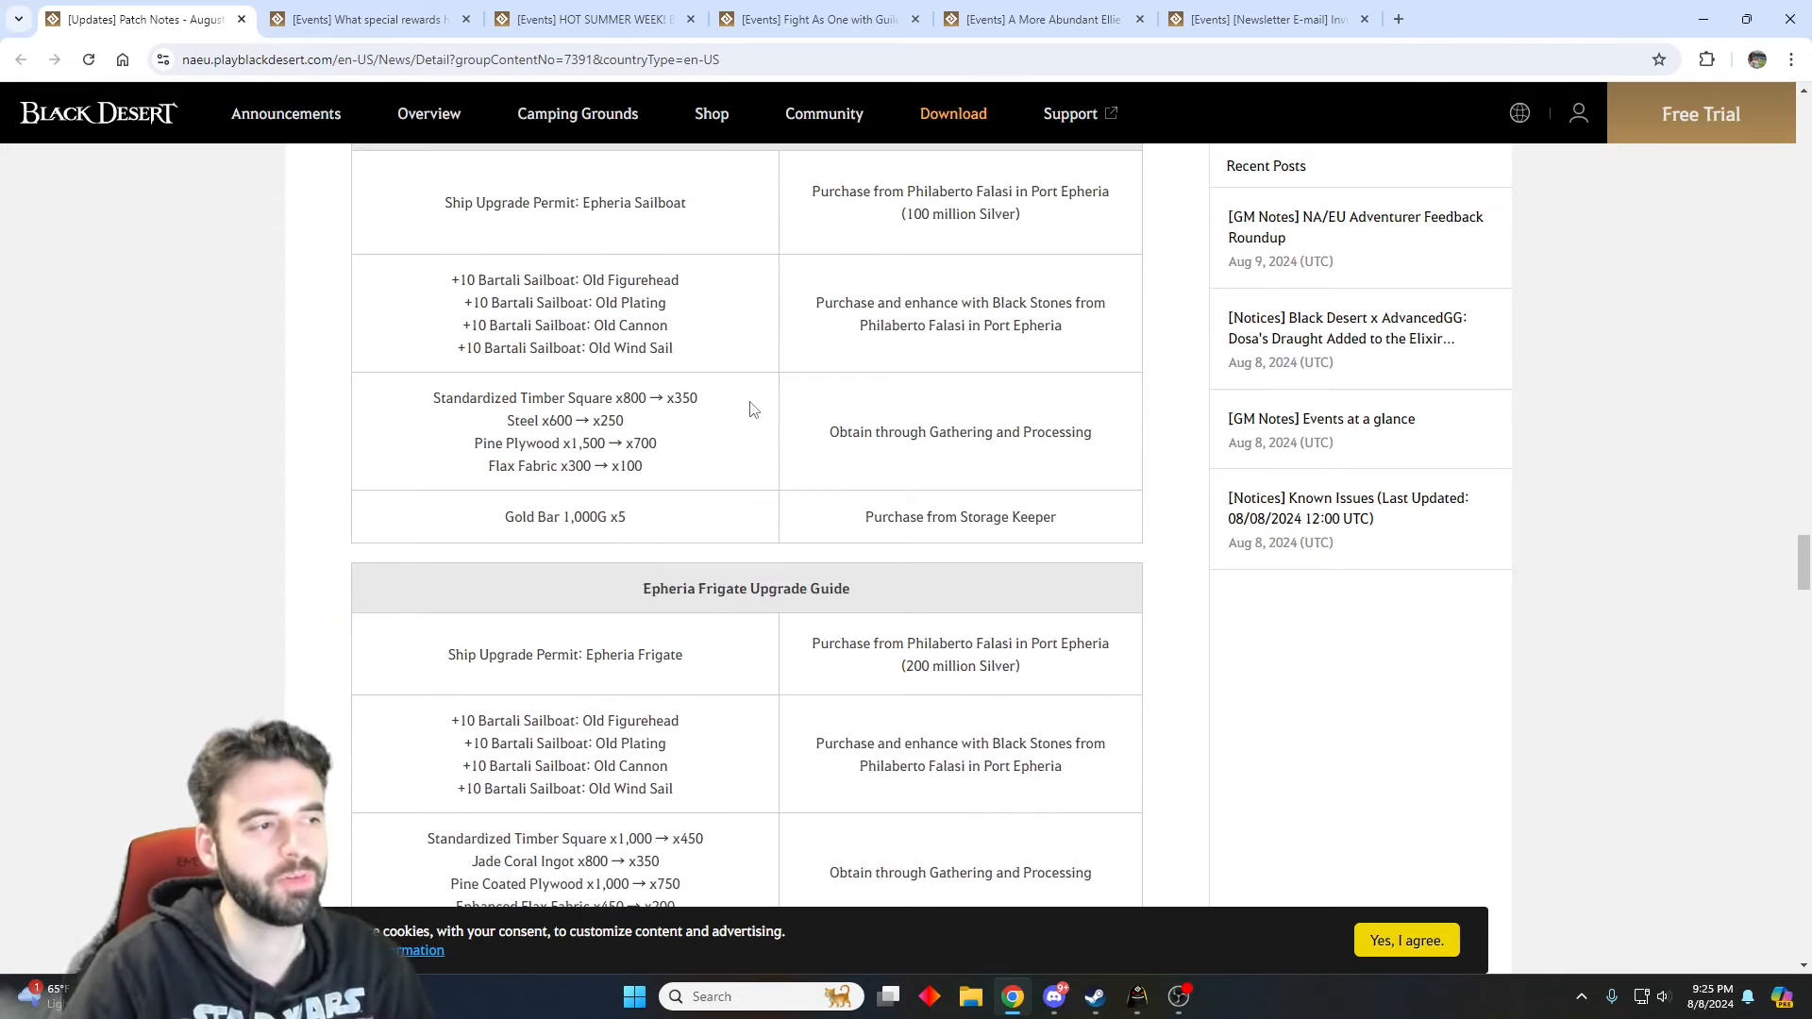
{"action": "mouse_move", "coordinate": [809, 393]}
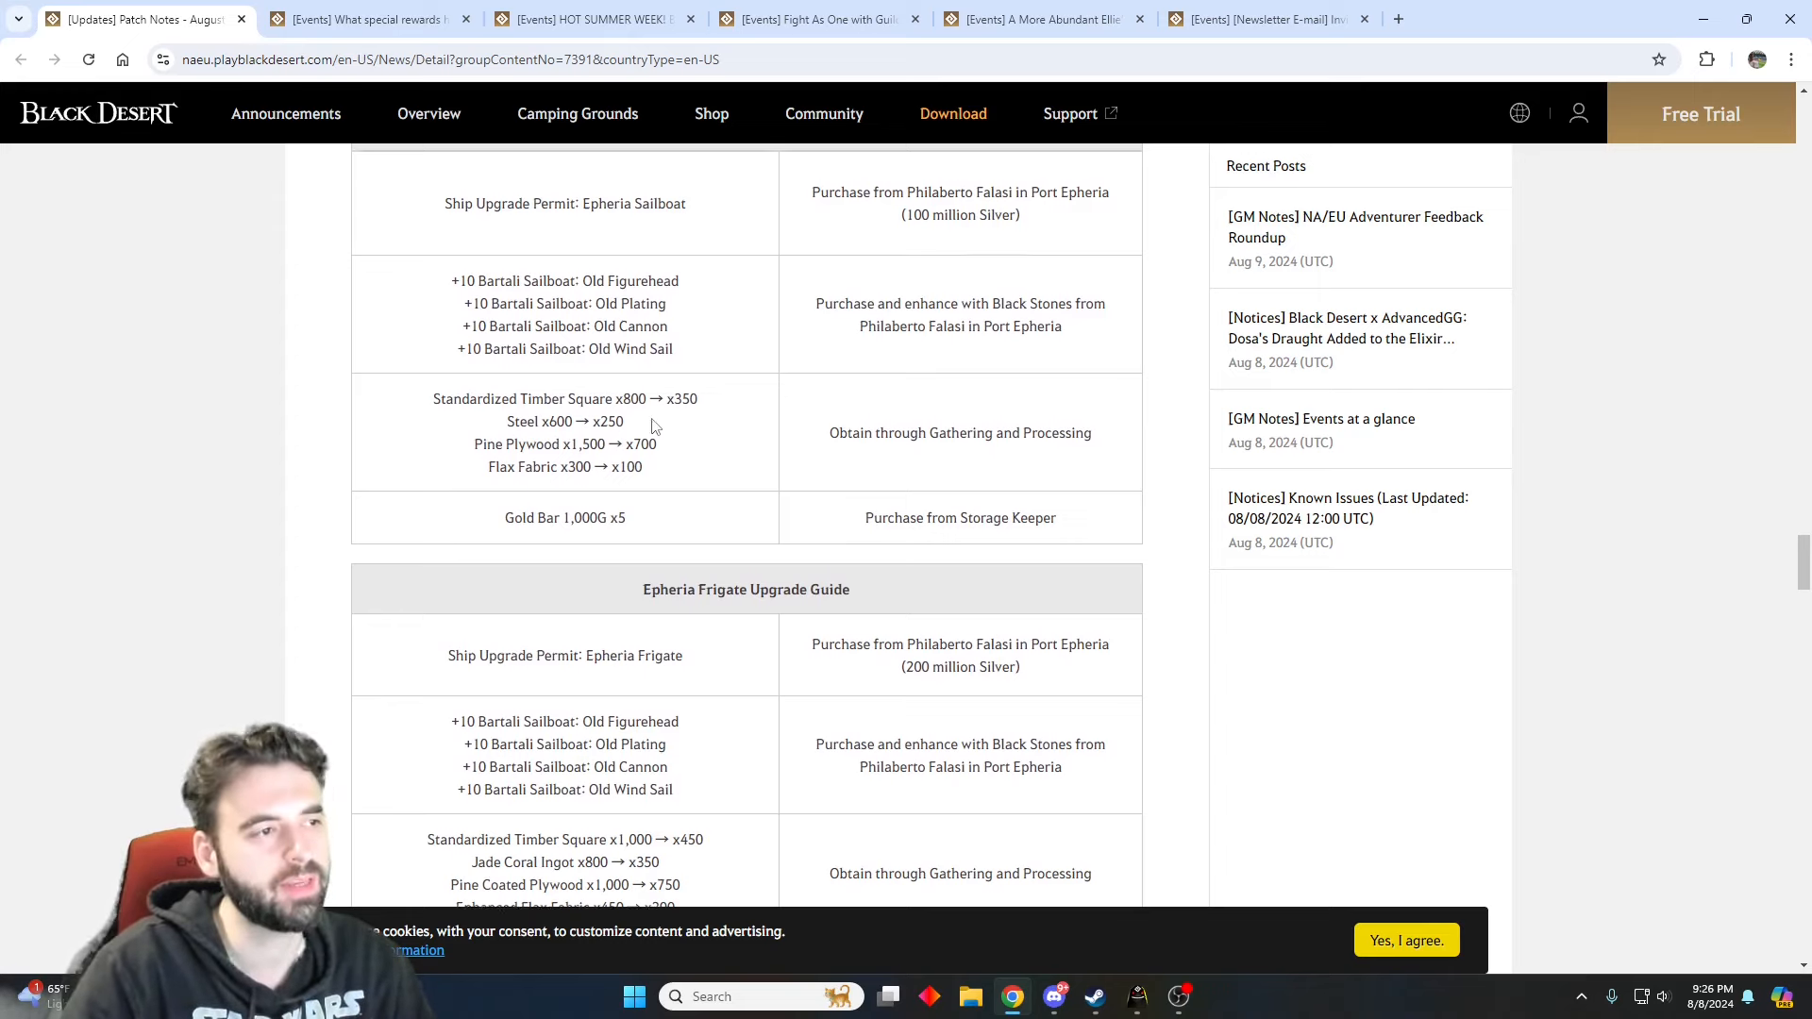
{"action": "scroll", "scroll_direction": "up", "scroll_amount": 3}
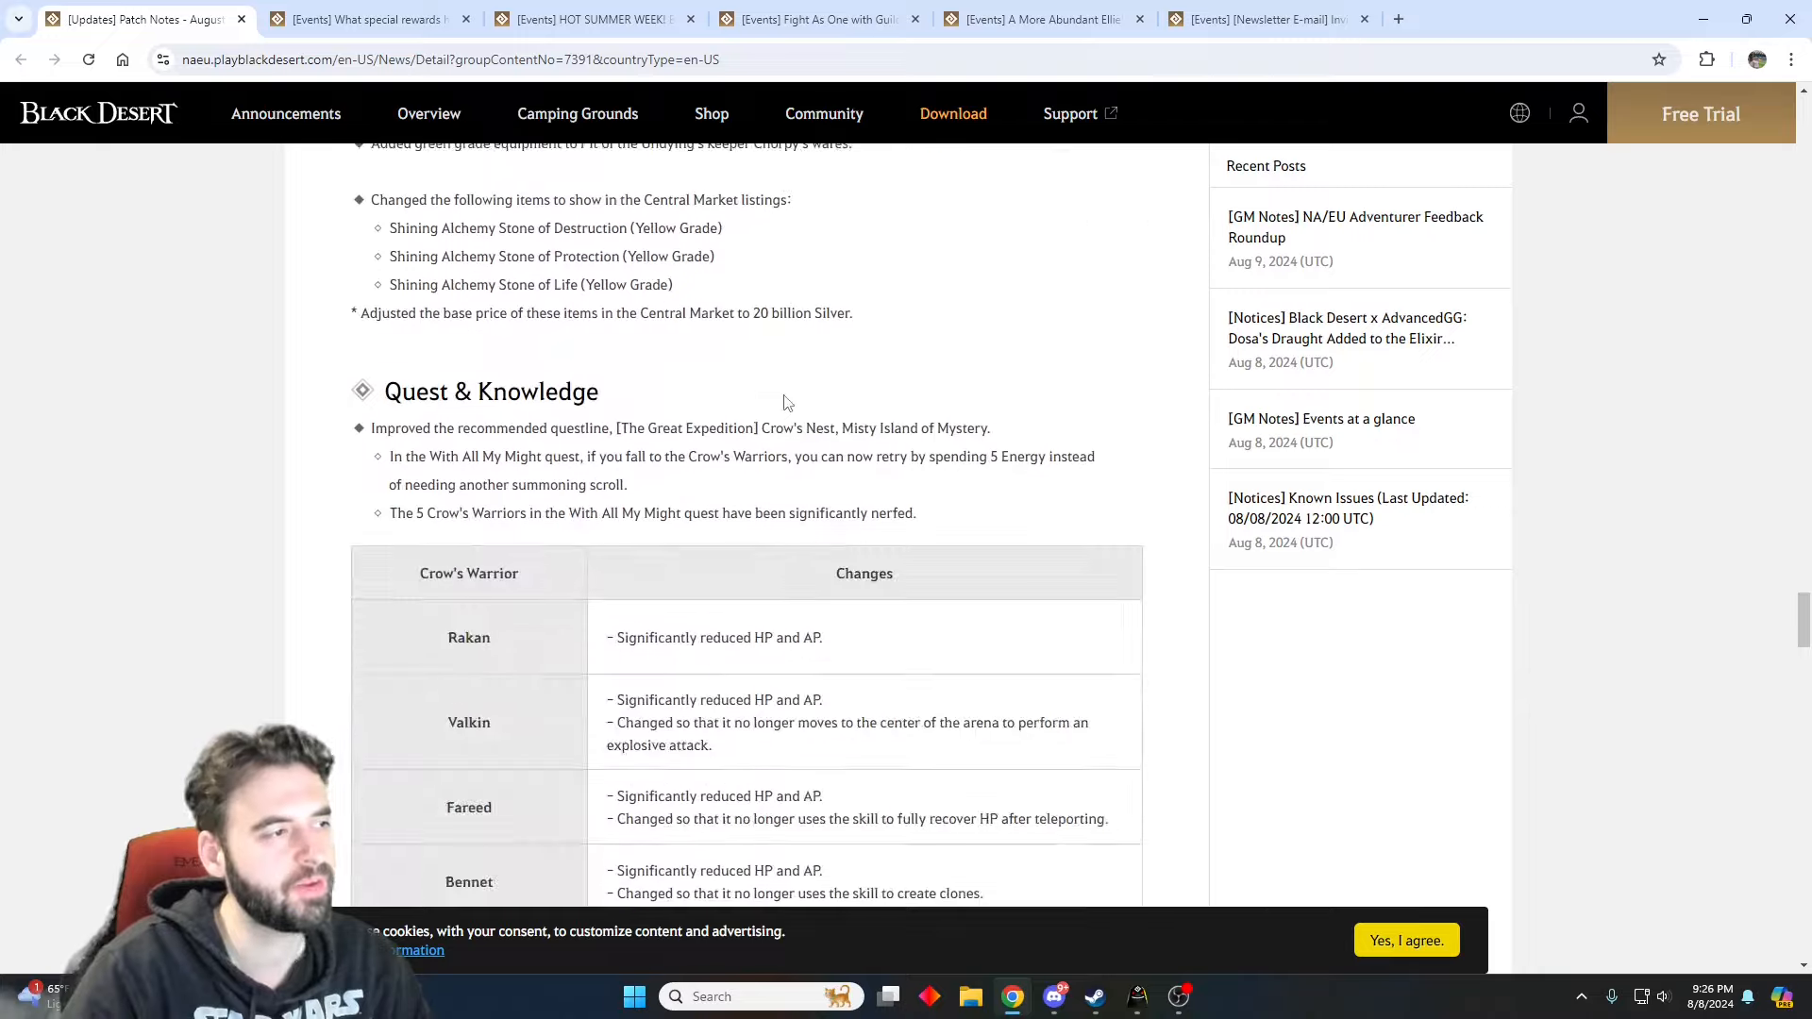
{"action": "scroll", "scroll_direction": "down", "scroll_amount": 3}
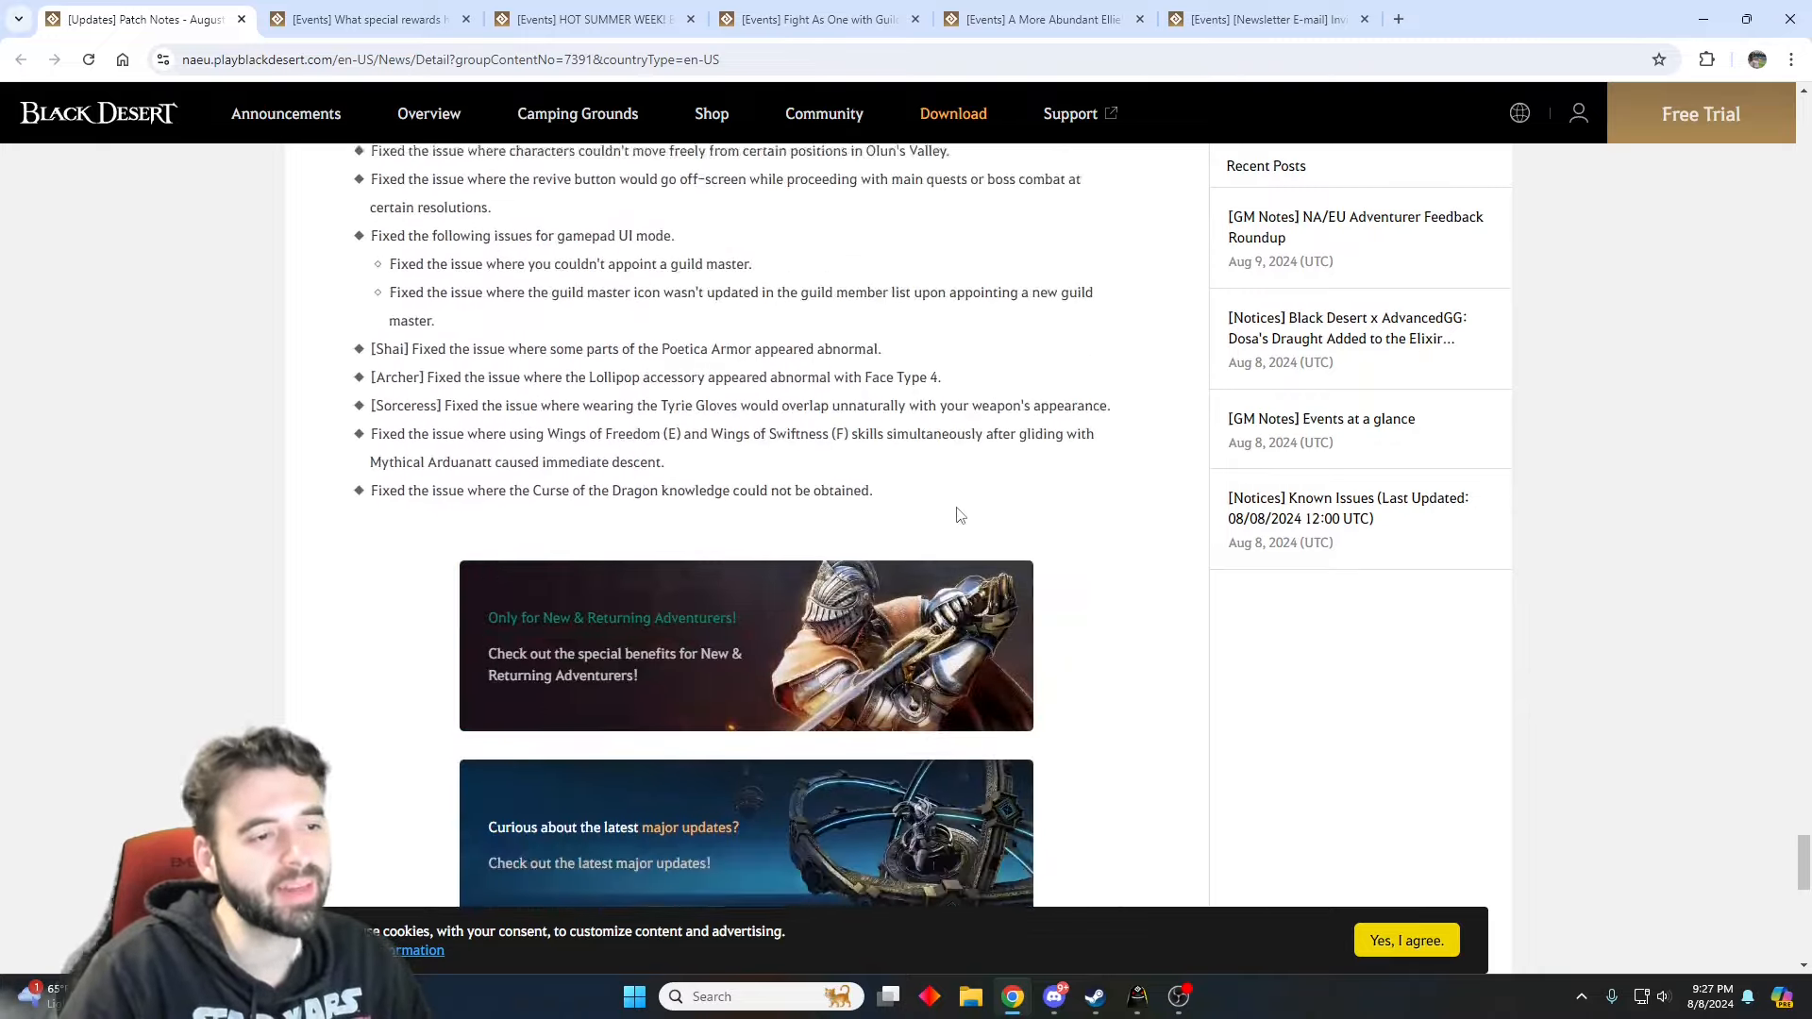
{"action": "scroll", "scroll_direction": "up", "scroll_amount": 3}
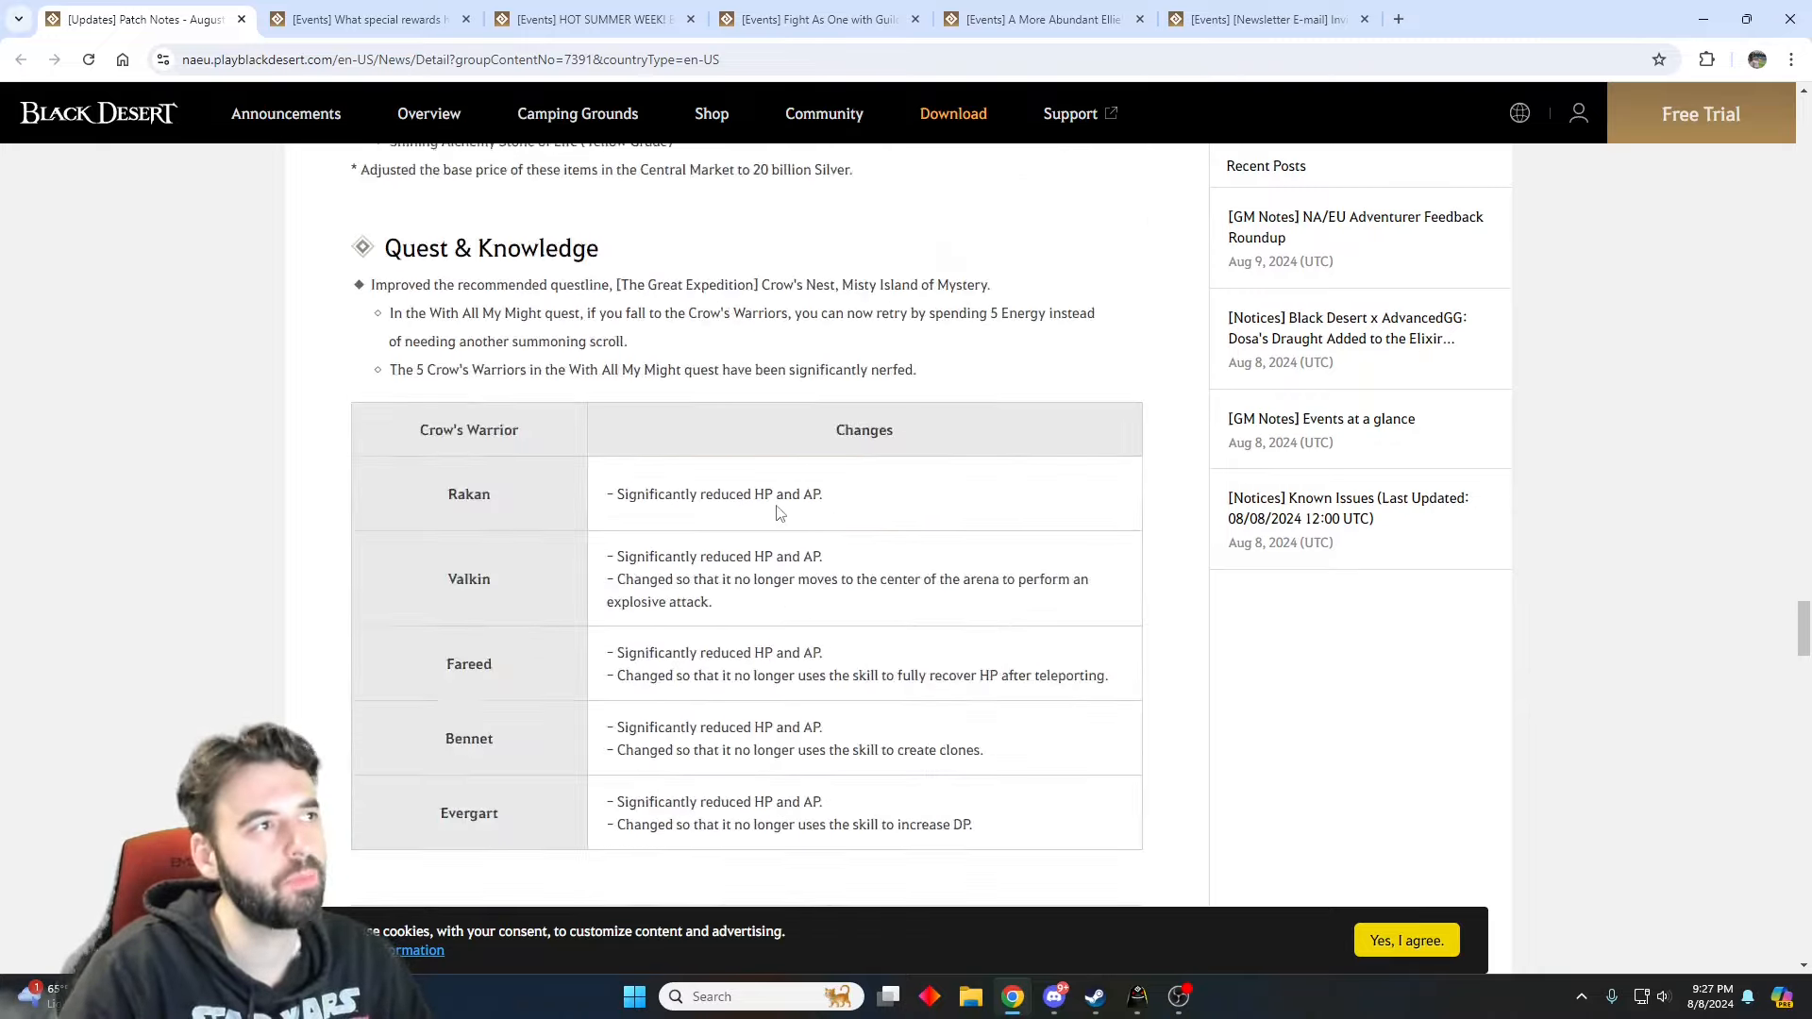
- Revisit the hot time, login rewards, guild missions and Ellie's Special Summer event pages in turn
{"action": "left_click", "coordinate": [589, 19]}
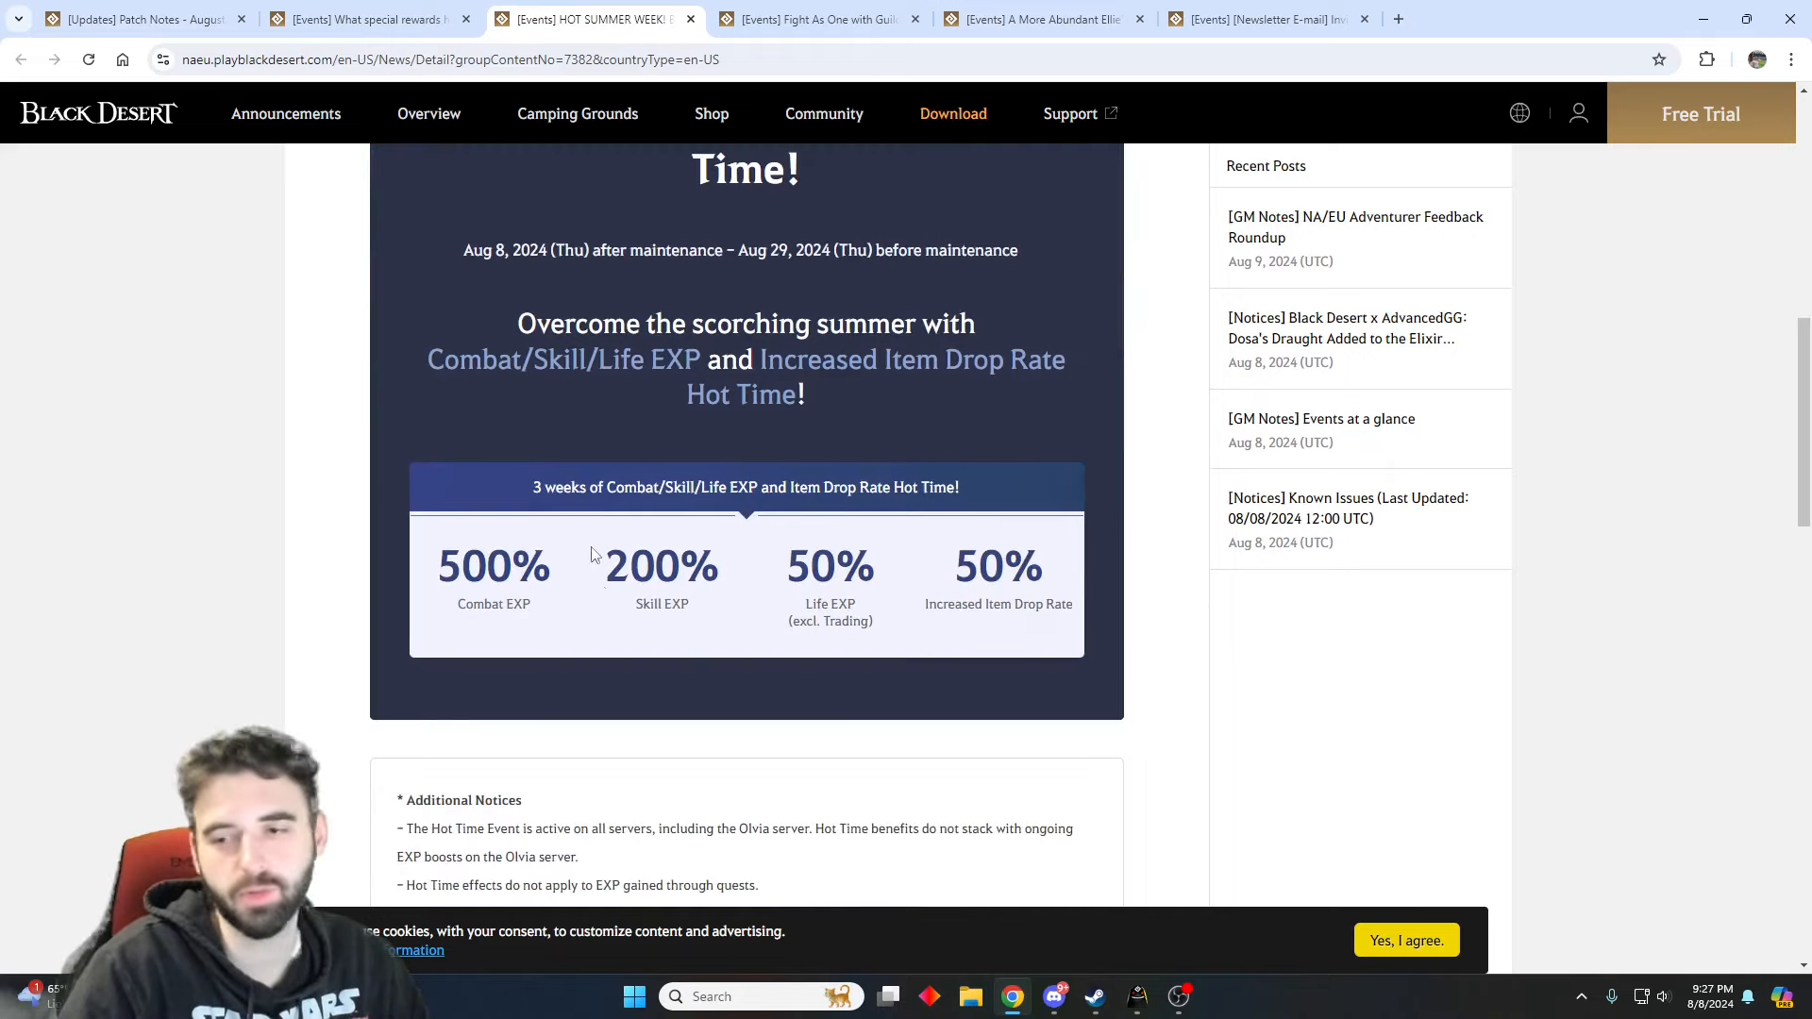
{"action": "left_click", "coordinate": [368, 19]}
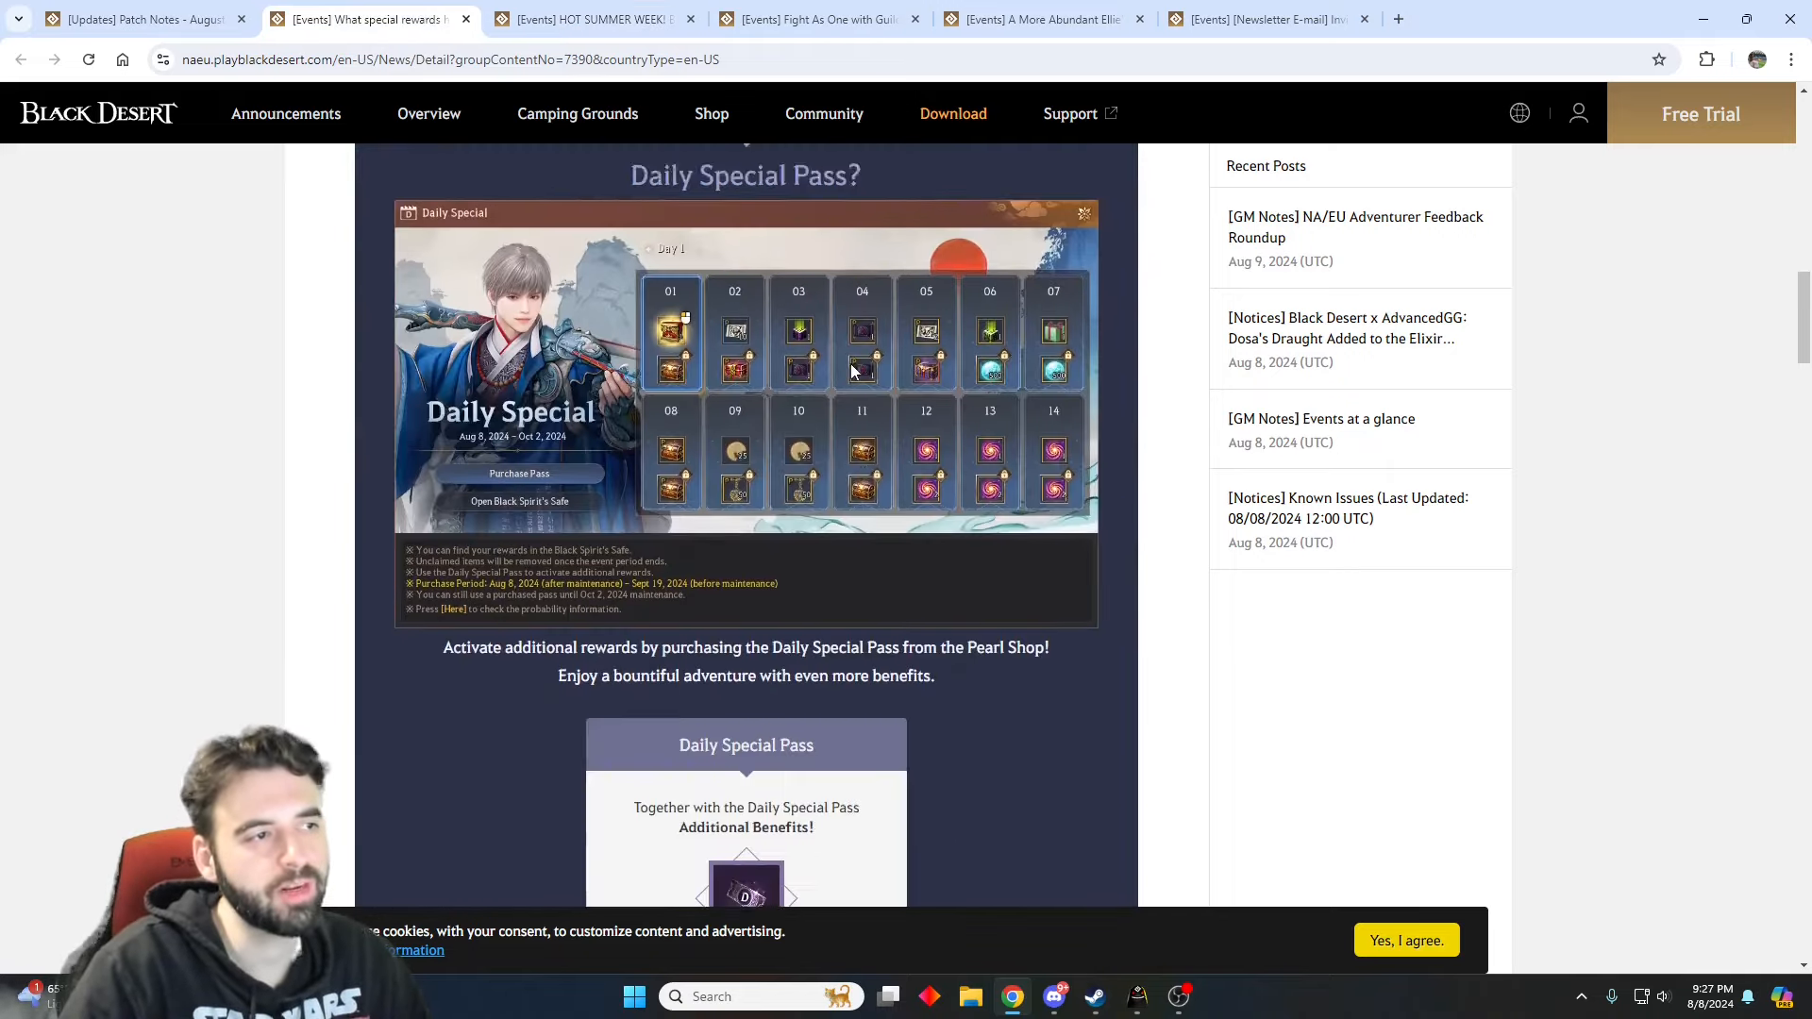
{"action": "left_click", "coordinate": [817, 19]}
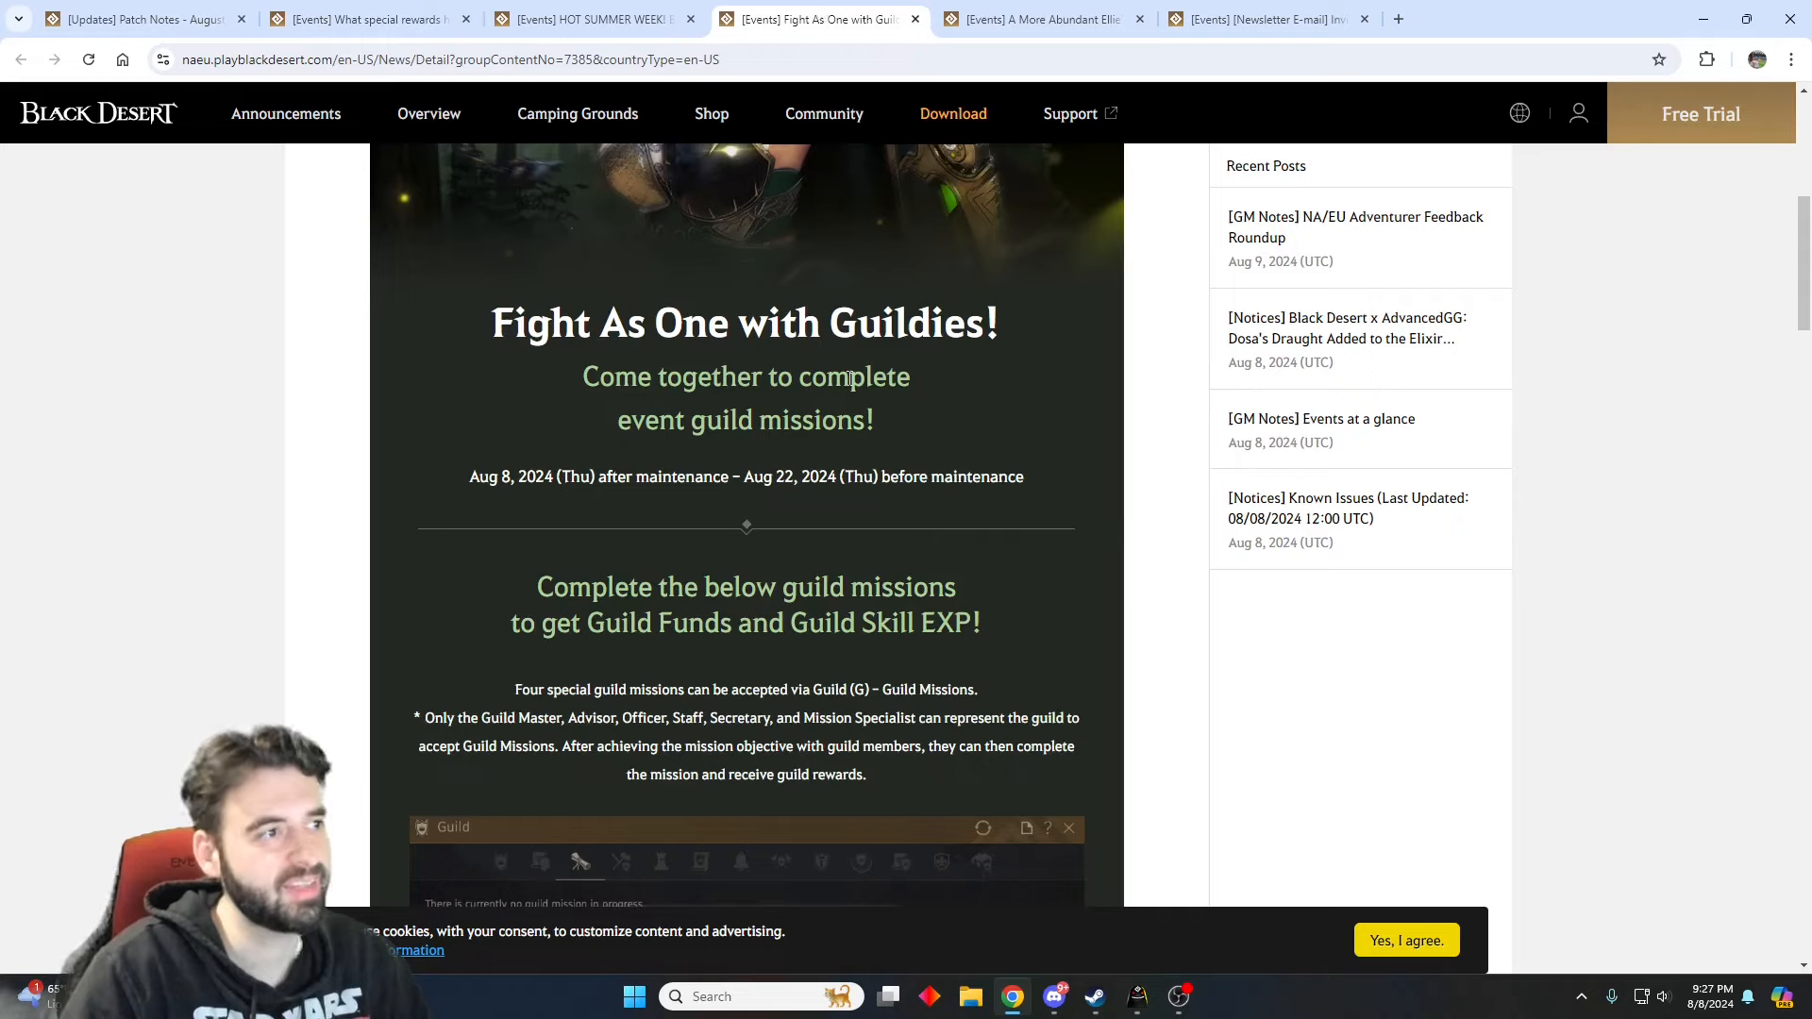
{"action": "left_click", "coordinate": [1034, 19]}
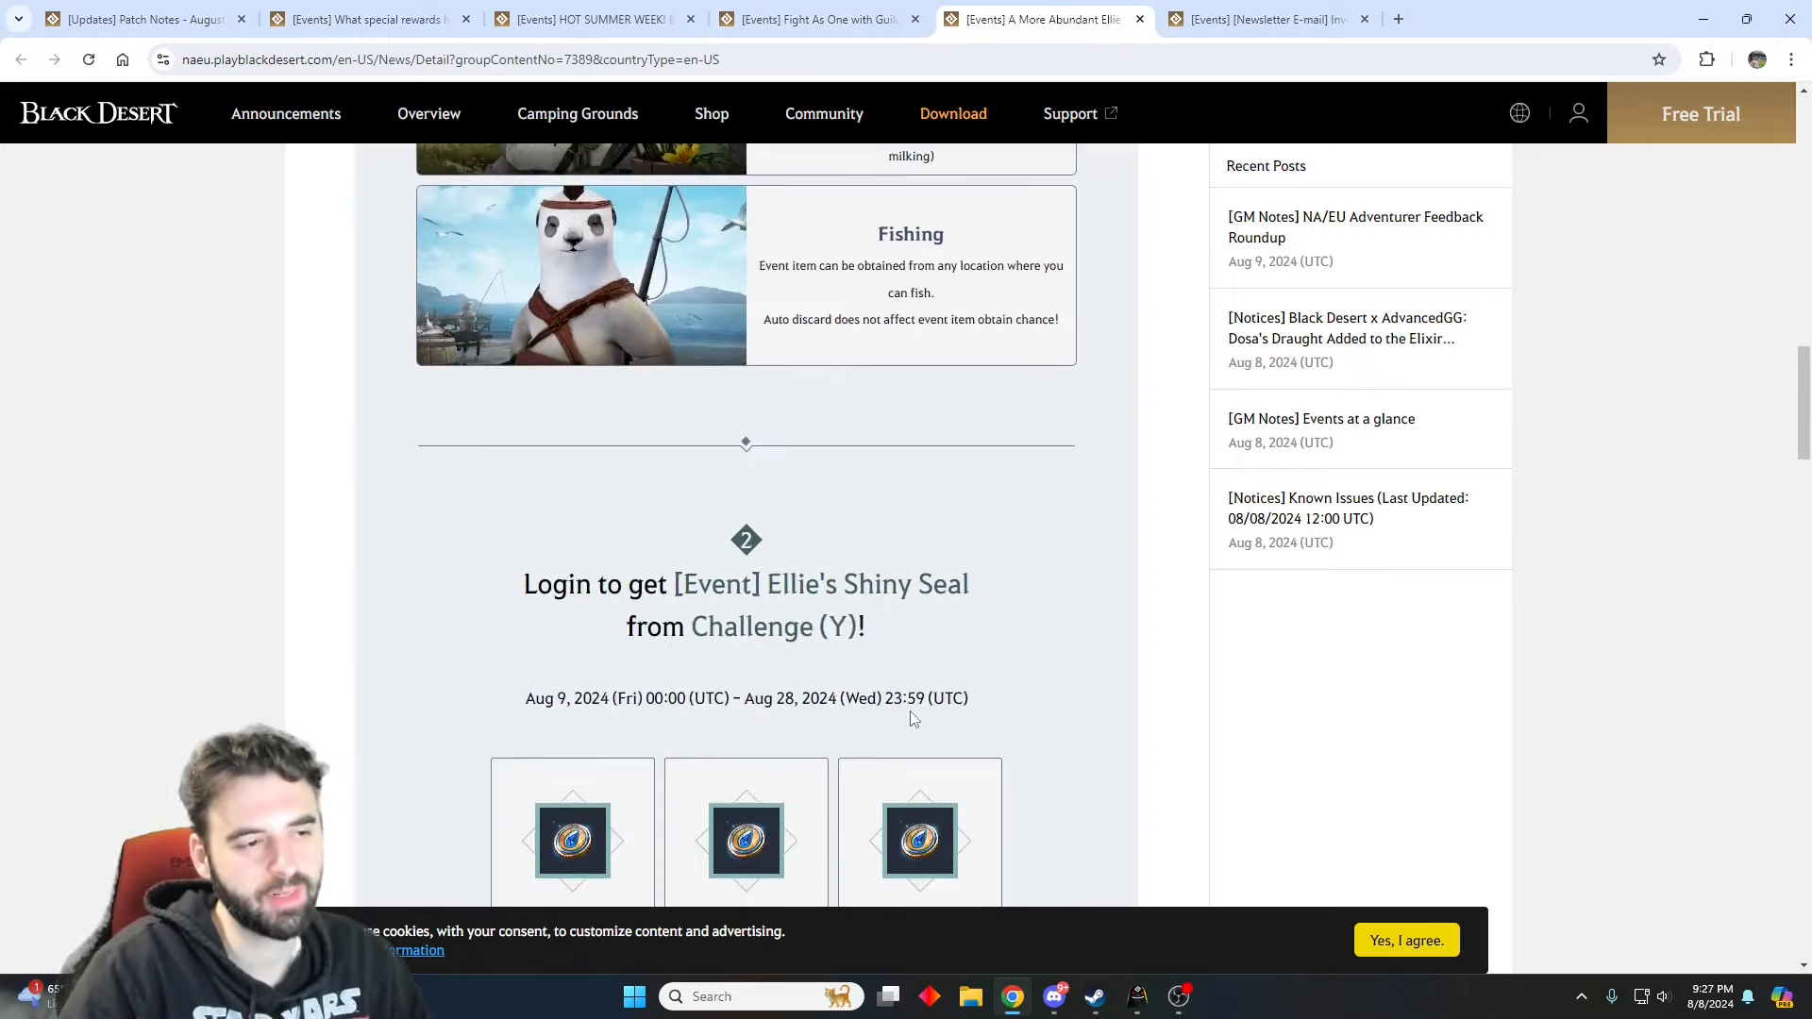
{"action": "scroll", "scroll_direction": "down", "scroll_amount": 3}
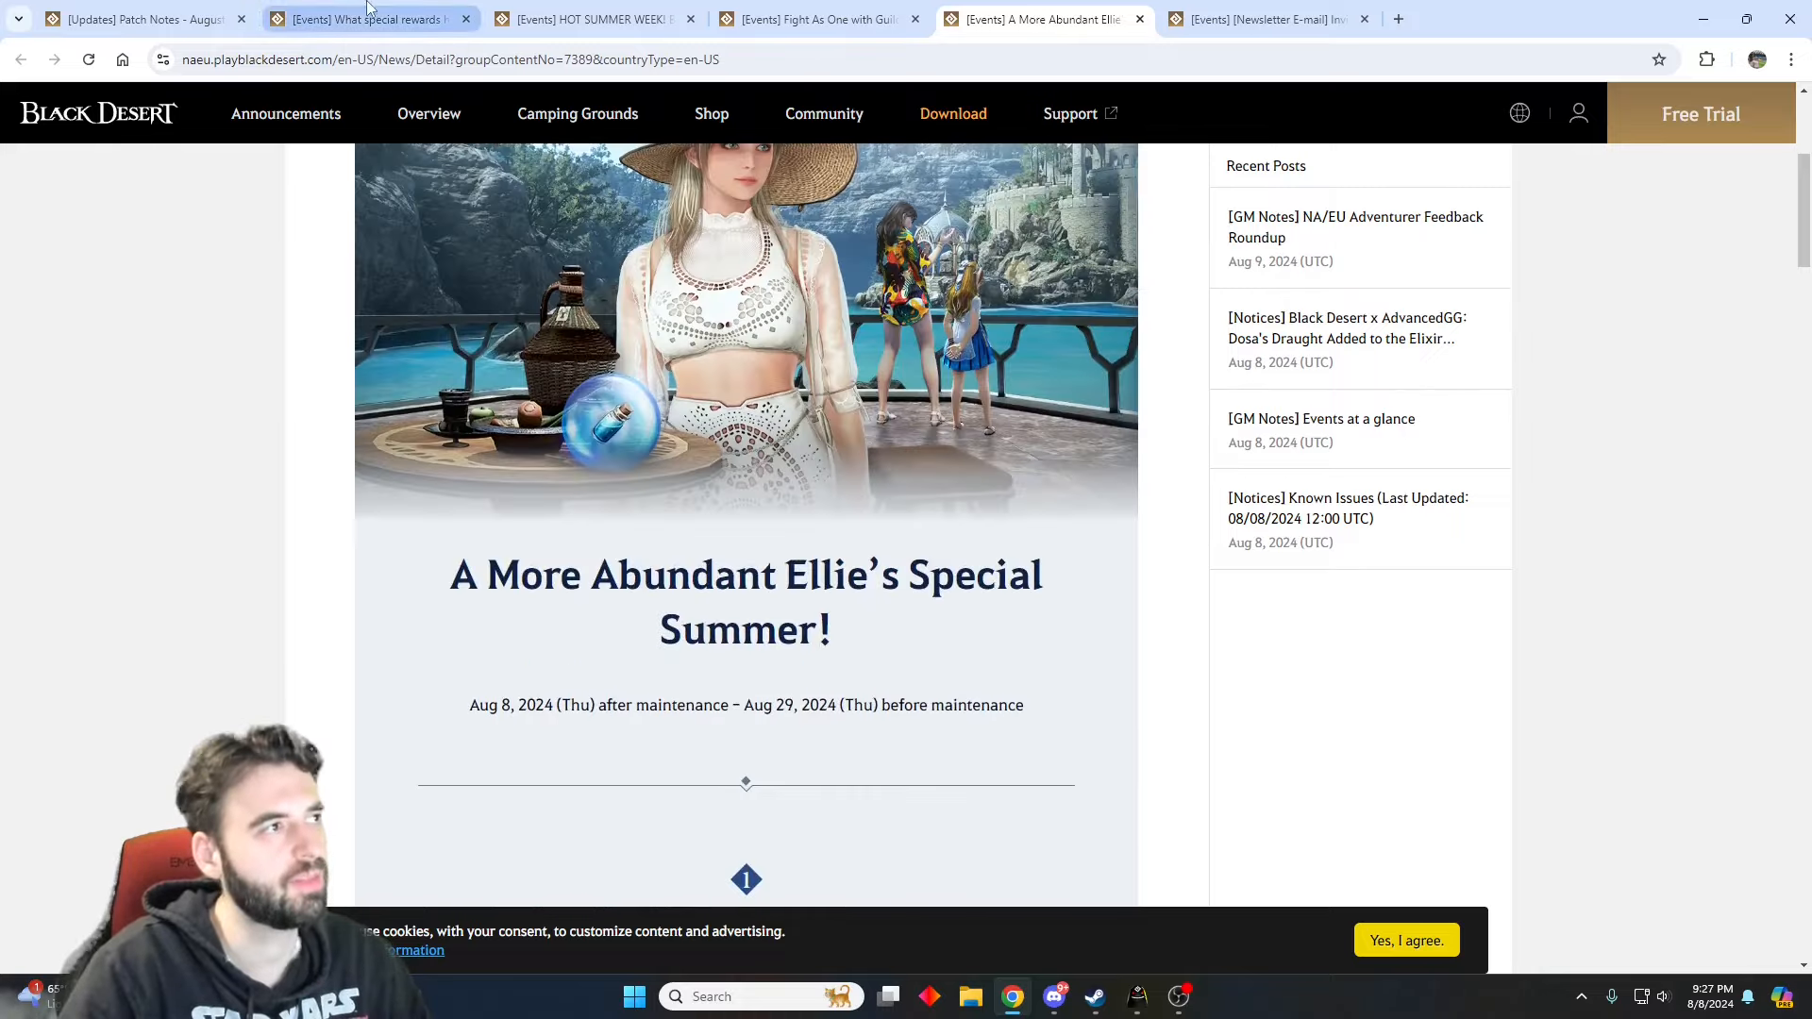
- Return to the August 8 patch notes at the Berserker and Lahn skill fixes
{"action": "left_click", "coordinate": [138, 18]}
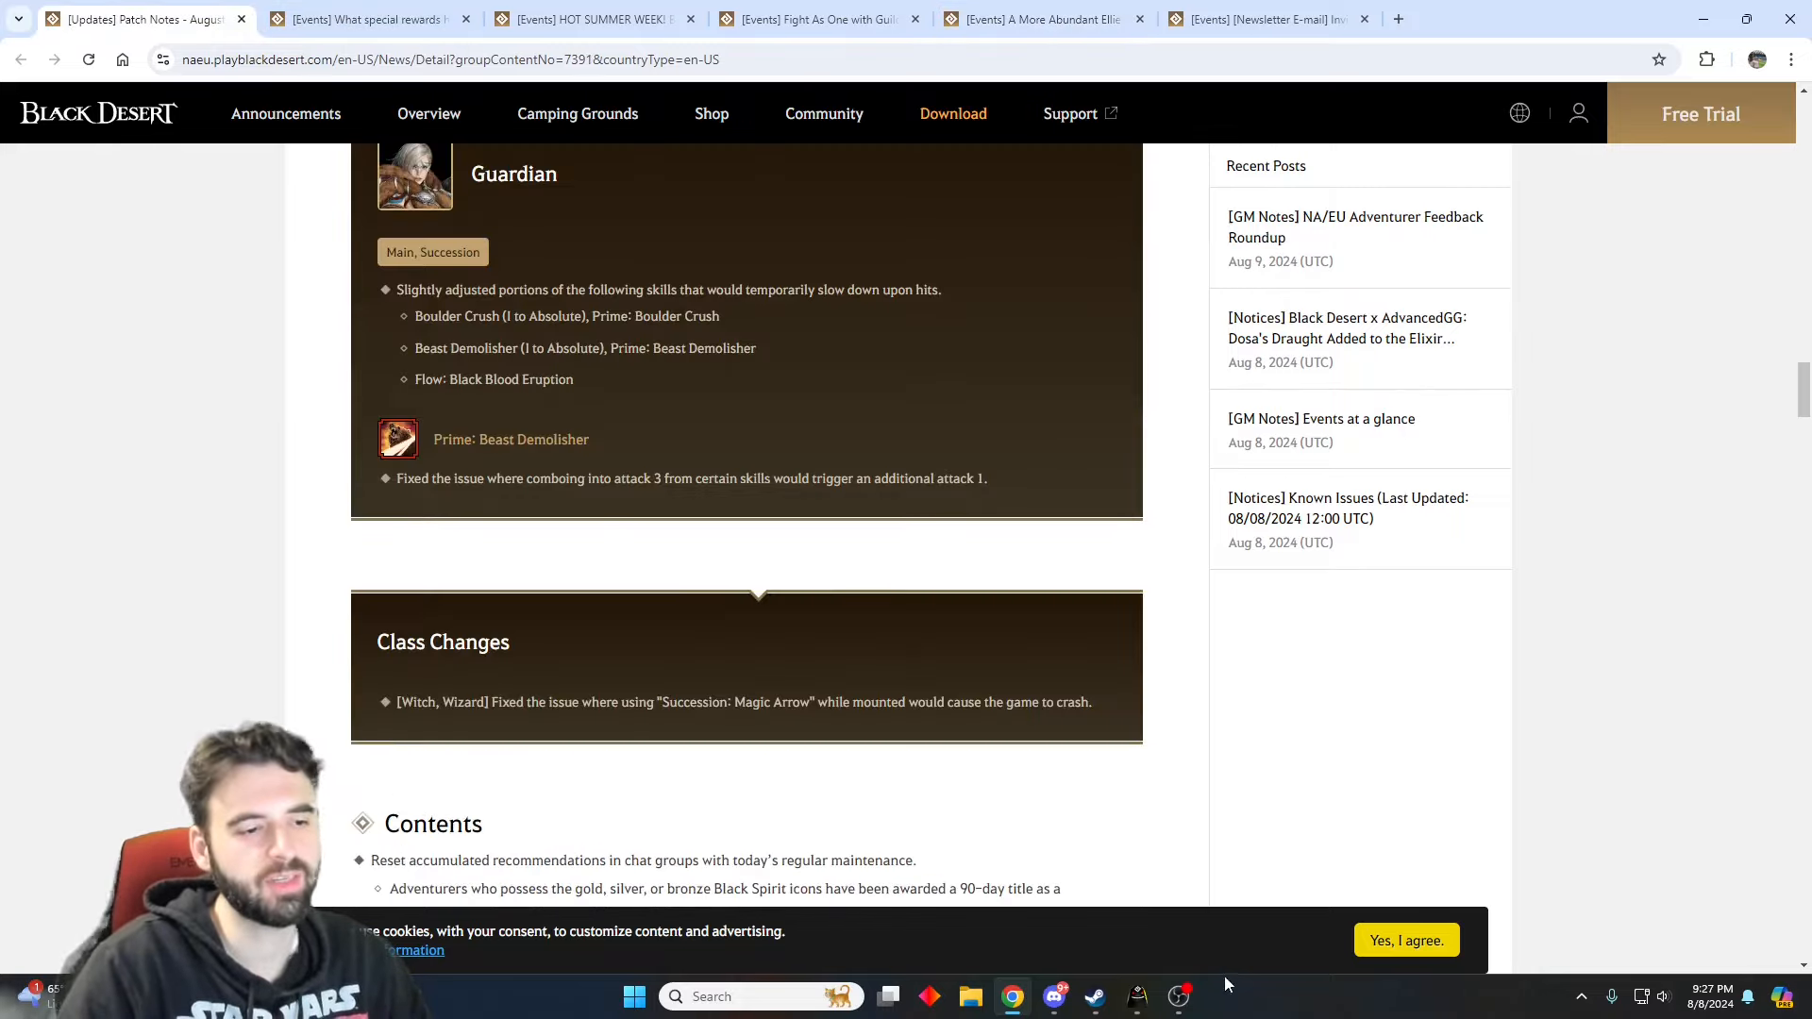
{"action": "scroll", "scroll_direction": "down", "scroll_amount": 3}
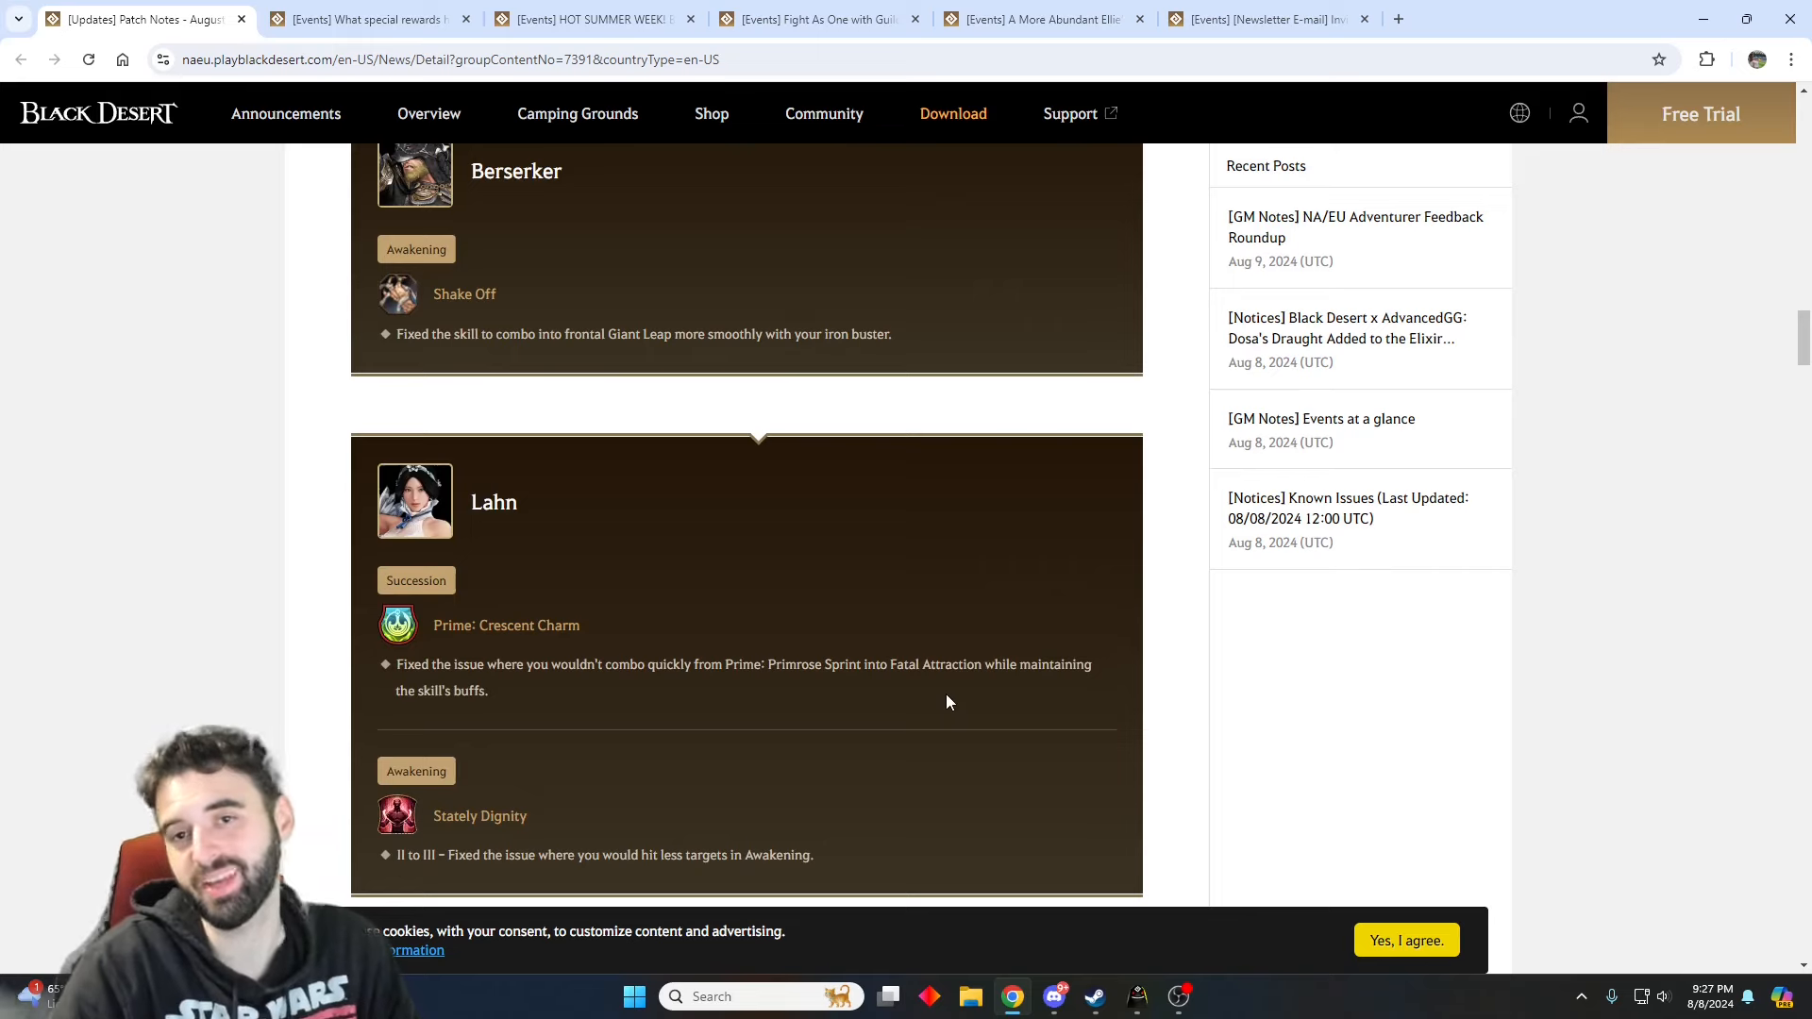